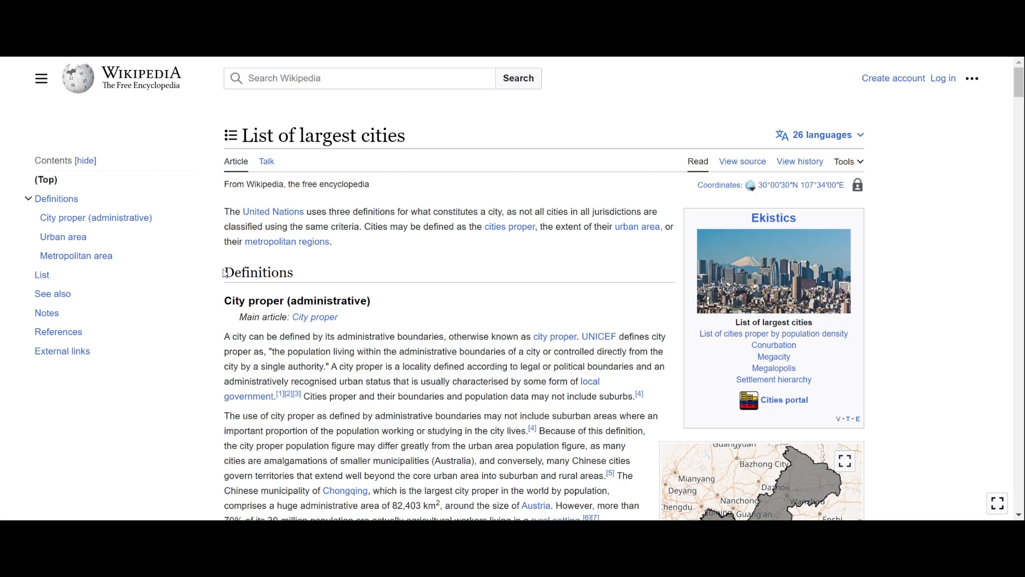
pyautogui.moveTo(336, 316)
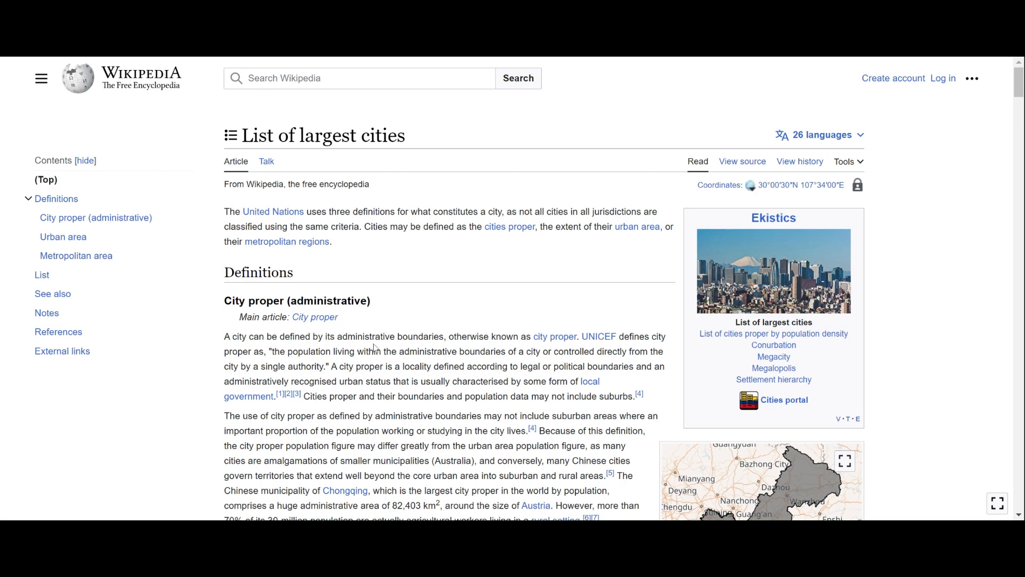
# Step: Scroll the largest-cities article down to its List section and city table
pyautogui.scroll(-3)
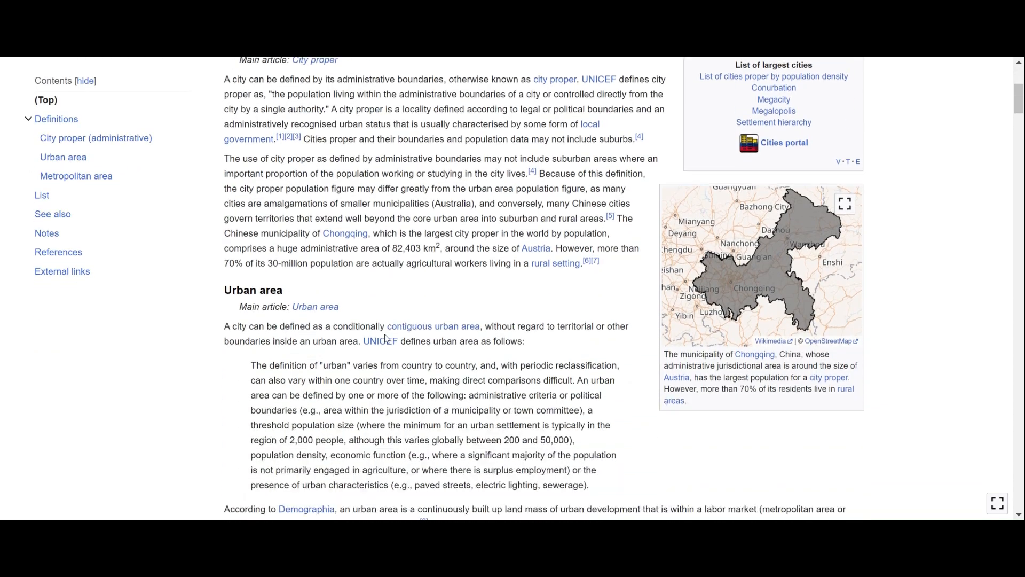
pyautogui.scroll(-3)
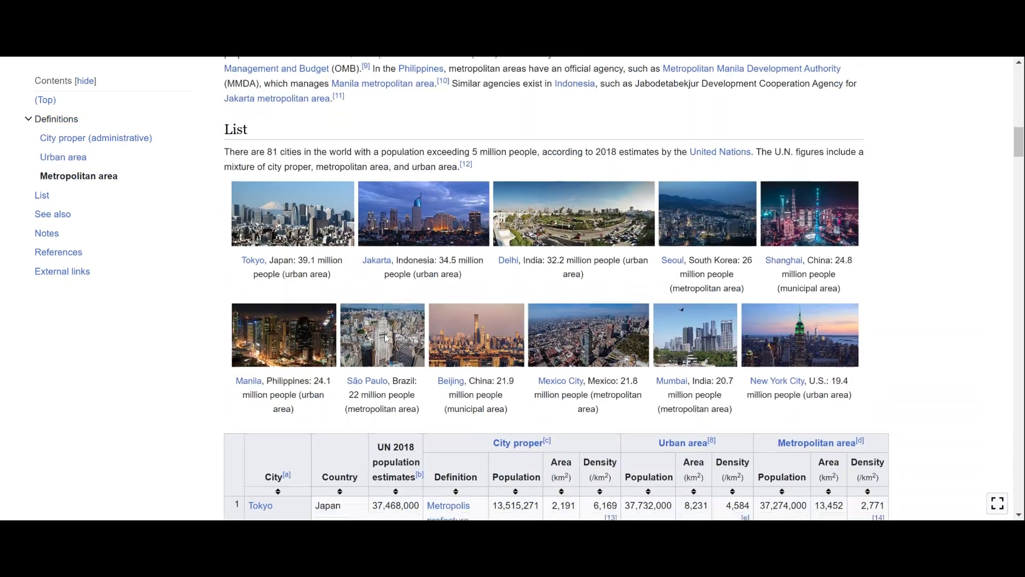
pyautogui.scroll(-3)
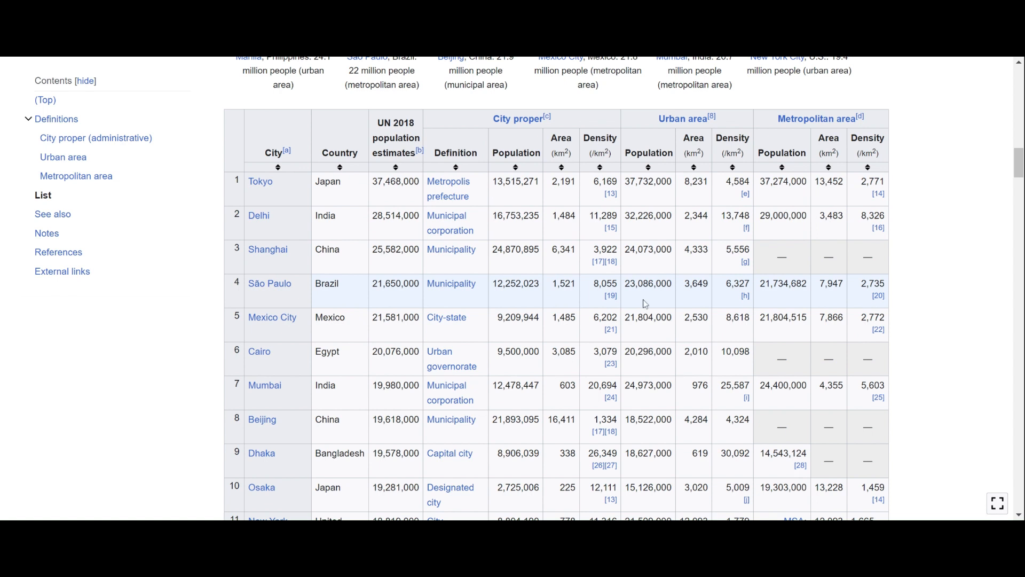
pyautogui.moveTo(502, 306)
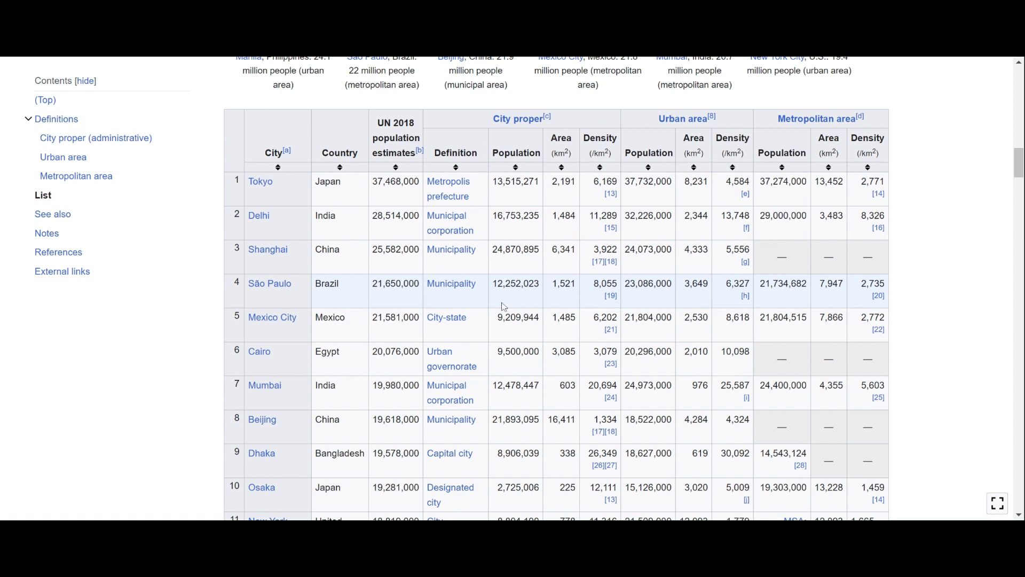
pyautogui.moveTo(451, 248)
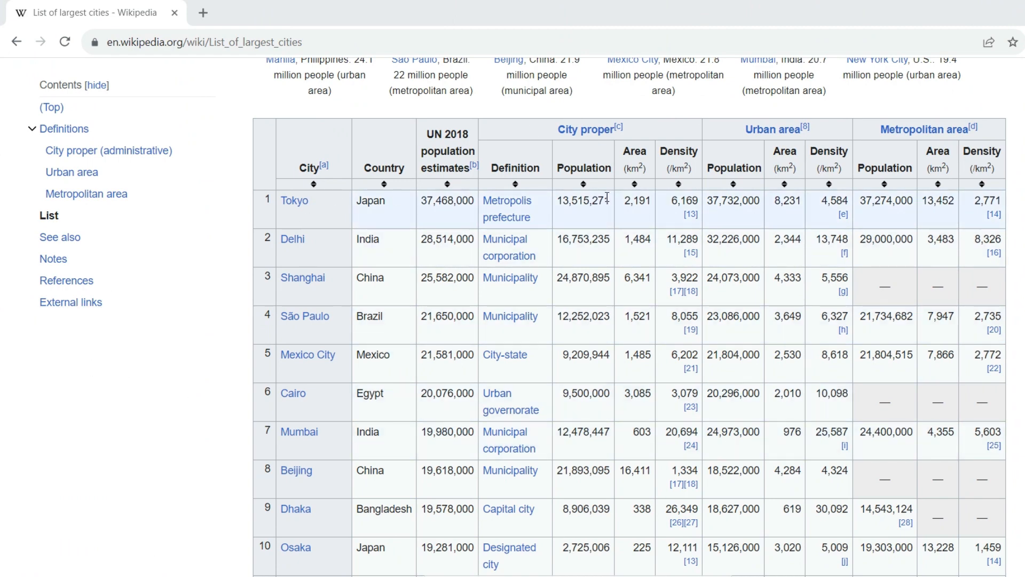
pyautogui.moveTo(706, 210)
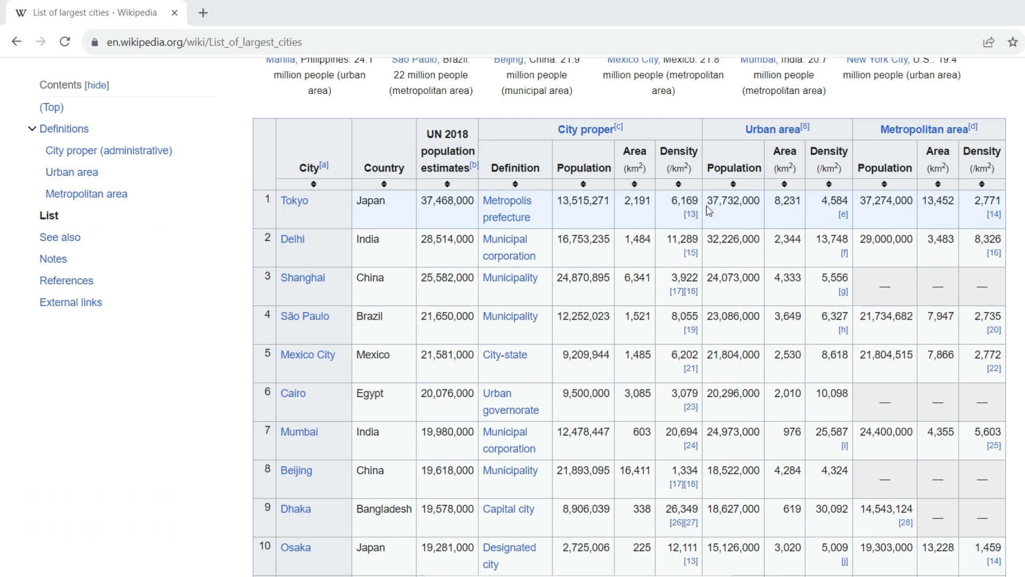
# Step: Select the article's URL in Chrome's address bar
pyautogui.click(197, 42)
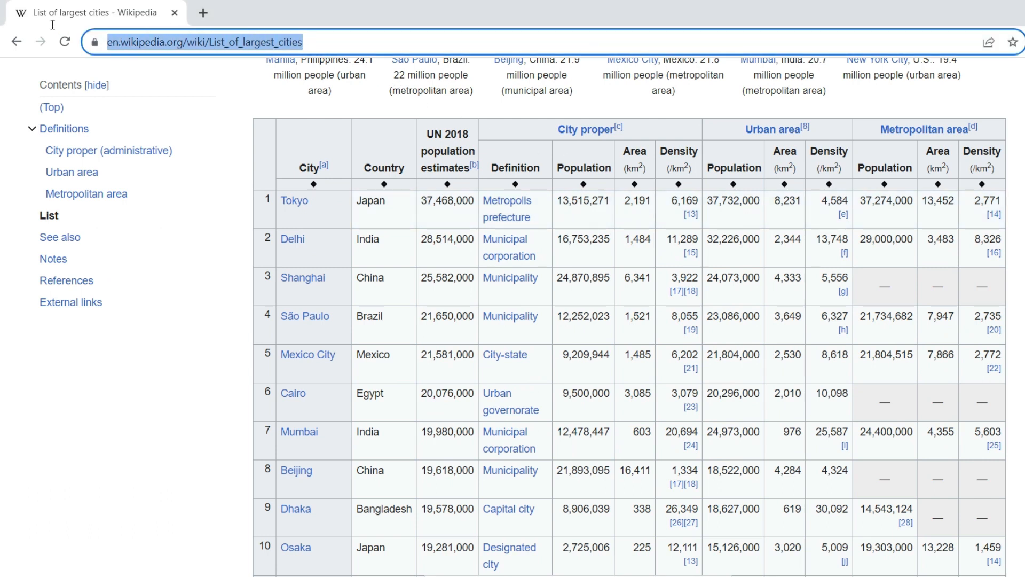
pyautogui.moveTo(709, 190)
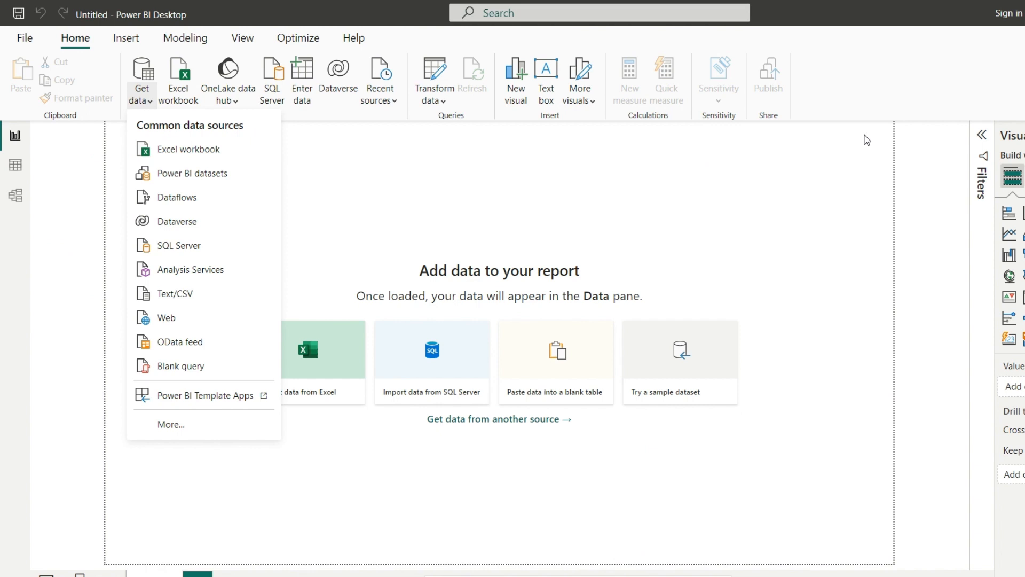
pyautogui.moveTo(52, 288)
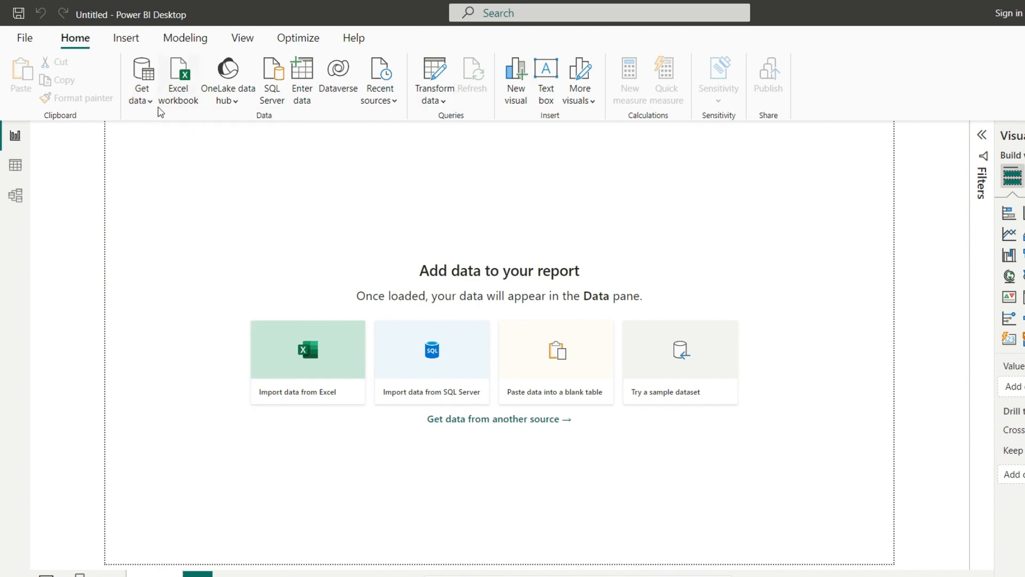
pyautogui.moveTo(142, 82)
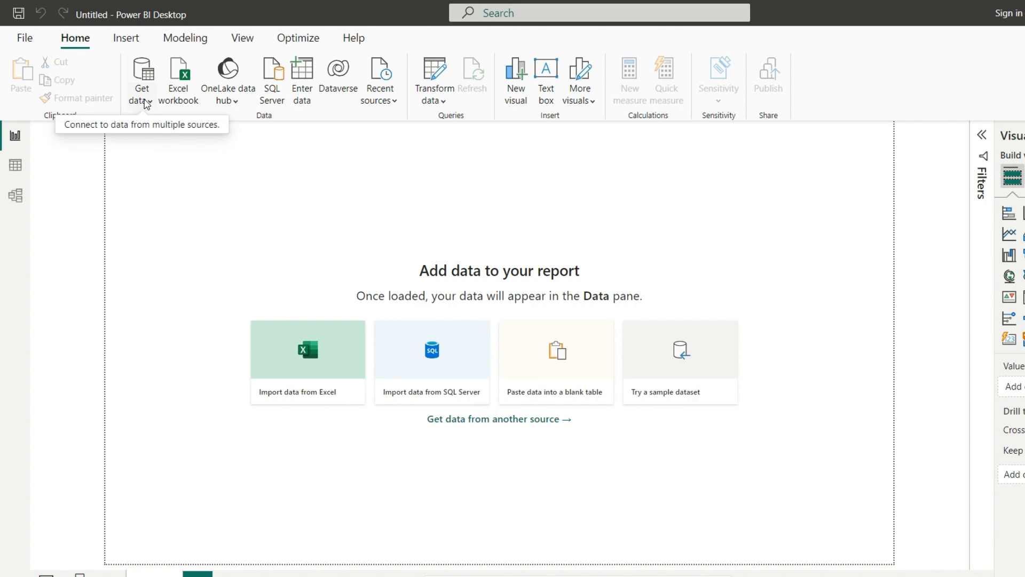
# Step: Start a web import from Get data, reaching the empty From Web dialog
pyautogui.click(142, 80)
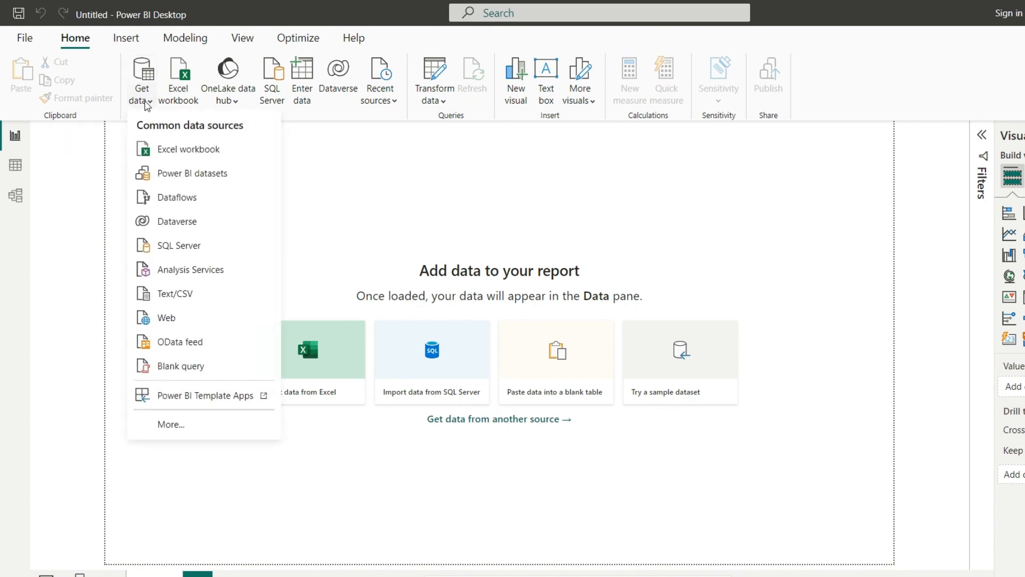
pyautogui.moveTo(185, 260)
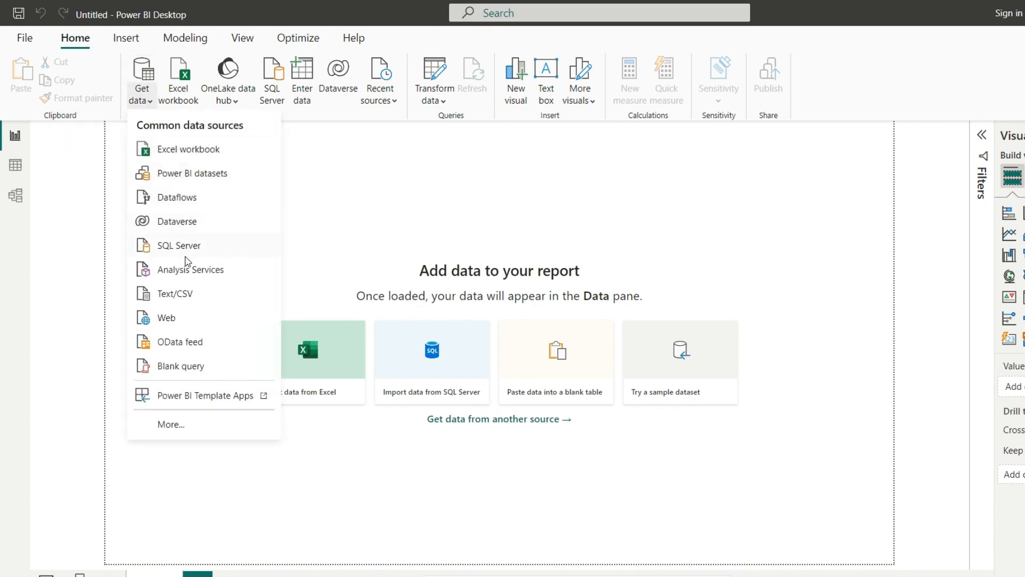
pyautogui.moveTo(166, 318)
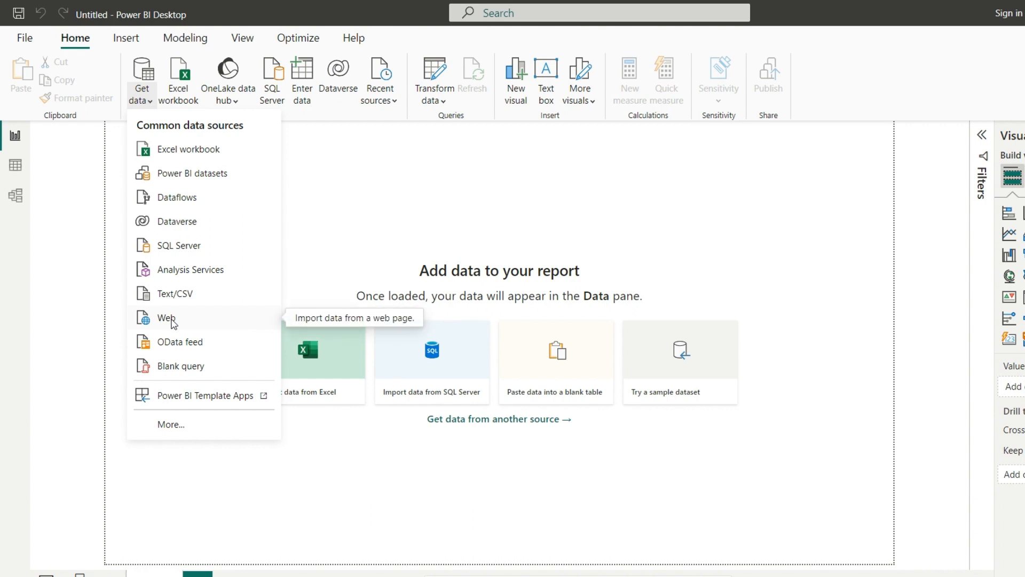
pyautogui.click(142, 78)
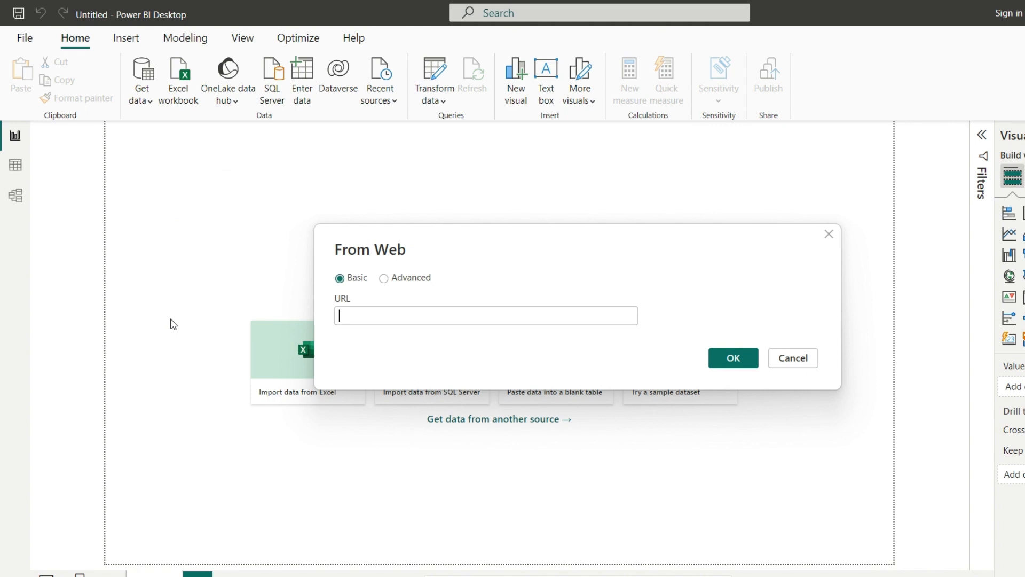
pyautogui.moveTo(313, 287)
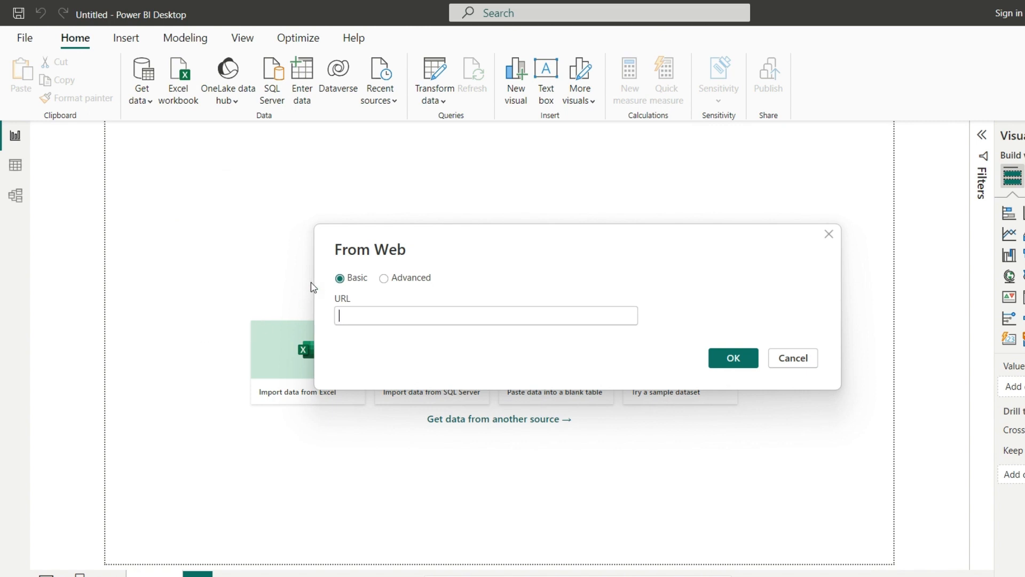
pyautogui.write('https://en.wikipedia.org/wiki/List_of_largest_cities')
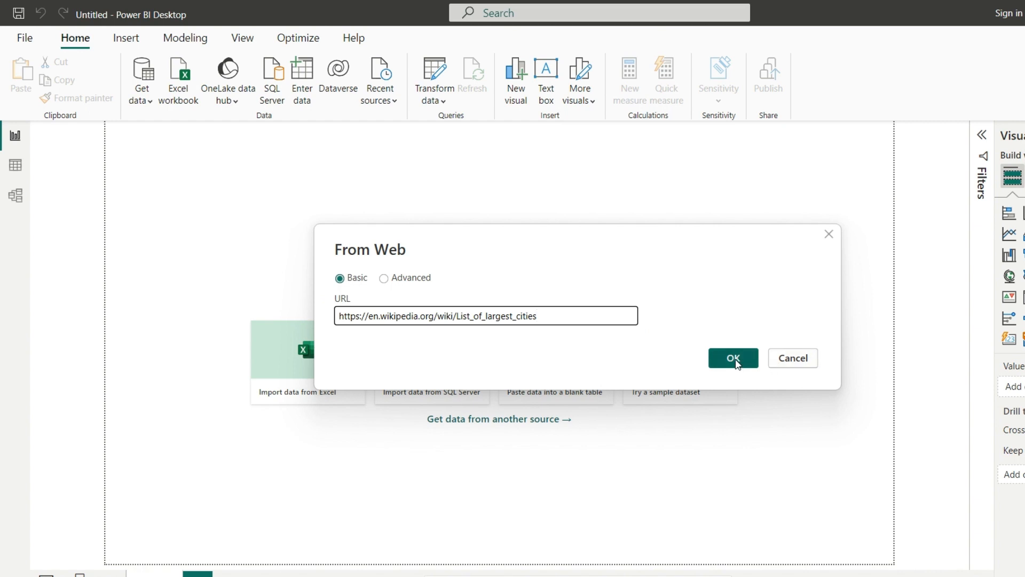
pyautogui.click(733, 357)
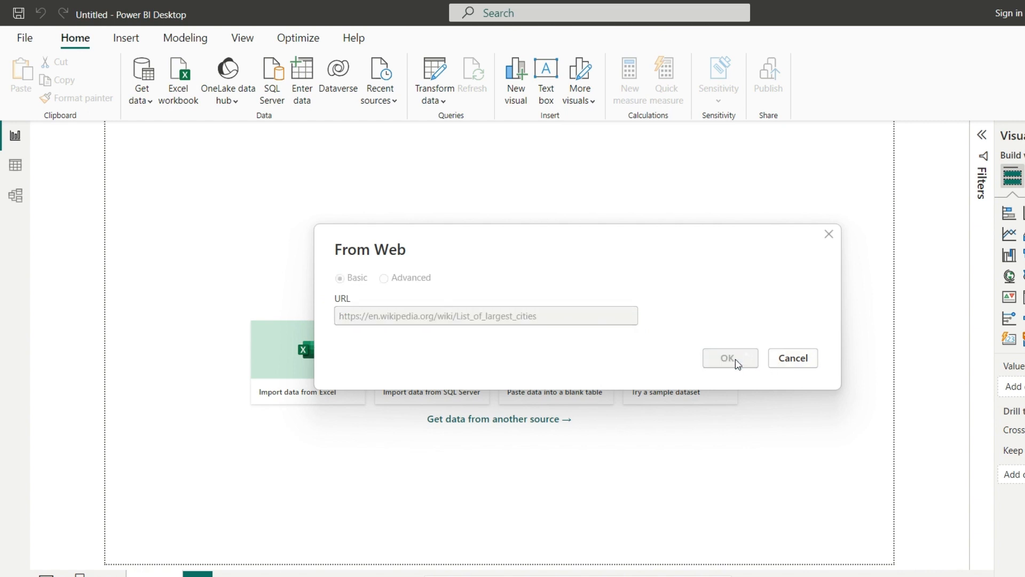
pyautogui.click(729, 358)
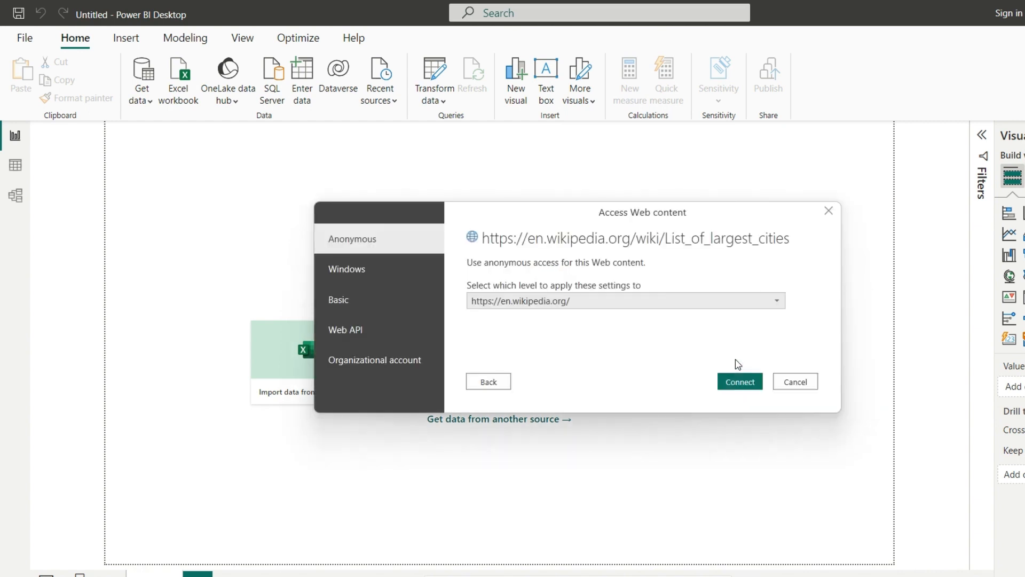
pyautogui.click(738, 381)
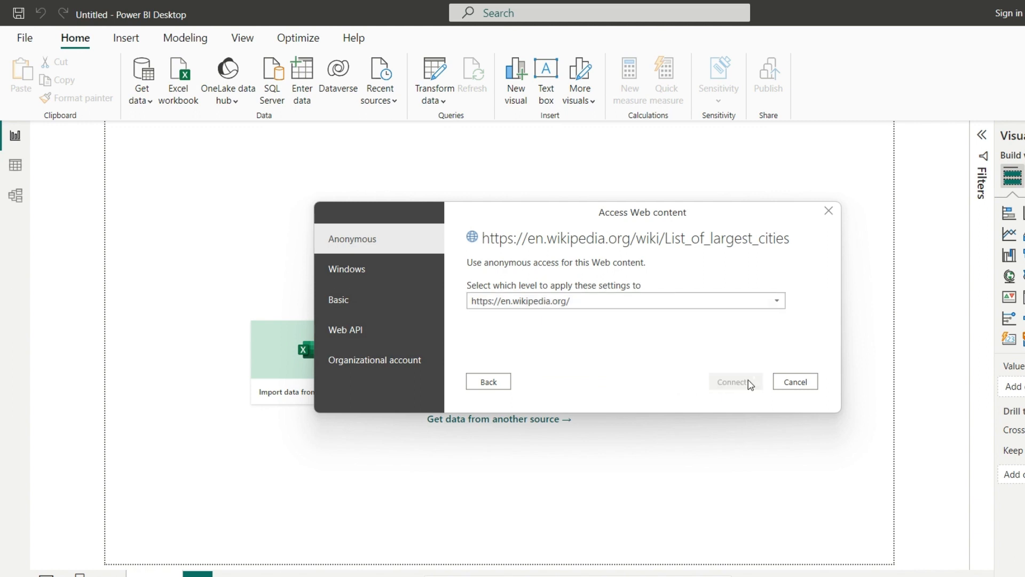
pyautogui.click(794, 381)
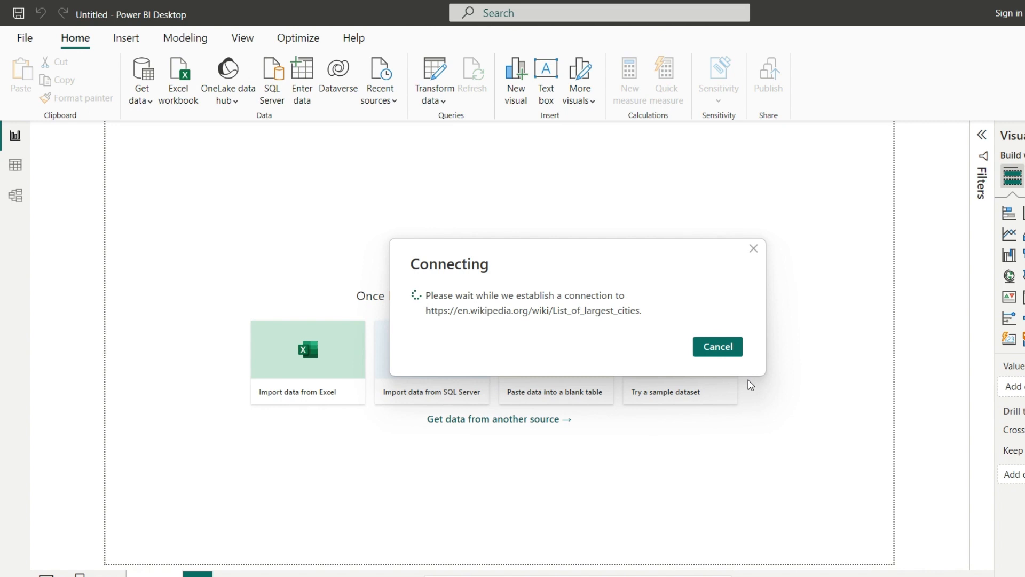
# Step: Wait out the Connecting dialog until the Navigator lists the page's tables
pyautogui.click(718, 346)
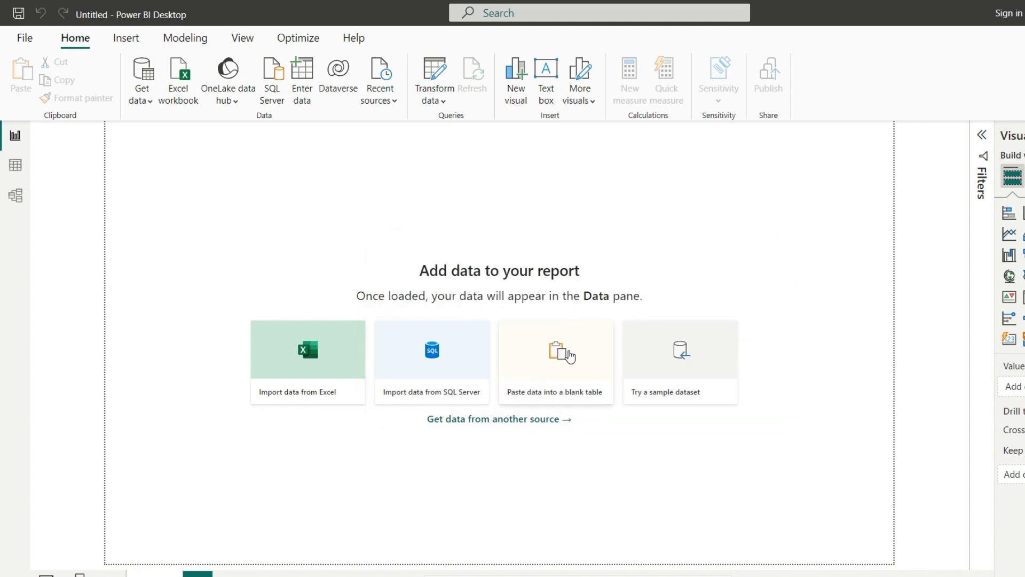
pyautogui.click(569, 354)
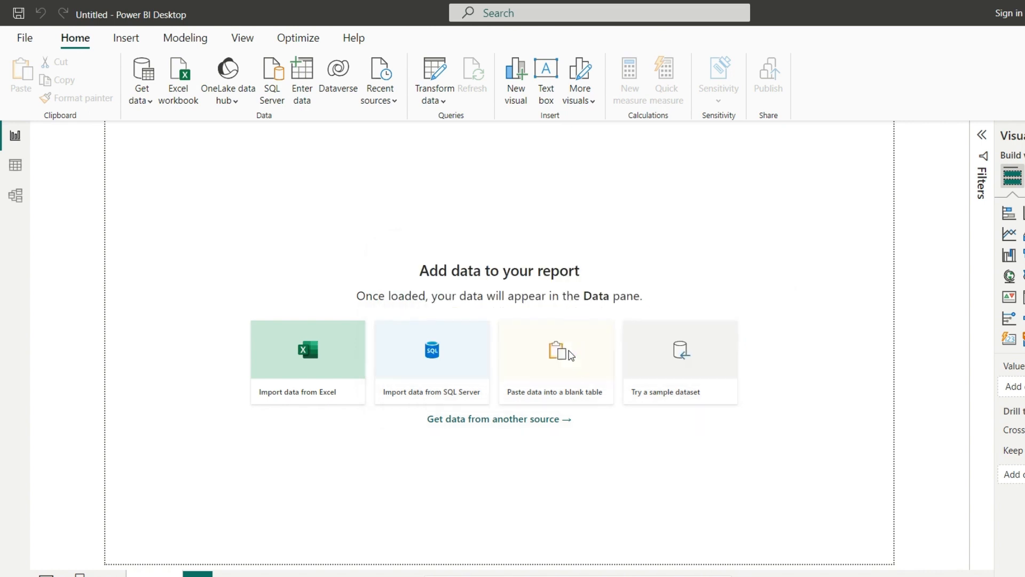
pyautogui.click(306, 348)
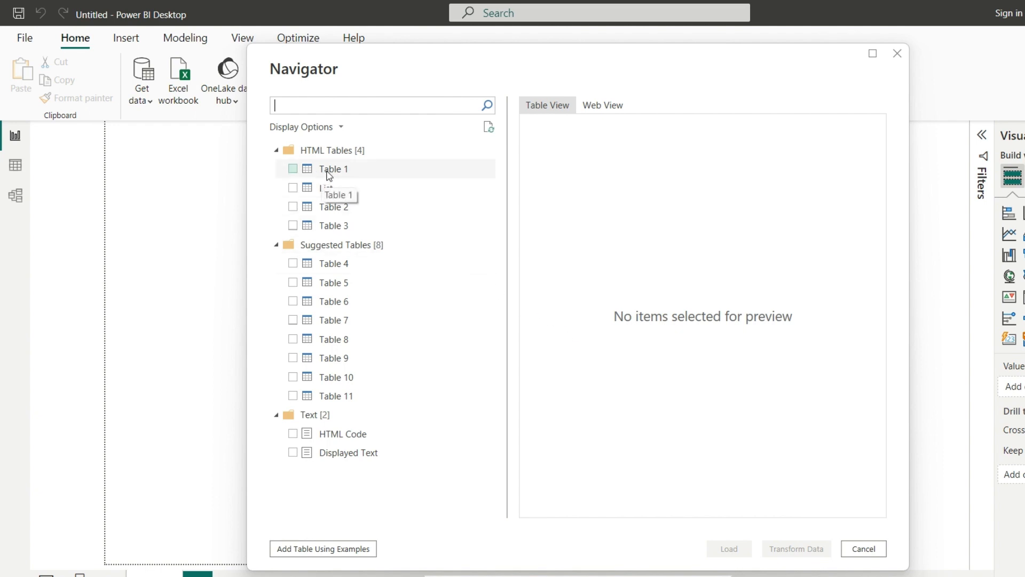
# Step: Preview Table 1, Table 2 and List, then mark the List table for import
pyautogui.click(334, 168)
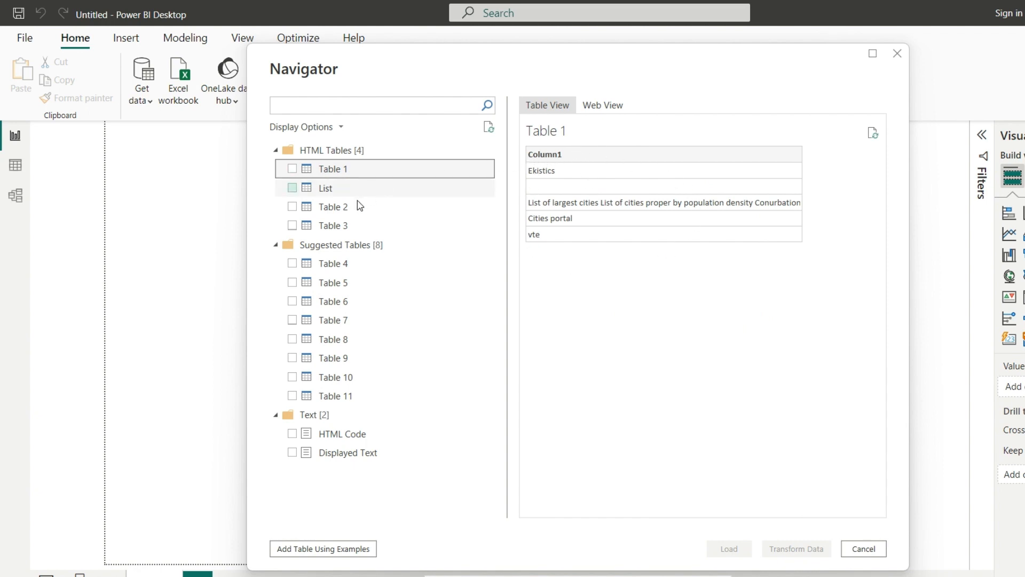
pyautogui.click(333, 206)
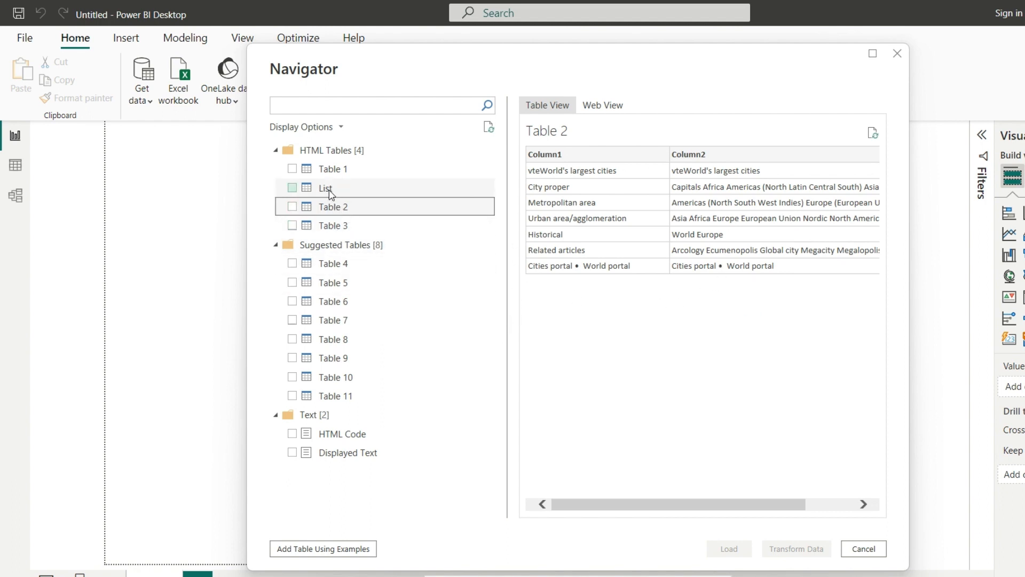
pyautogui.click(325, 187)
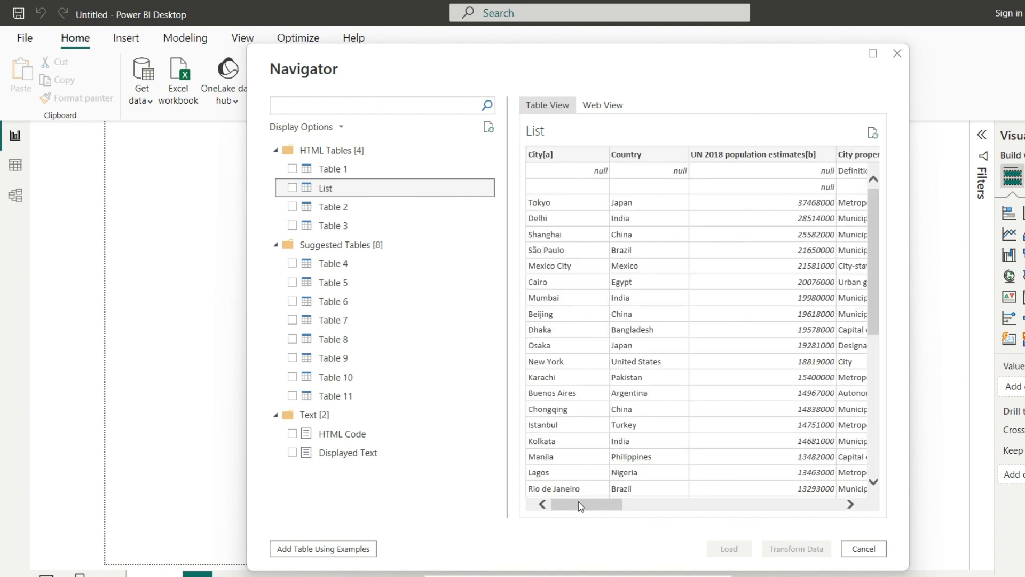
pyautogui.moveTo(582, 504); pyautogui.dragTo(738, 504)
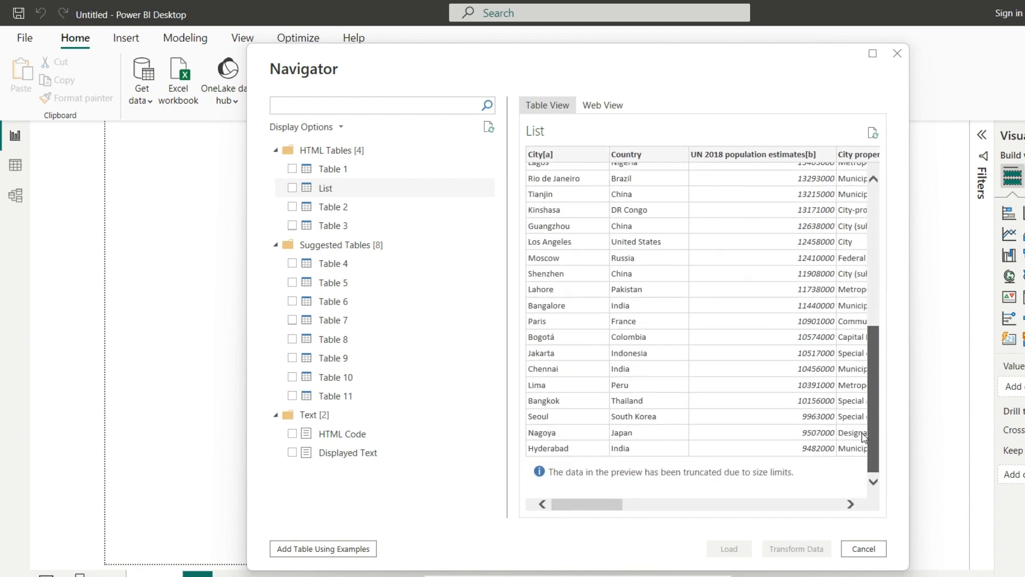
pyautogui.click(292, 188)
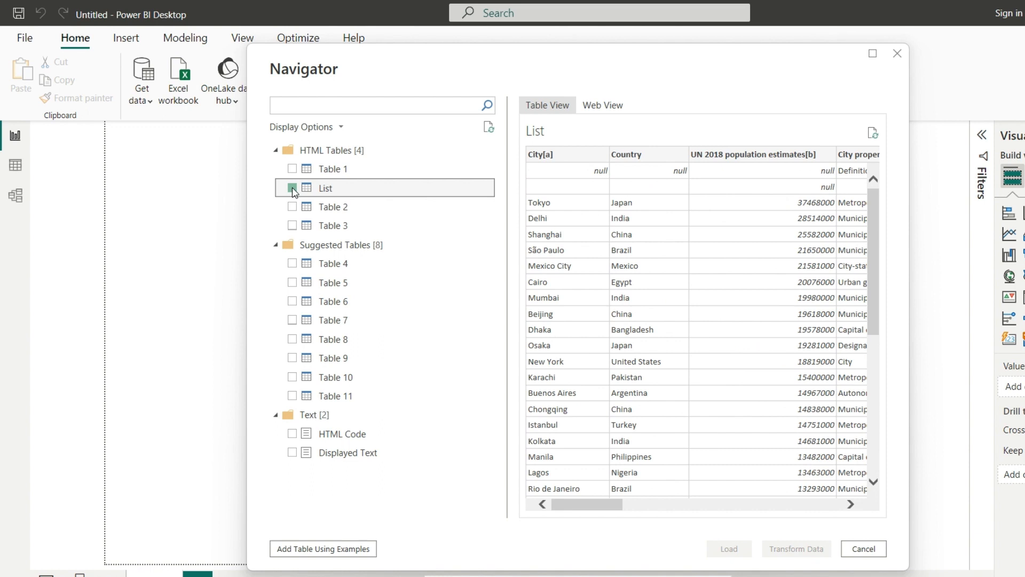
# Step: Check the List preview's population, area and density columns before transforming the data
pyautogui.click(291, 188)
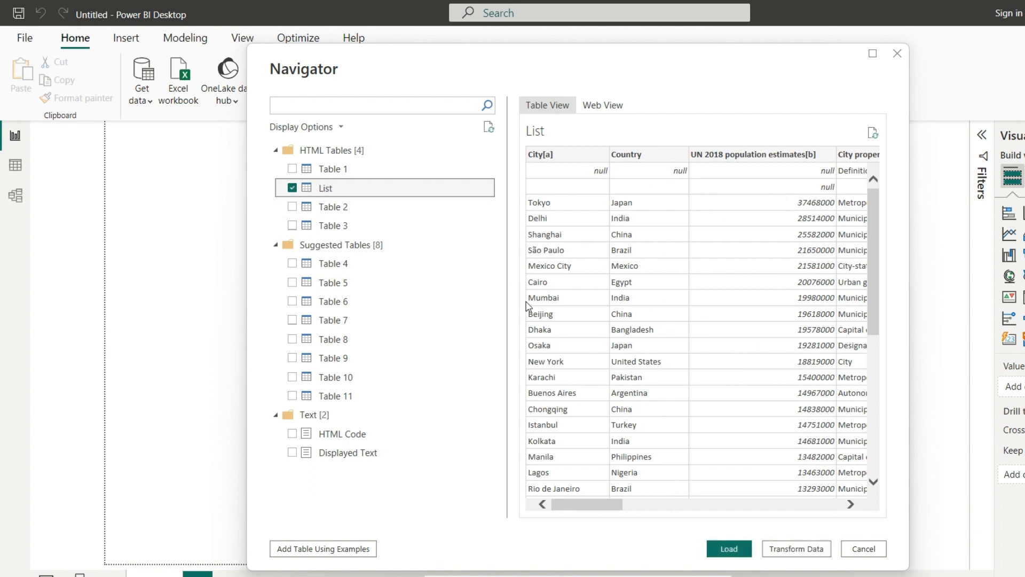
pyautogui.moveTo(723, 462)
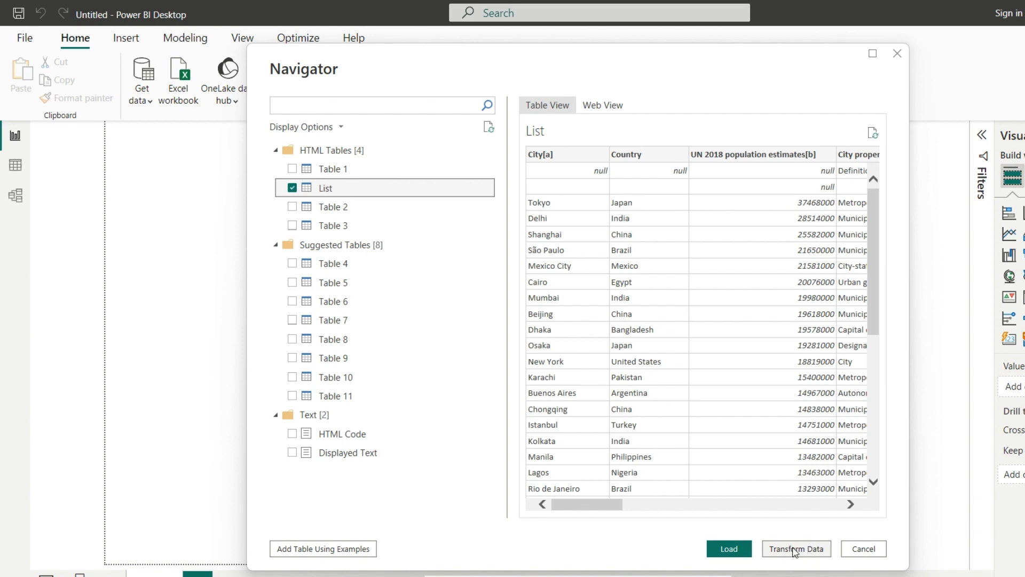
pyautogui.moveTo(742, 520)
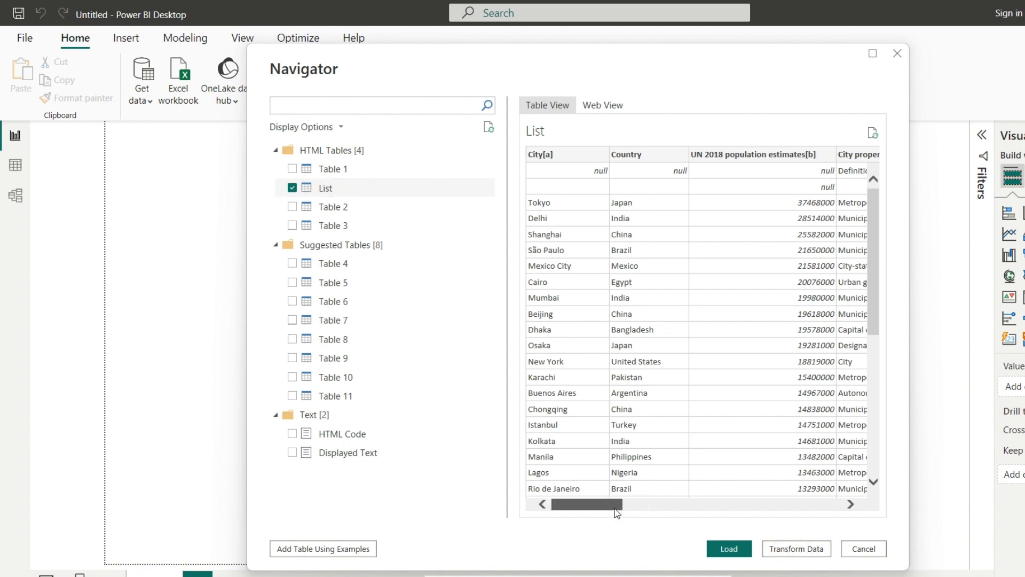
pyautogui.hscroll(3)
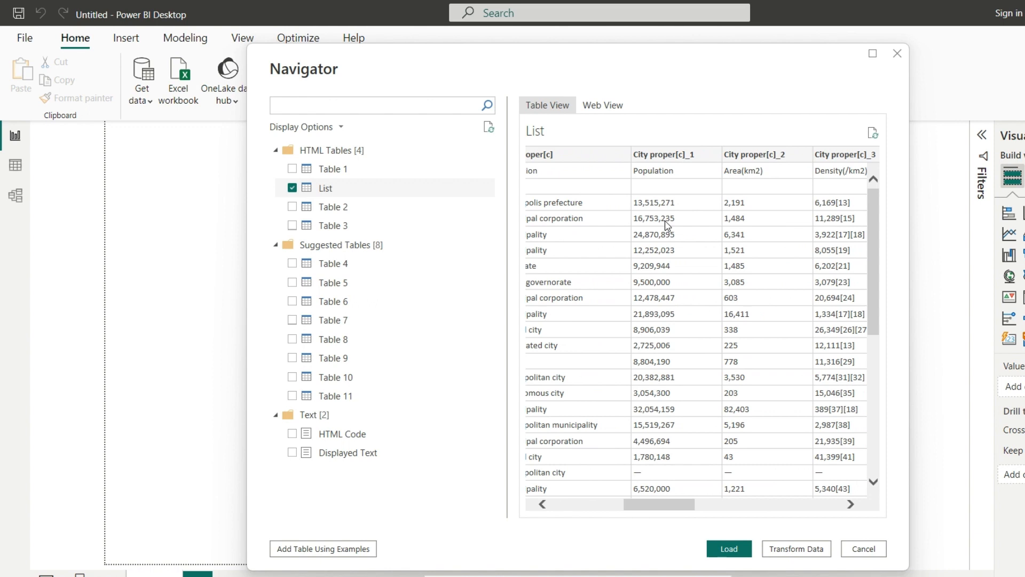
pyautogui.moveTo(642, 339)
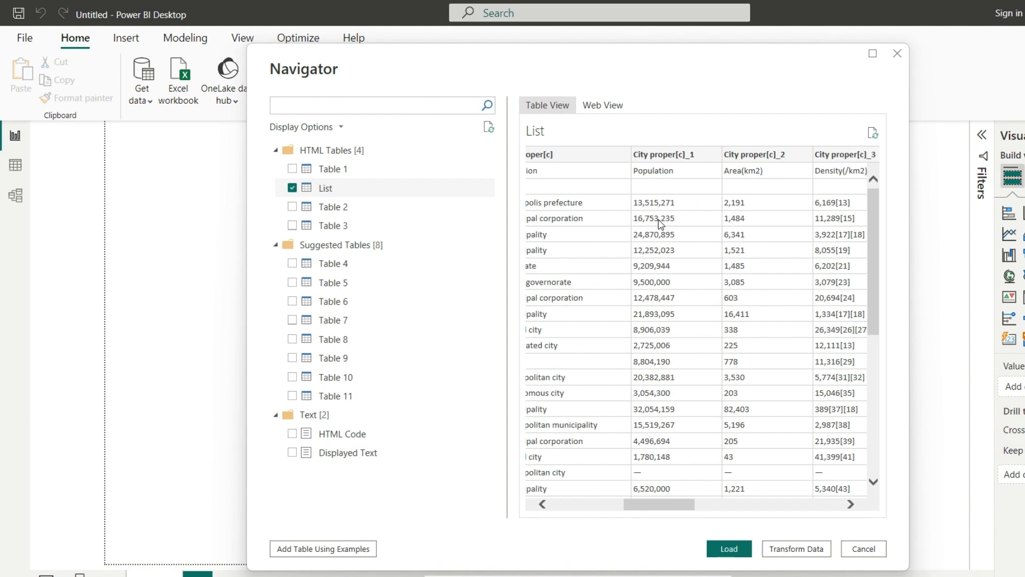
pyautogui.moveTo(661, 224)
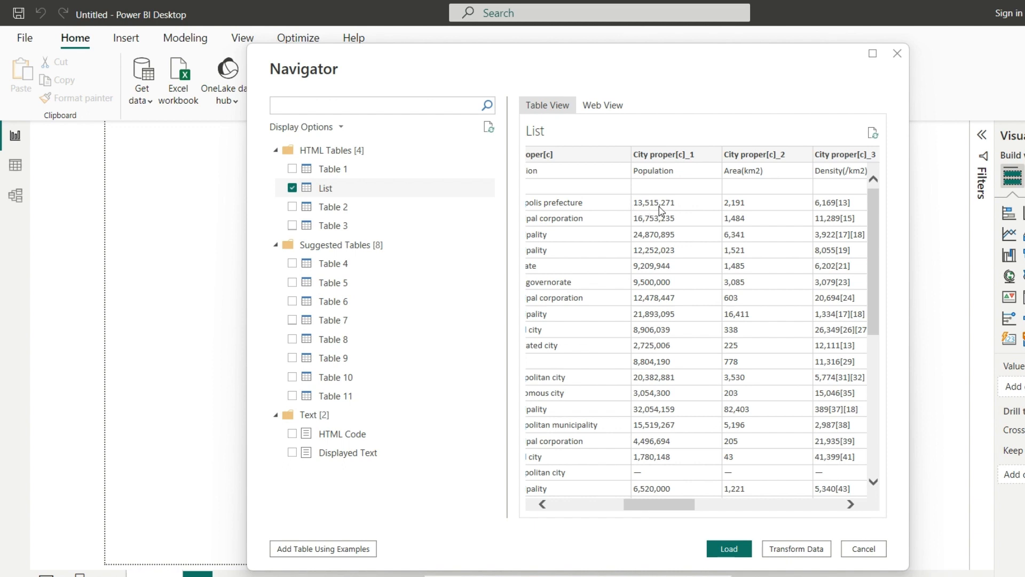
pyautogui.scroll(-3)
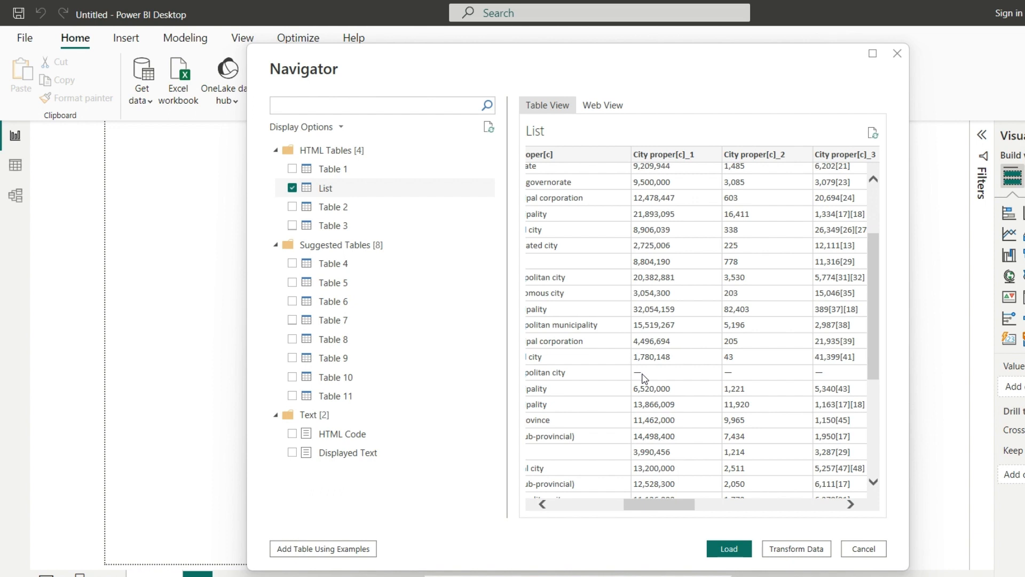
pyautogui.moveTo(655, 269)
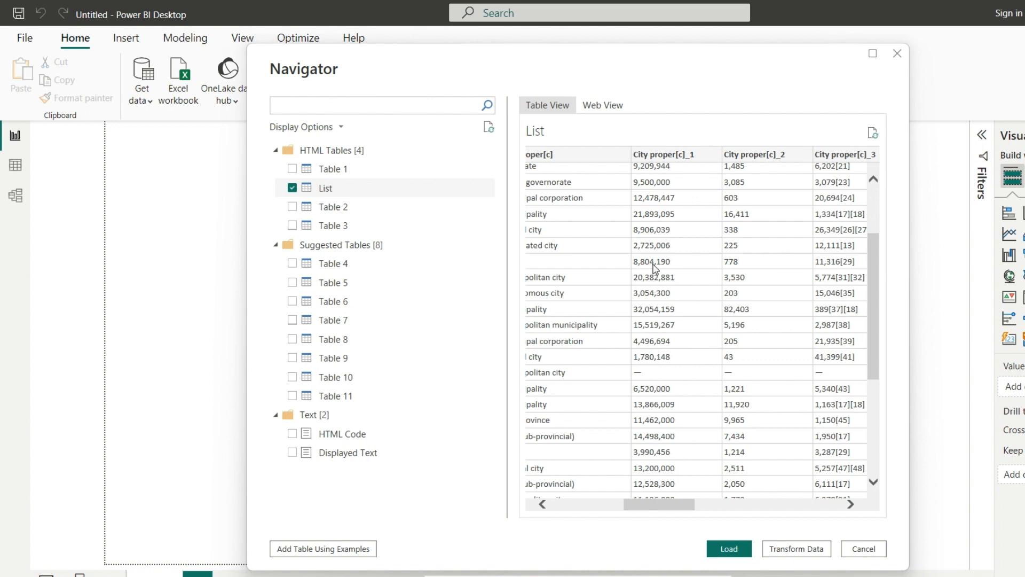
pyautogui.moveTo(752, 371)
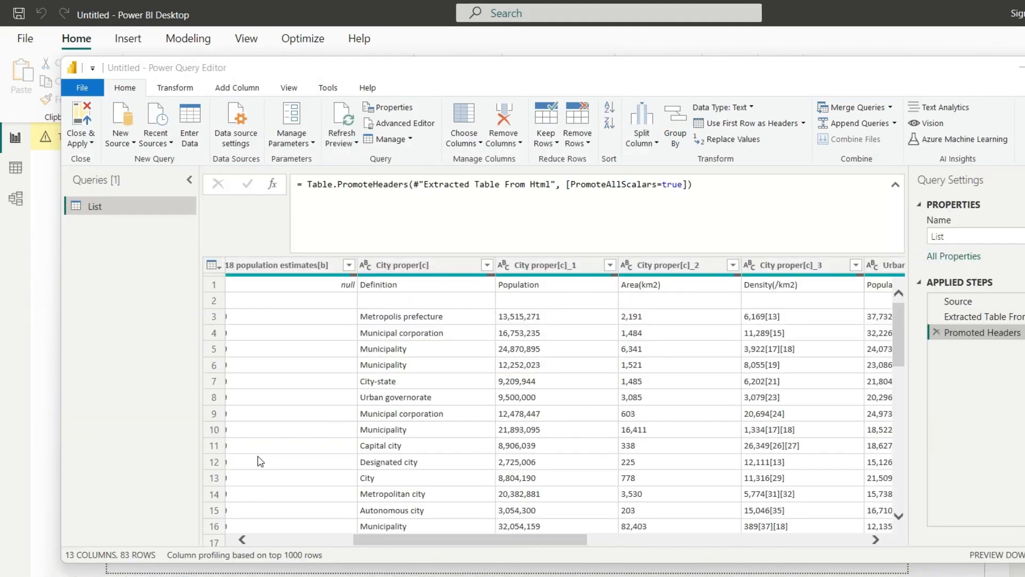
pyautogui.moveTo(327, 434)
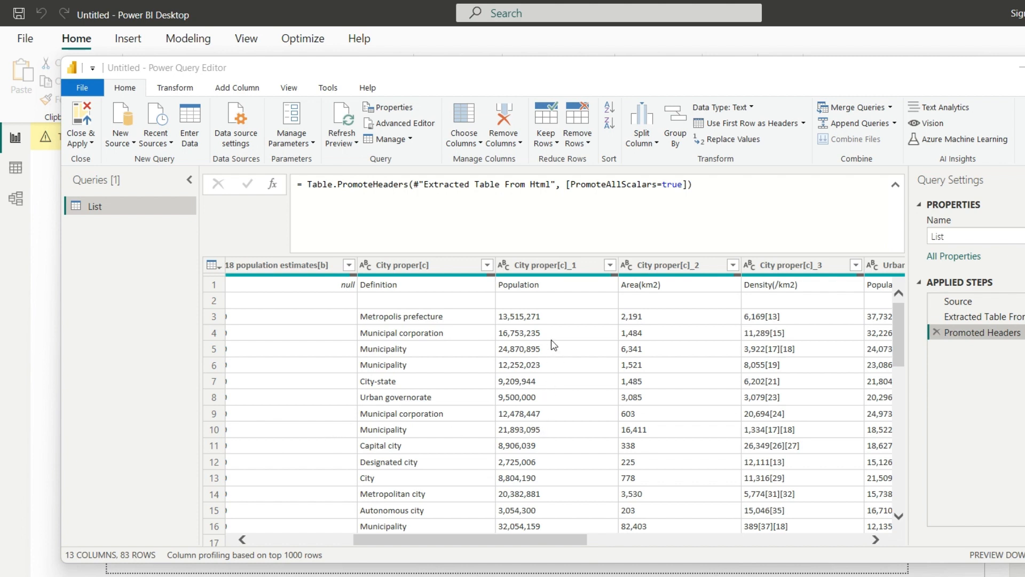
pyautogui.moveTo(549, 280)
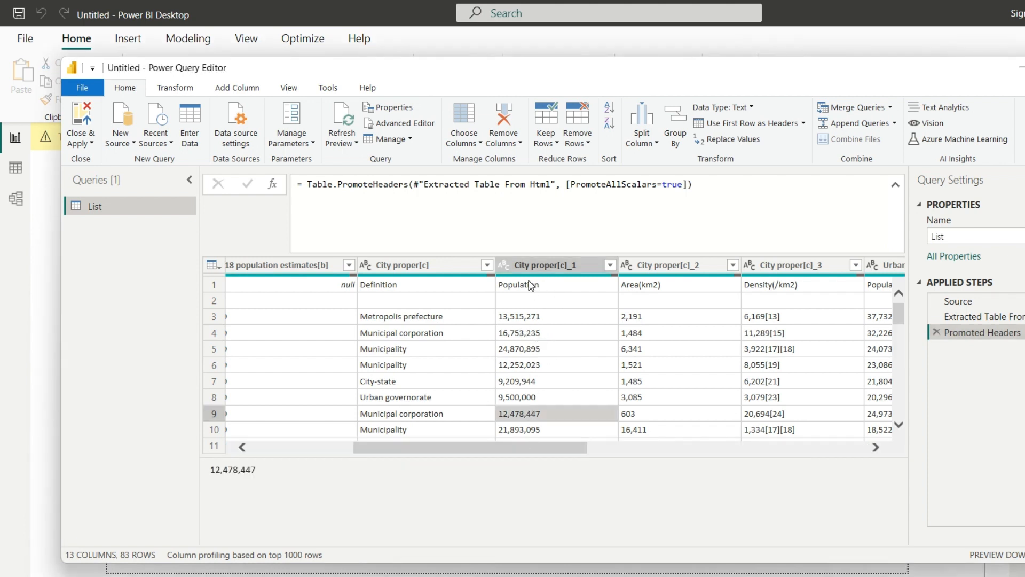
# Step: Change the City proper[c]_1 population column's type to Decimal Number
pyautogui.rightClick(533, 284)
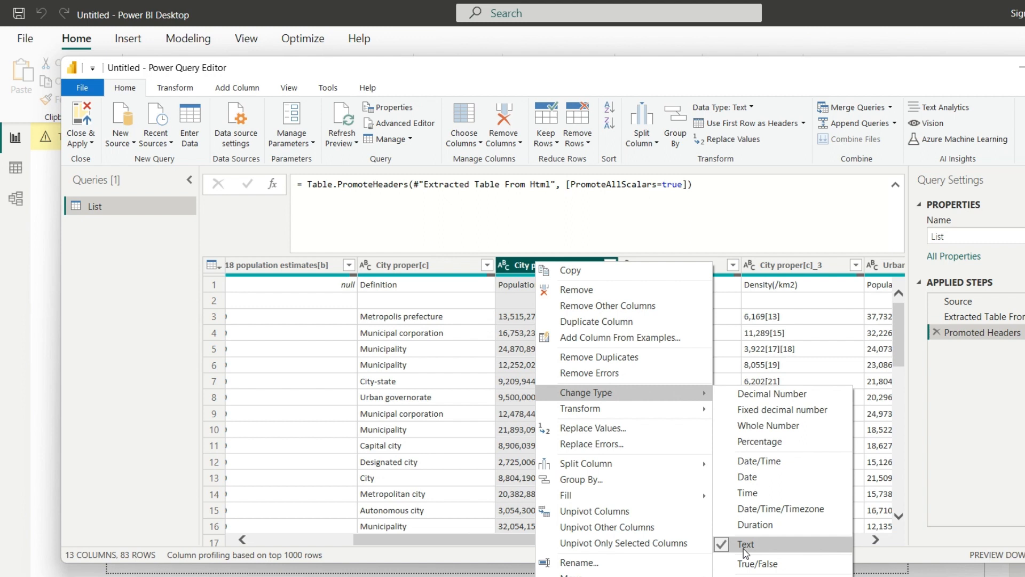
pyautogui.moveTo(751, 547)
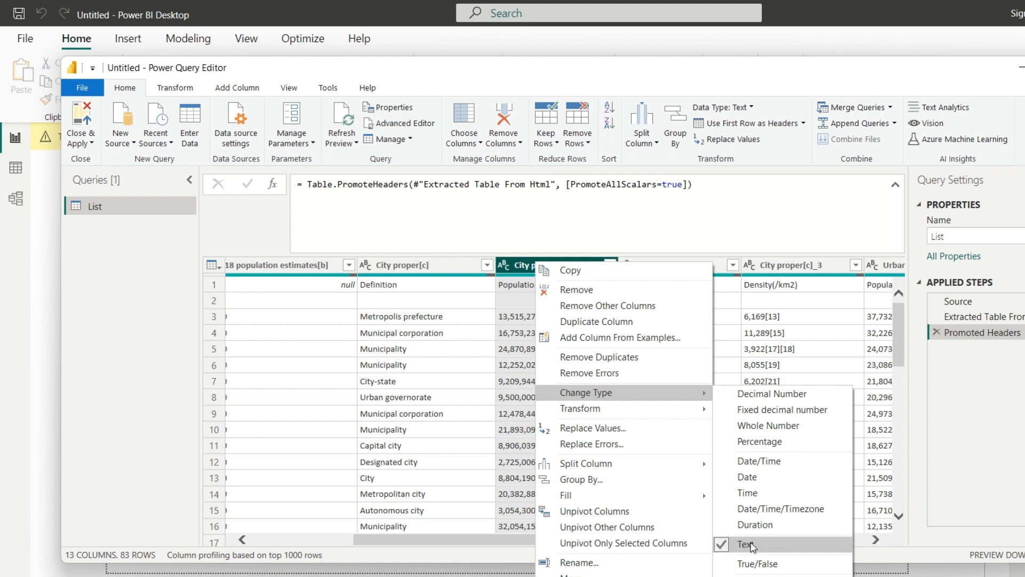
pyautogui.moveTo(579, 408)
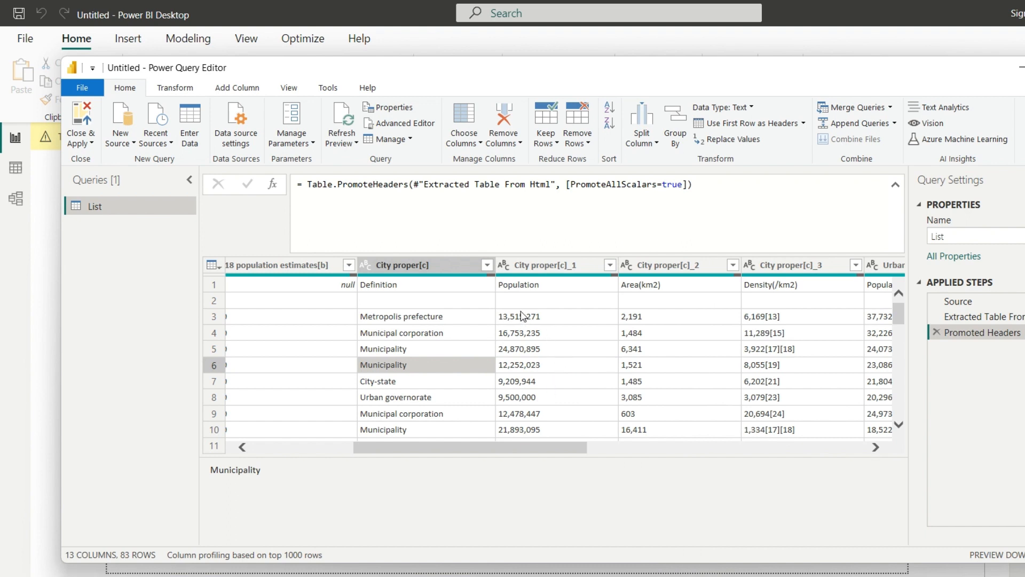
pyautogui.click(552, 265)
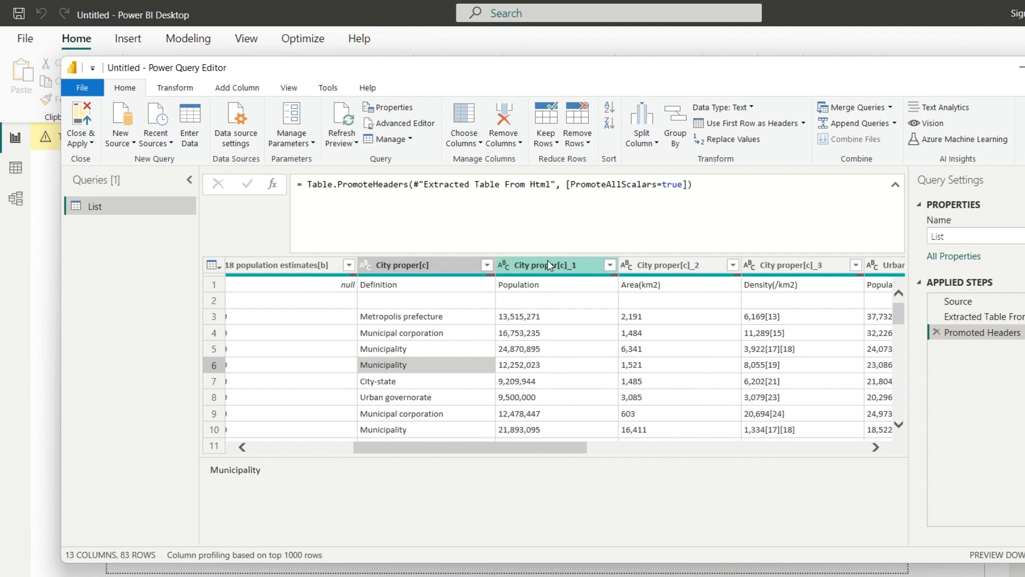
pyautogui.rightClick(536, 265)
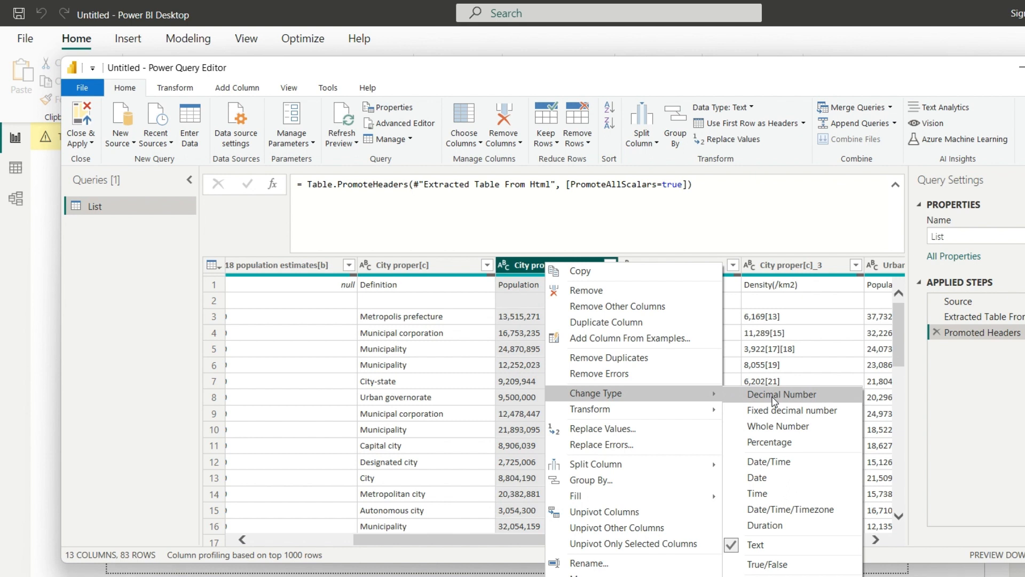
pyautogui.click(780, 394)
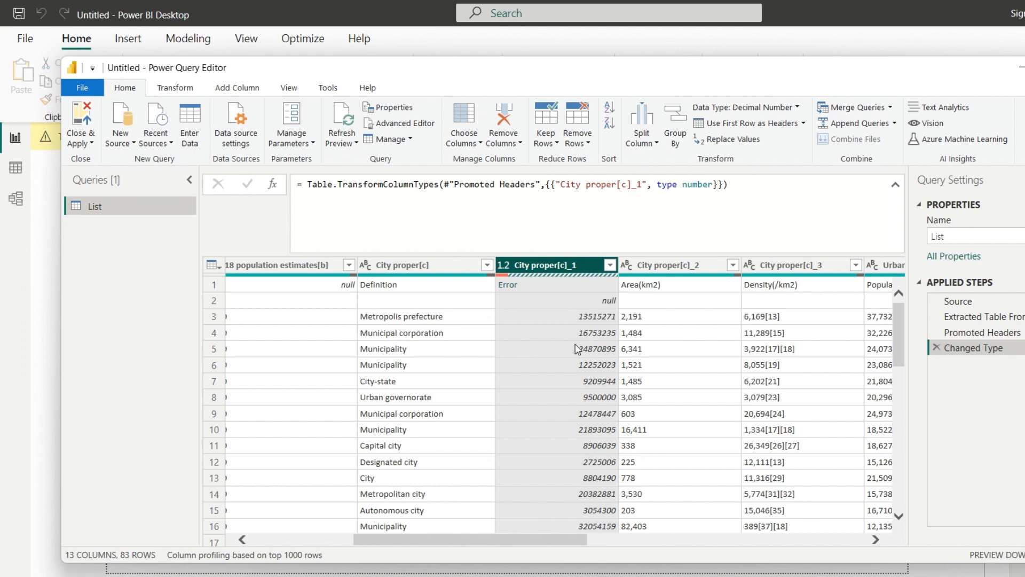
pyautogui.moveTo(590, 338)
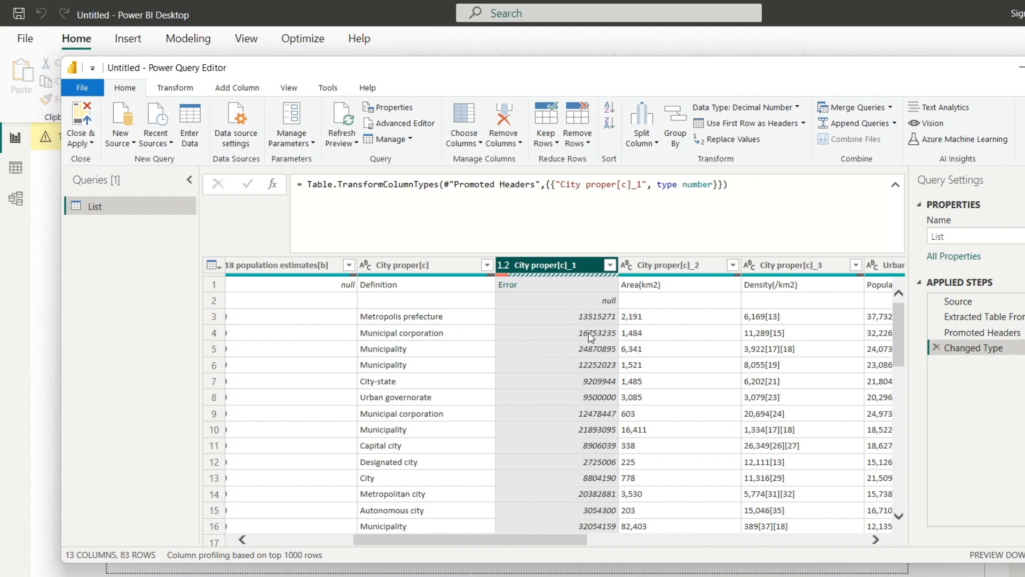
pyautogui.moveTo(566, 392)
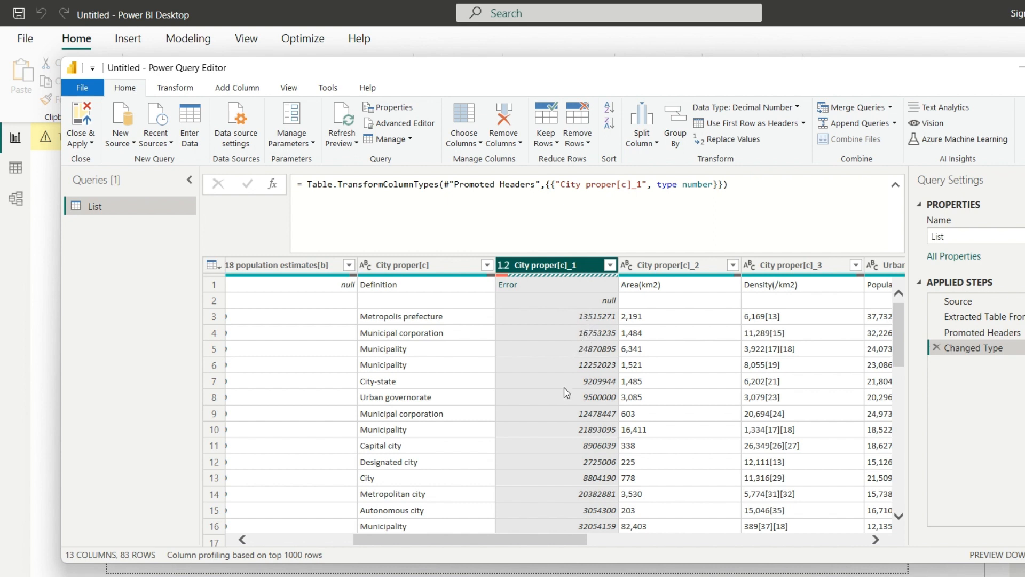
pyautogui.moveTo(400, 310)
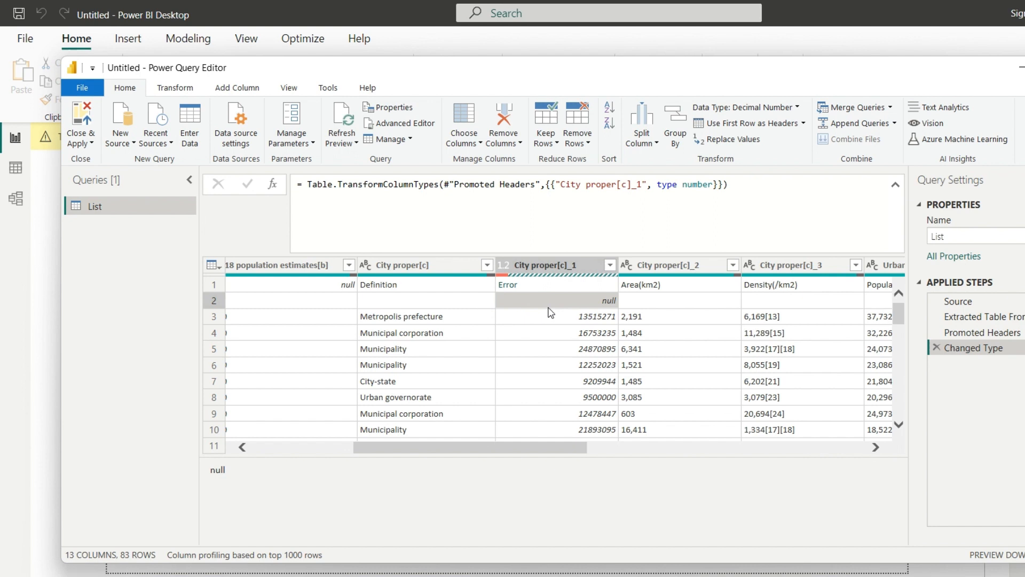
# Step: Remove one top row so the header-text row above Tokyo is dropped
pyautogui.click(578, 122)
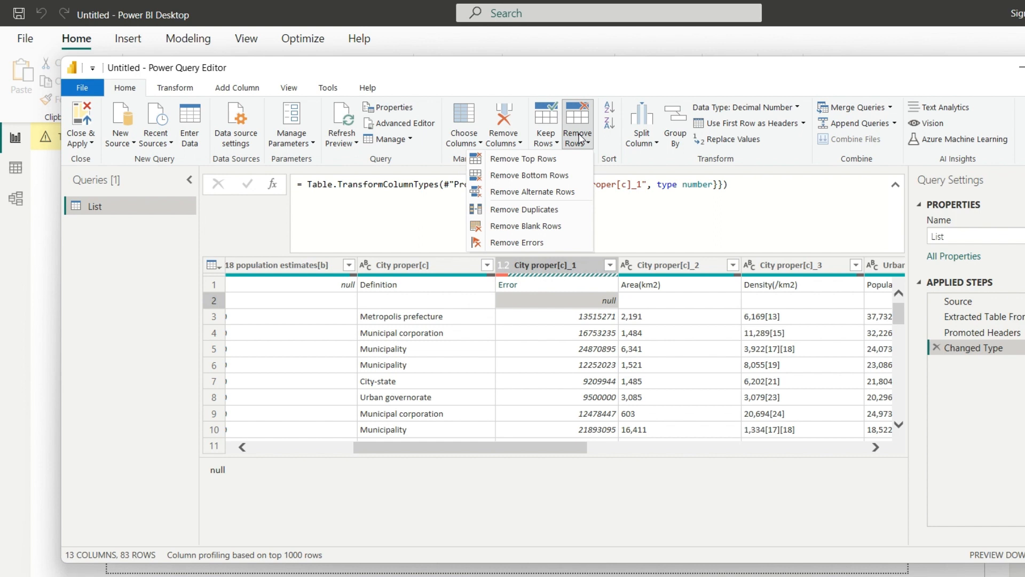
pyautogui.moveTo(389, 324)
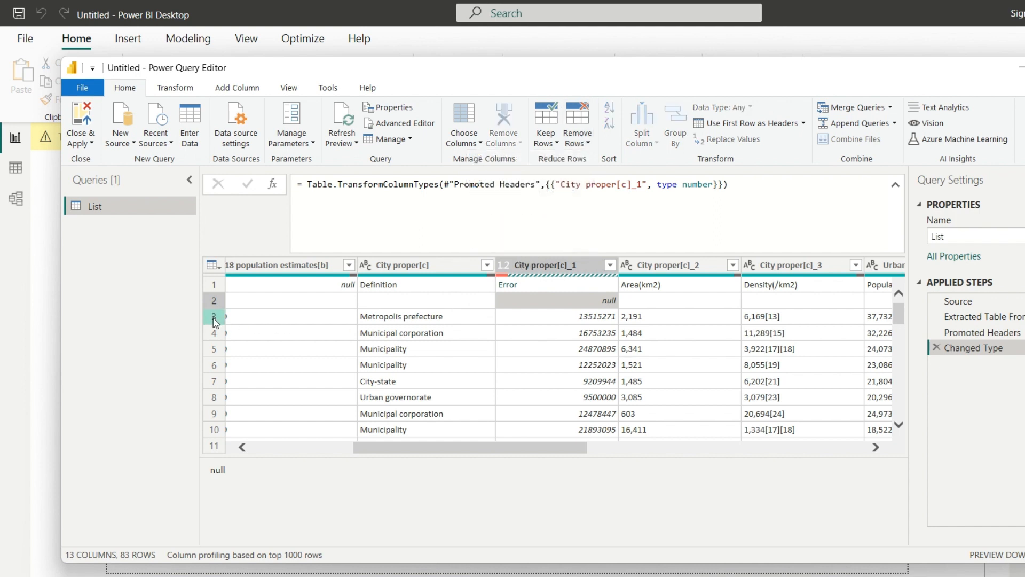
pyautogui.click(213, 316)
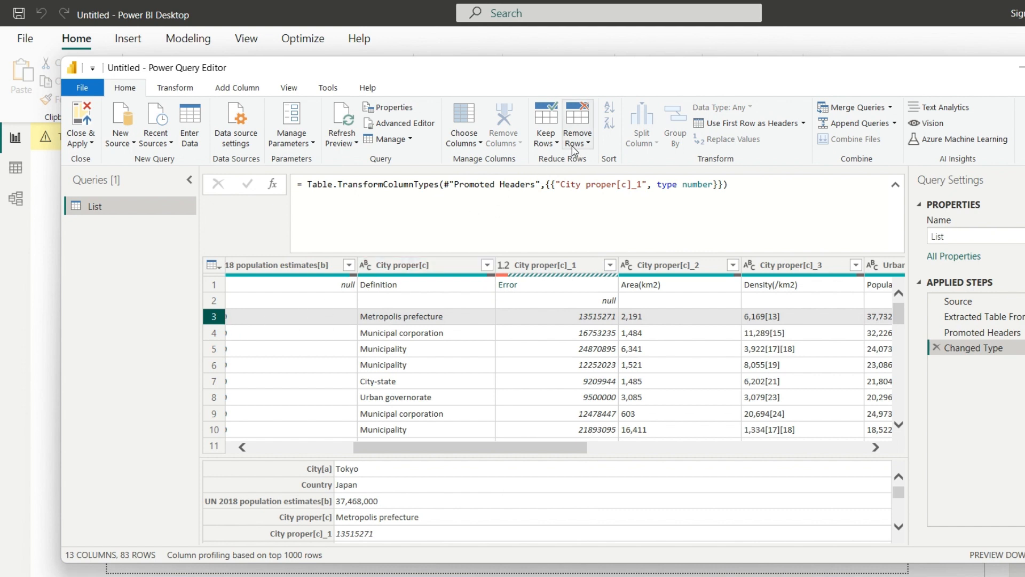
pyautogui.click(576, 124)
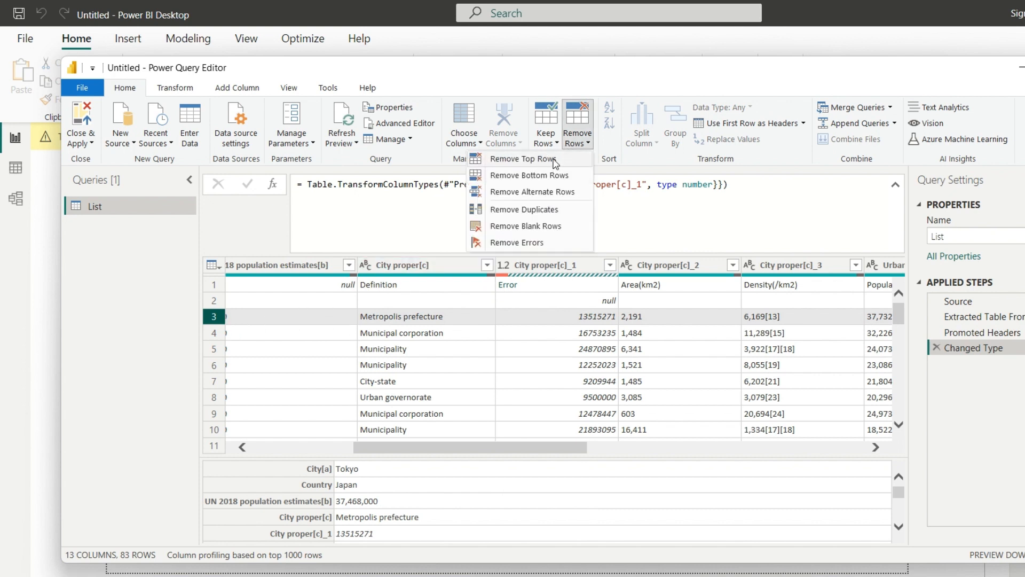
pyautogui.click(575, 124)
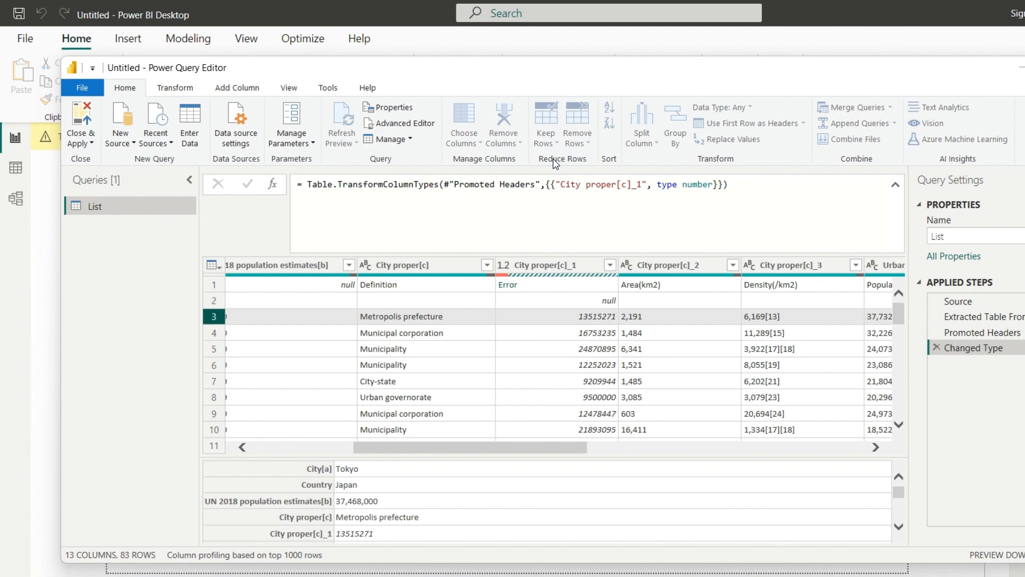
pyautogui.click(577, 120)
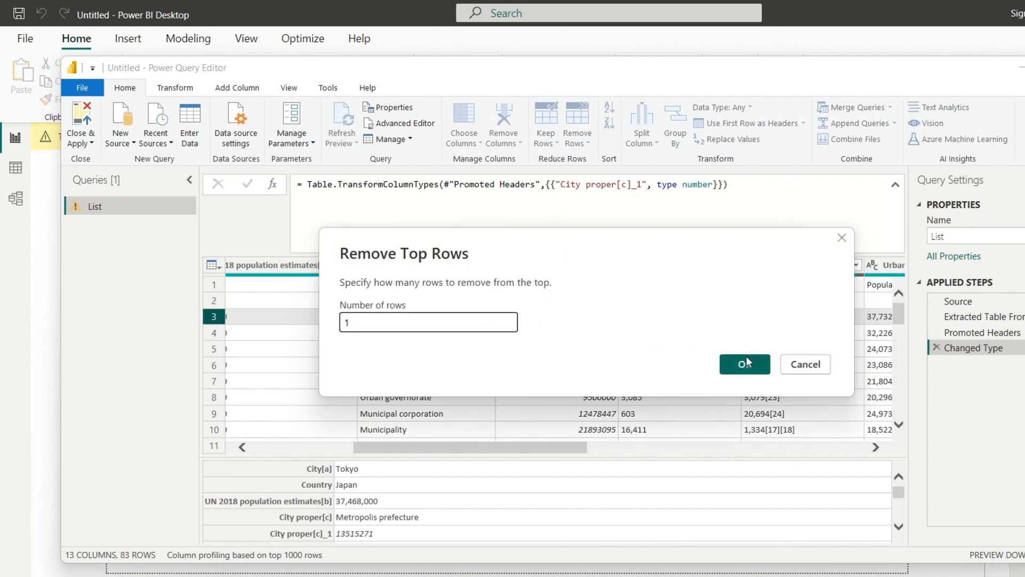
pyautogui.click(744, 364)
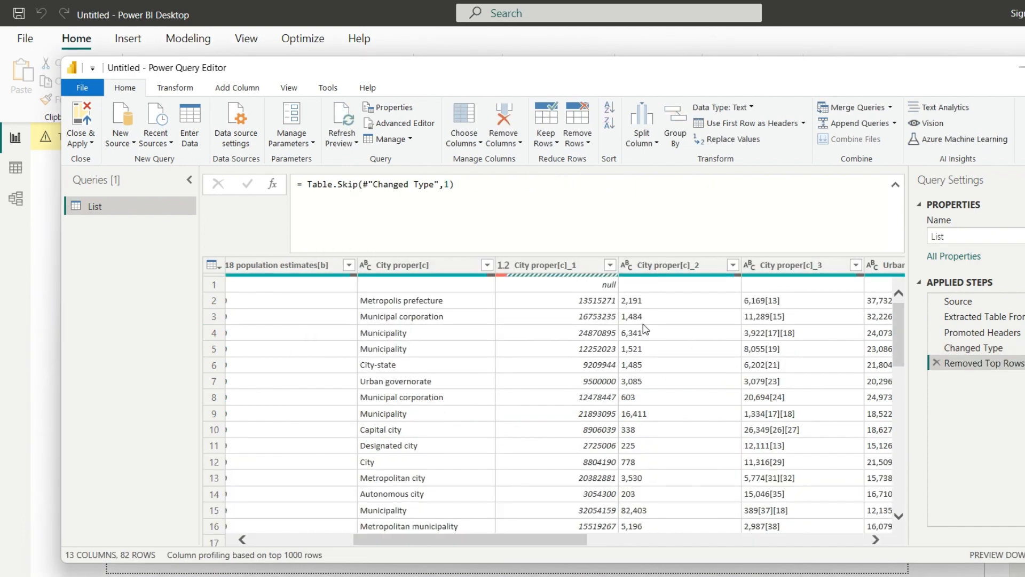
# Step: Remove the remaining null top row, leaving the query starting at Tokyo with 81 rows
pyautogui.click(552, 265)
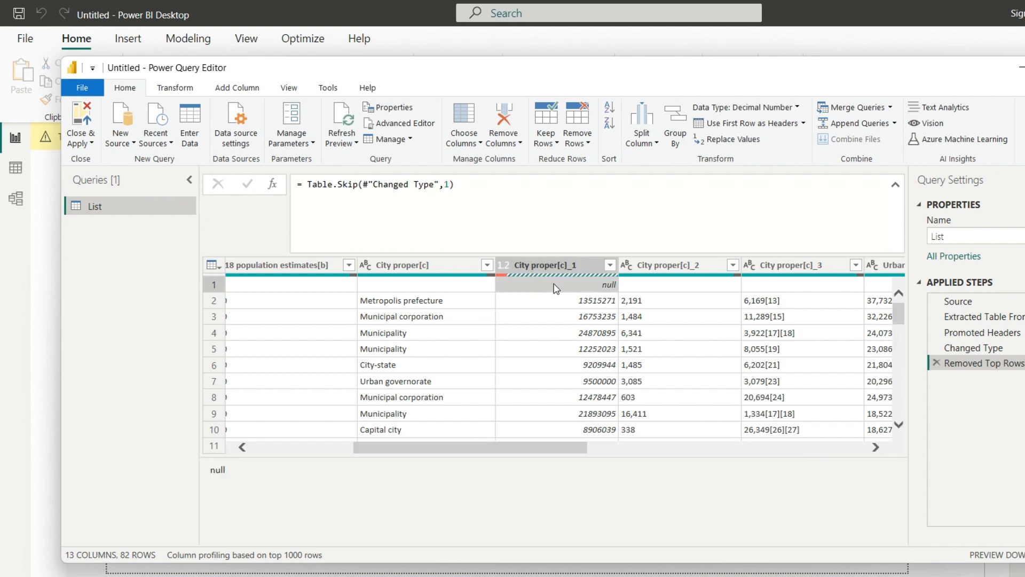
pyautogui.moveTo(546, 287)
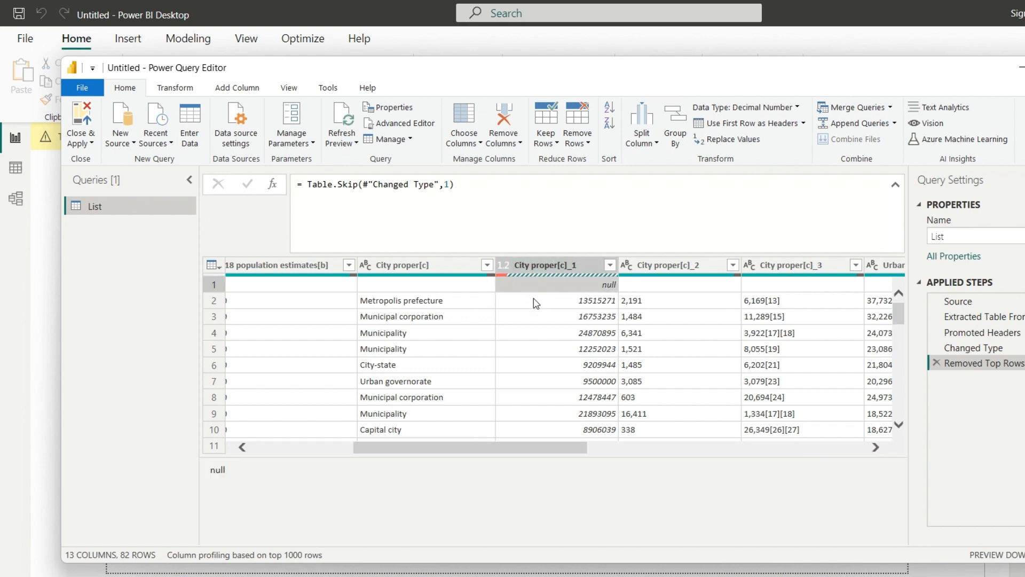
pyautogui.click(588, 300)
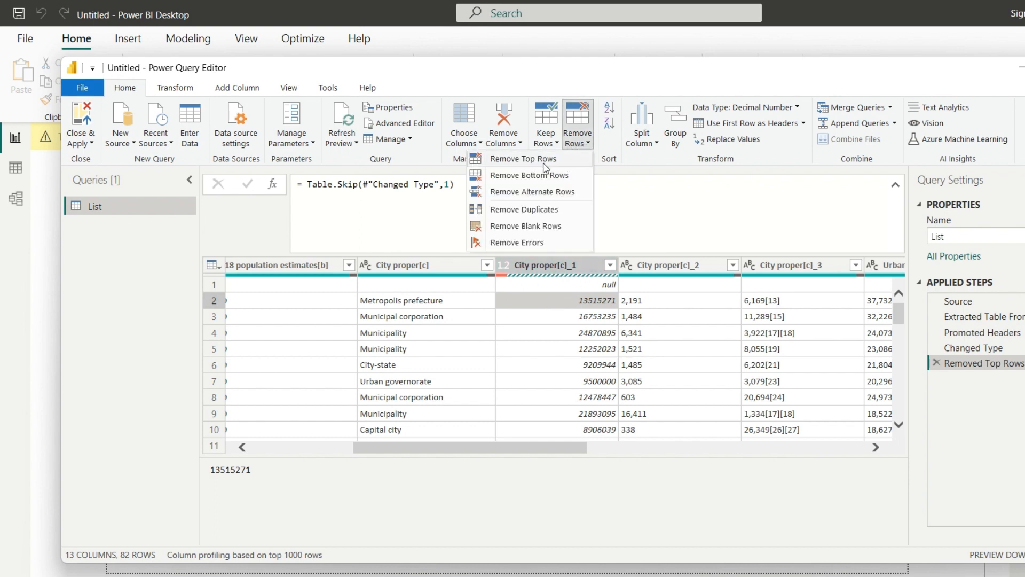
pyautogui.click(522, 158)
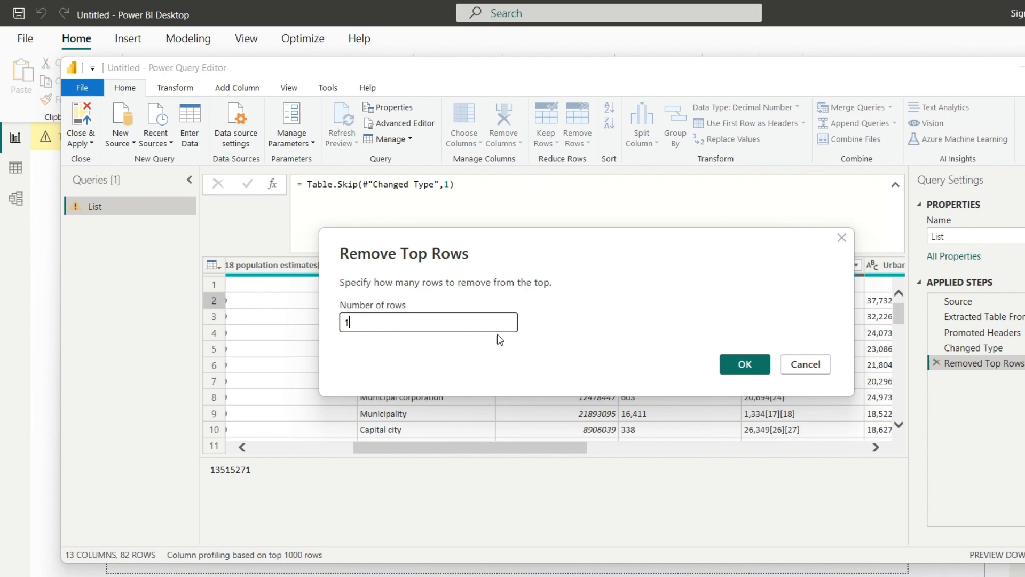
pyautogui.click(744, 364)
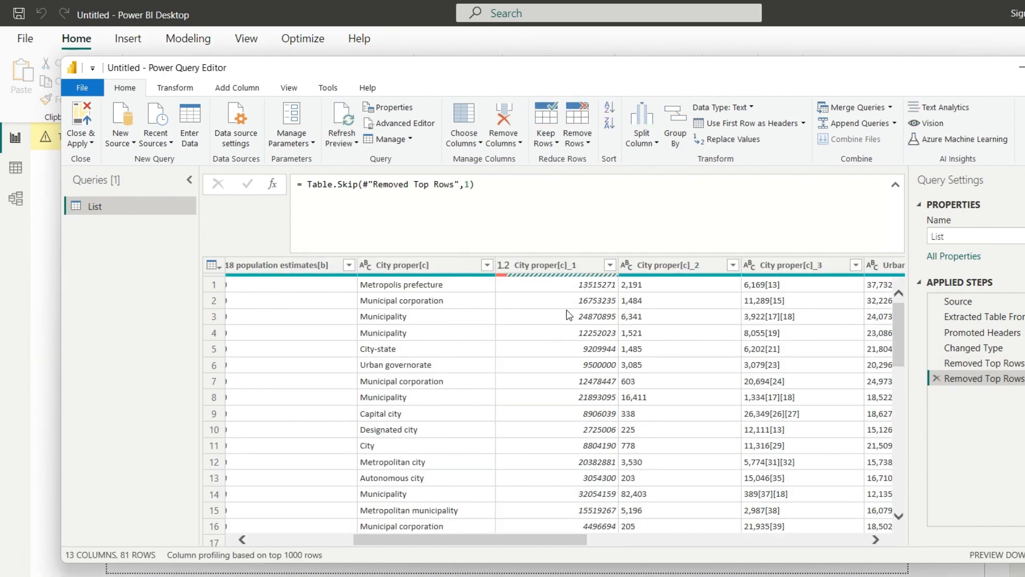
pyautogui.scroll(-3)
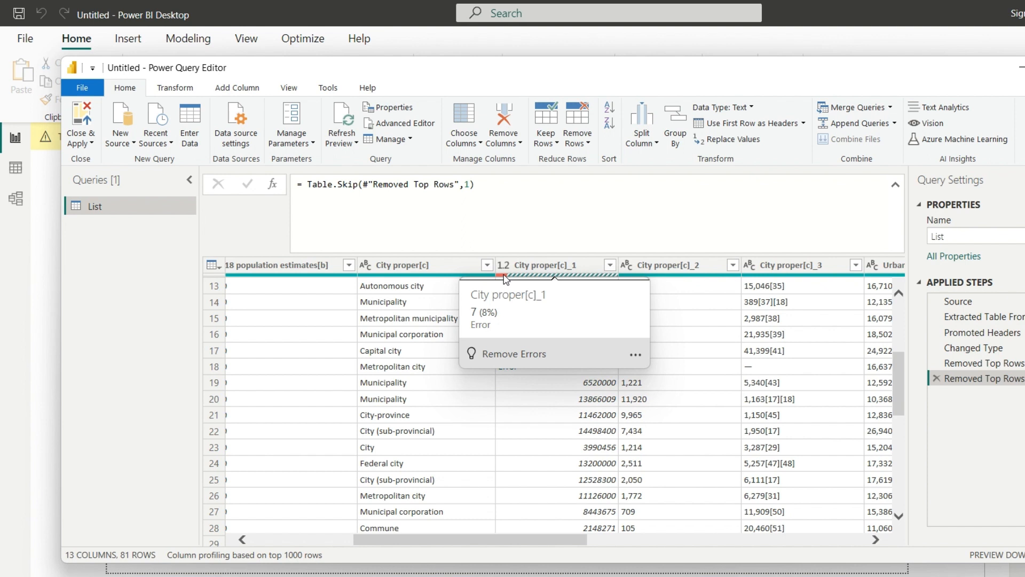
pyautogui.moveTo(448, 371)
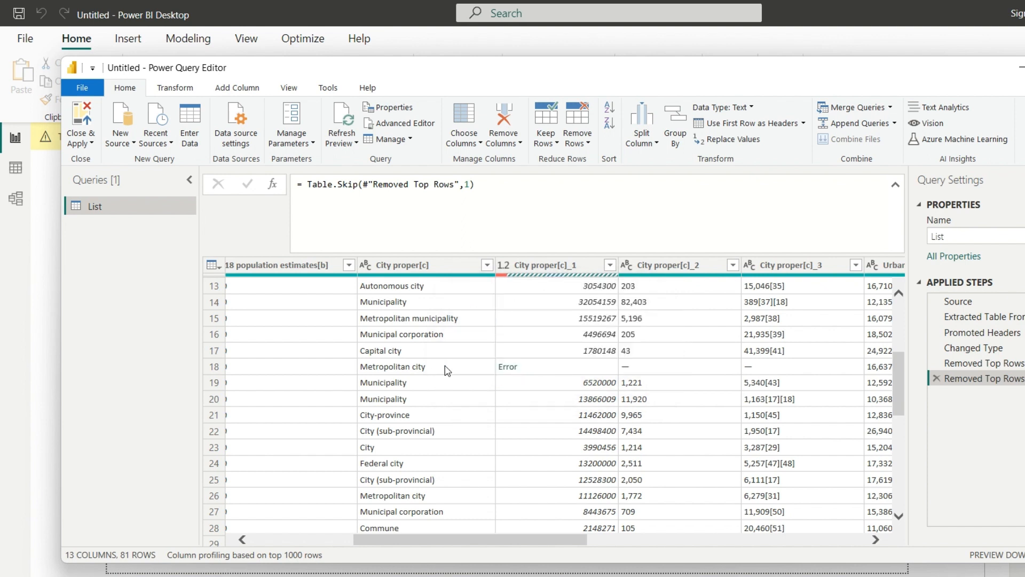
pyautogui.moveTo(558, 371)
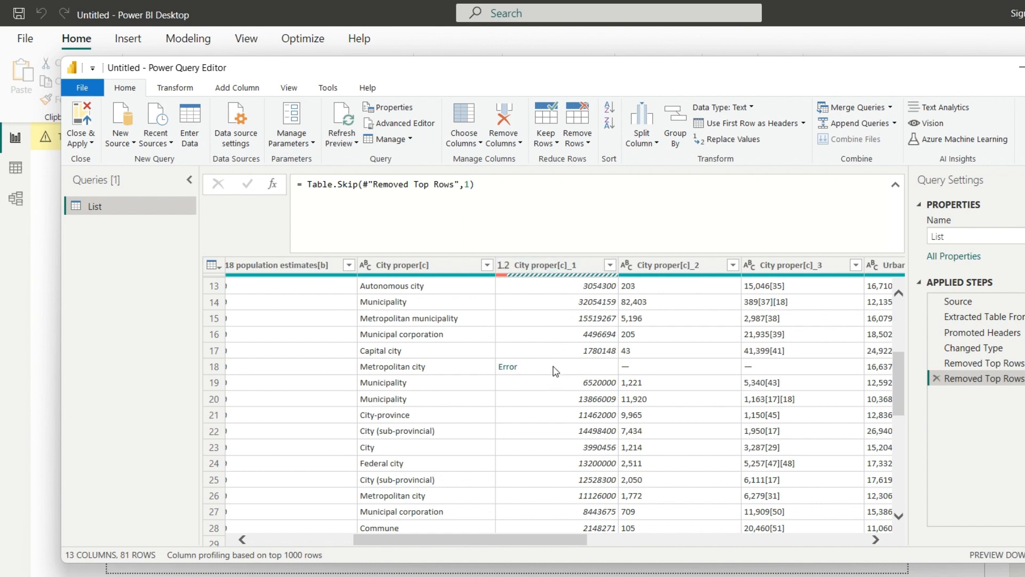
pyautogui.moveTo(229, 371)
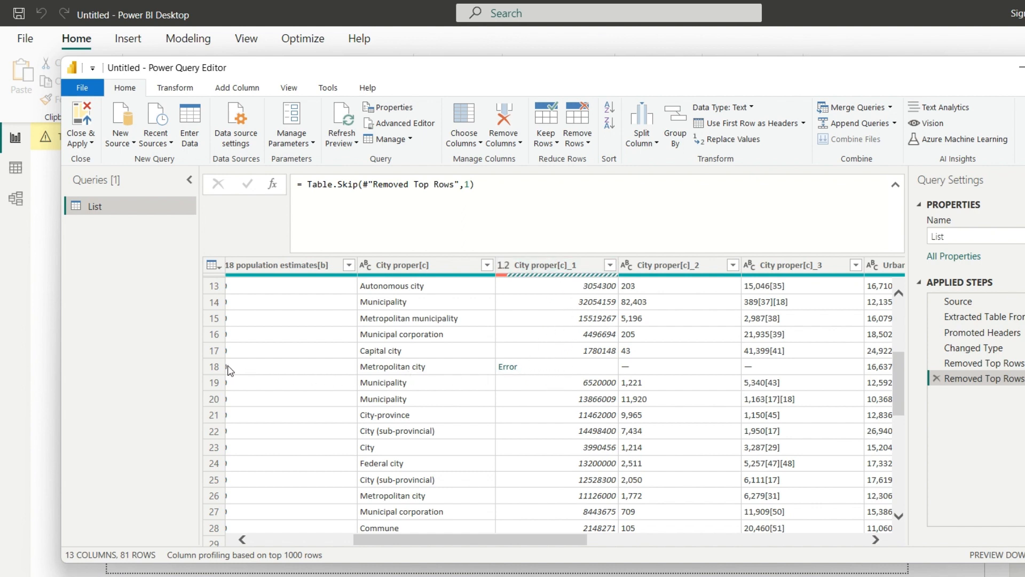
# Step: Remove error rows after inspecting the Lagos row's population error
pyautogui.click(214, 367)
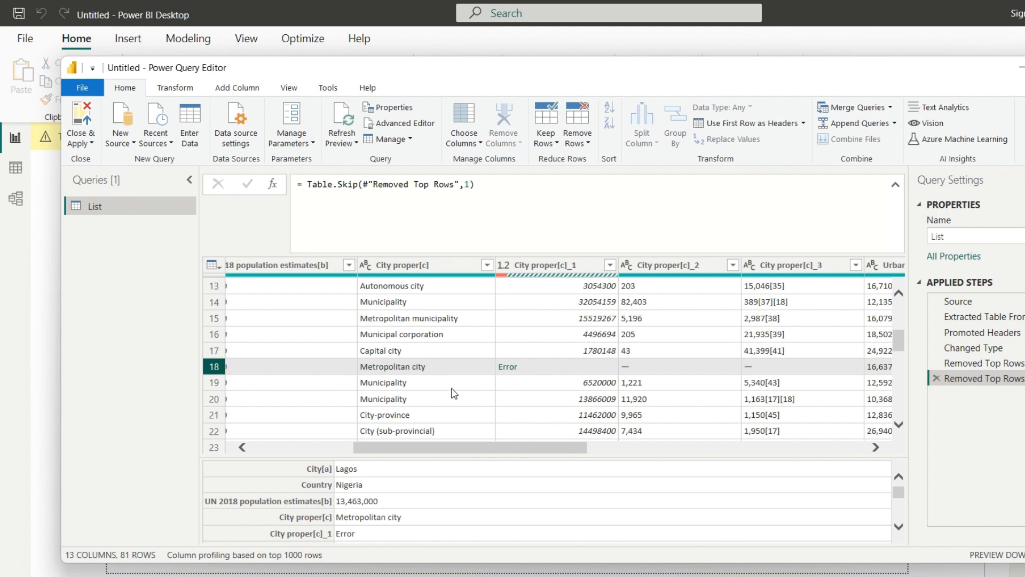
pyautogui.click(425, 383)
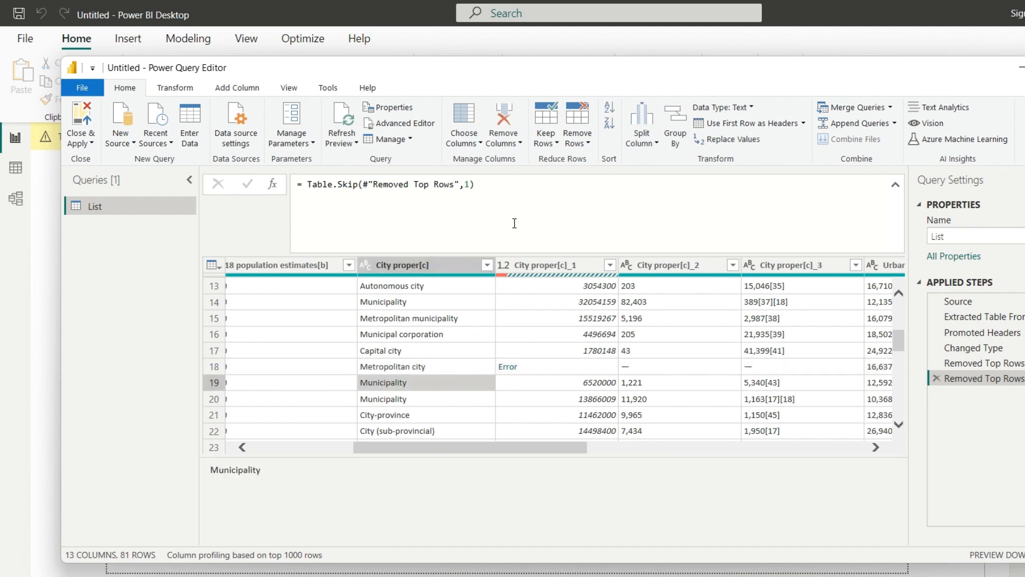
pyautogui.moveTo(545, 121)
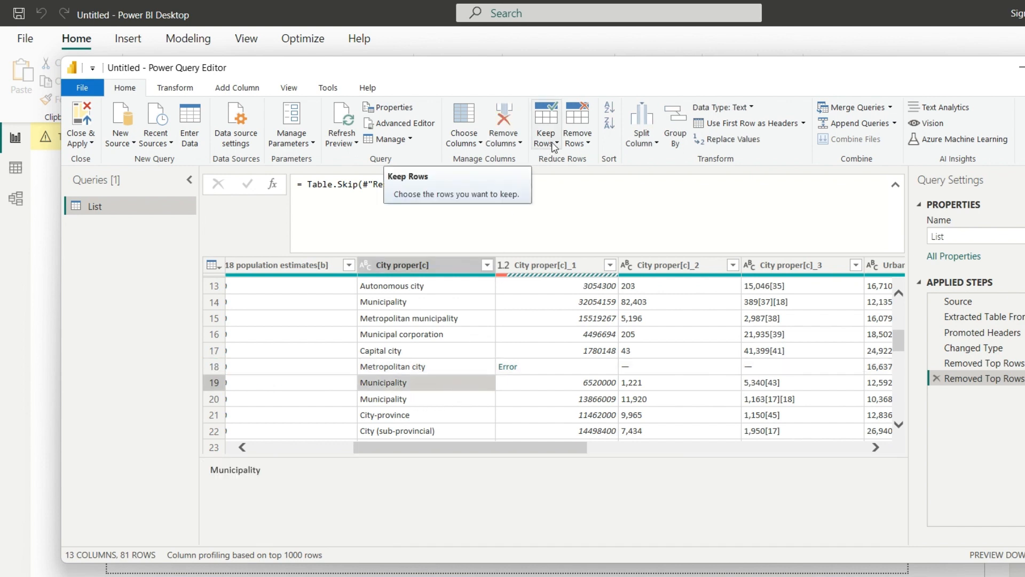
pyautogui.click(576, 123)
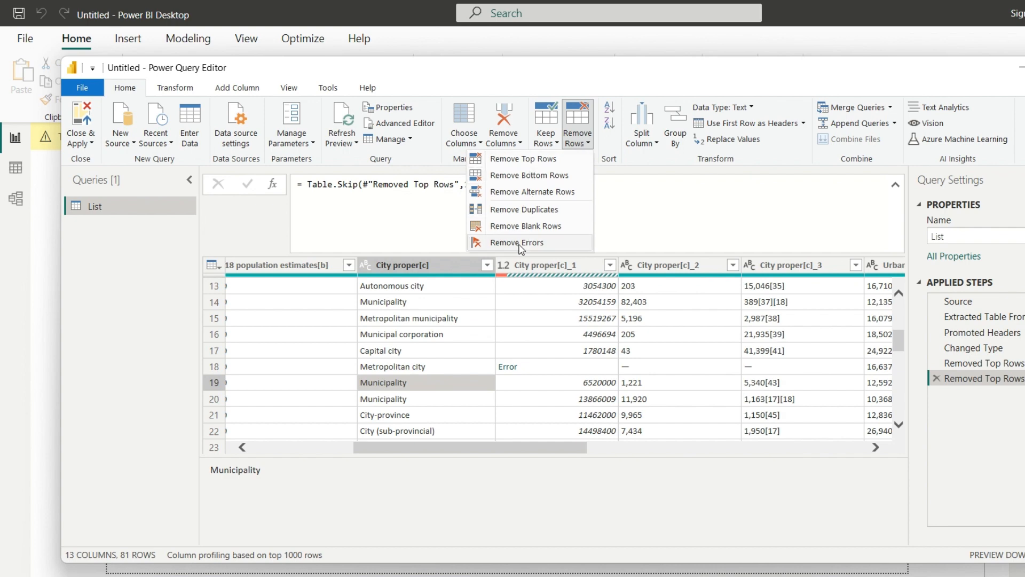
pyautogui.click(517, 242)
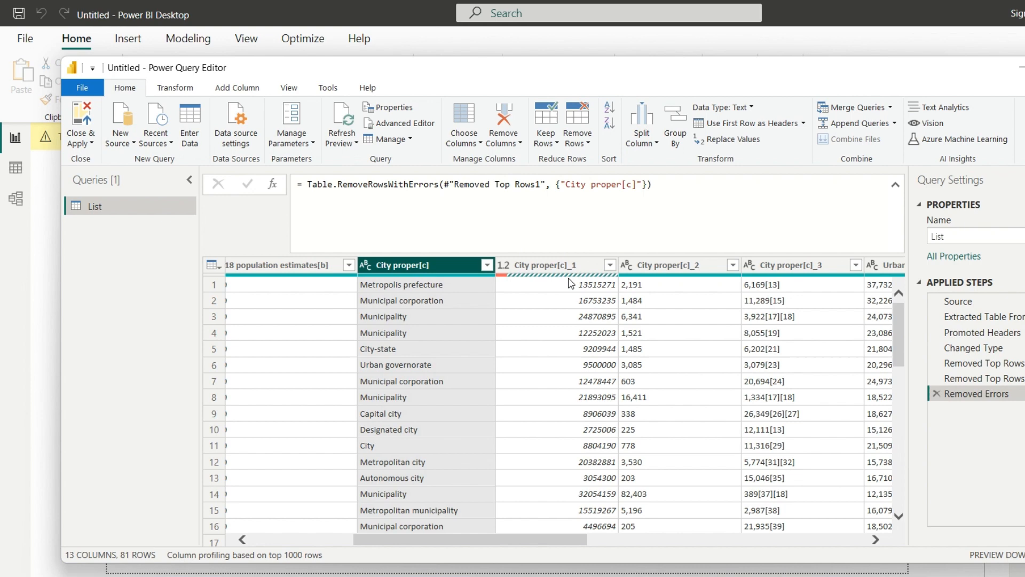
# Step: Remove errors from the City proper[c]_1 column, leaving 74 rows
pyautogui.click(552, 316)
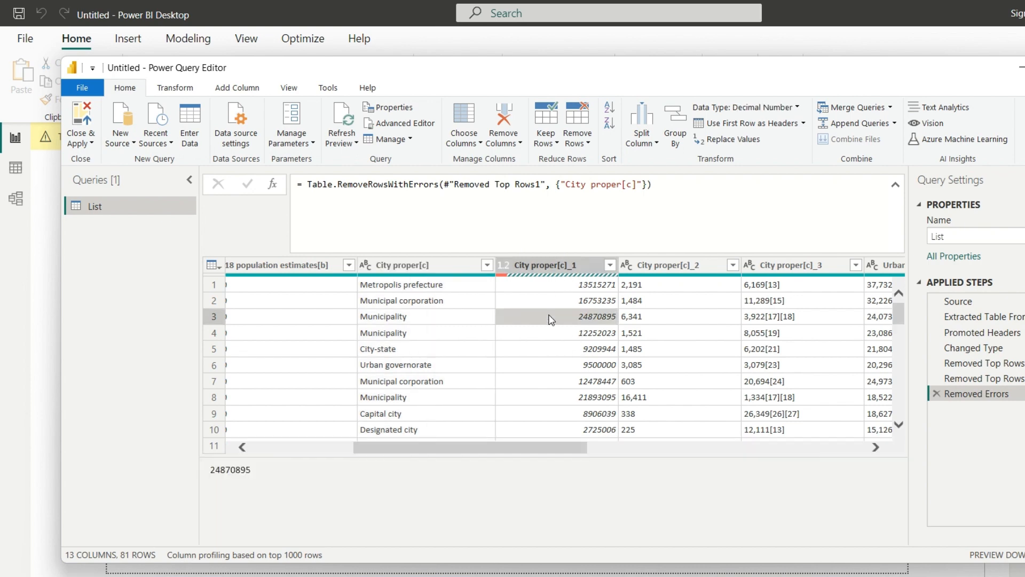
pyautogui.scroll(-3)
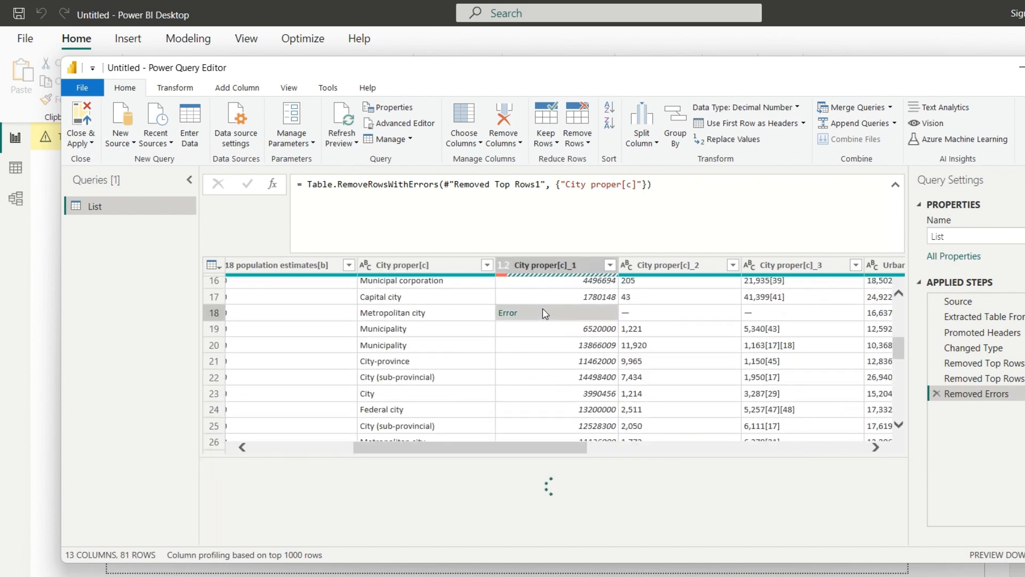
pyautogui.click(576, 124)
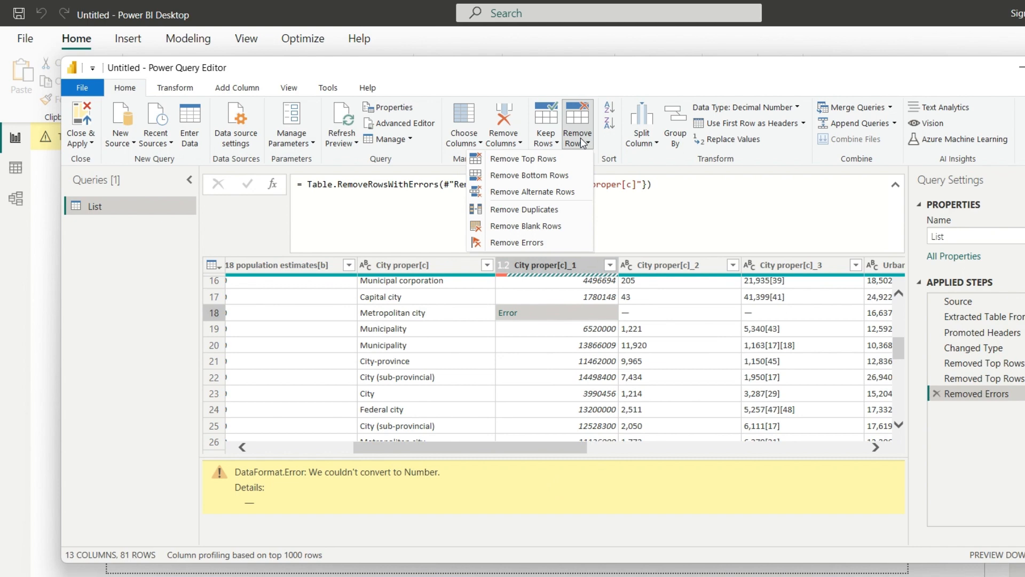
pyautogui.click(516, 242)
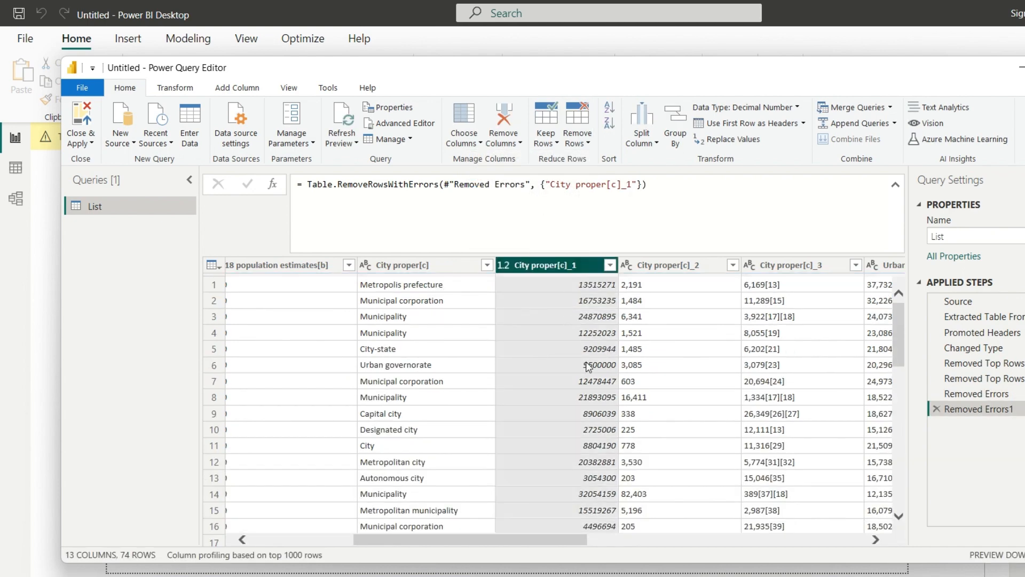
pyautogui.scroll(-3)
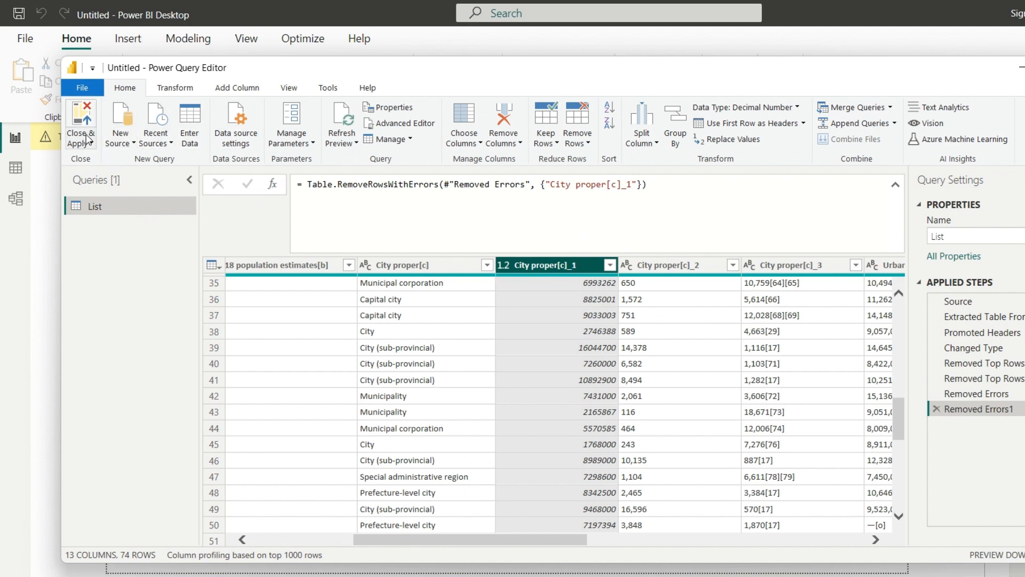
# Step: Close & Apply the query editor and apply pending changes so List loads into the report
pyautogui.click(80, 121)
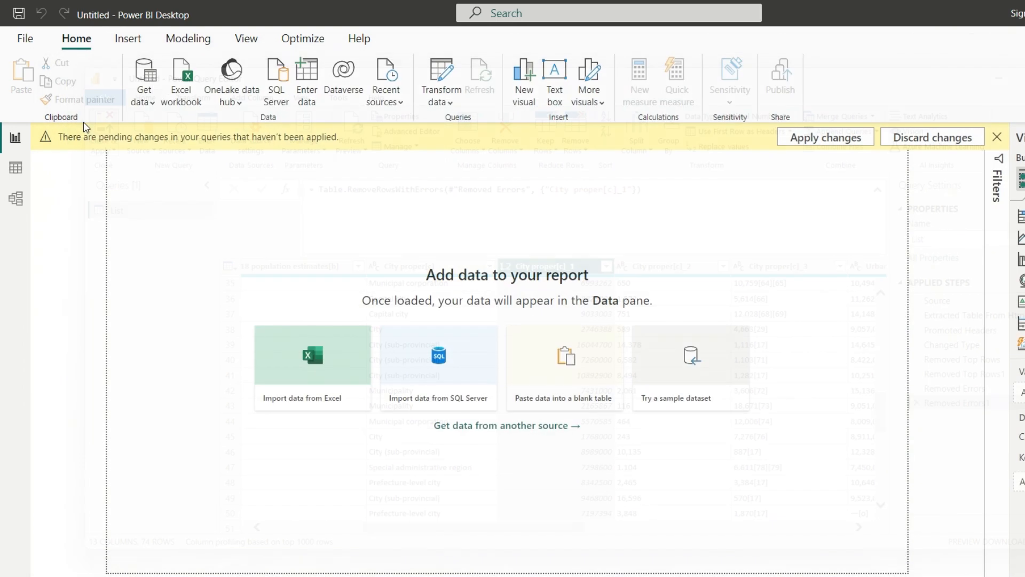
pyautogui.click(824, 137)
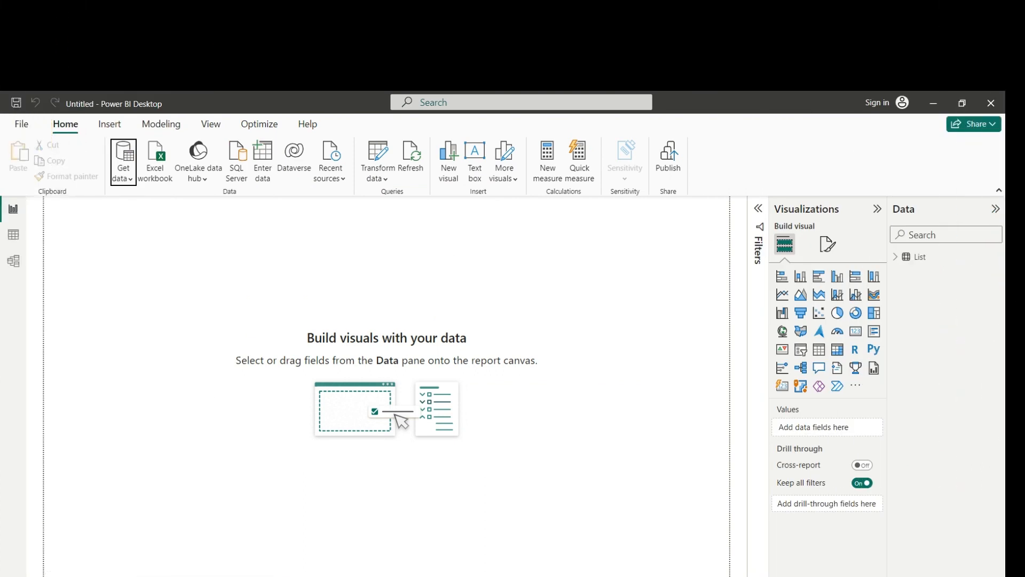
pyautogui.moveTo(758, 399)
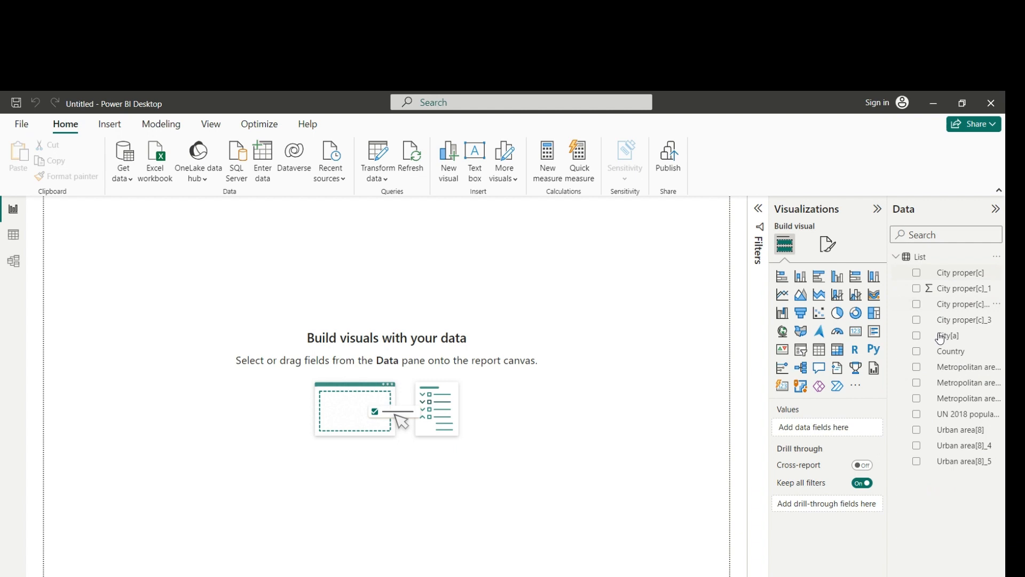
pyautogui.moveTo(912, 303)
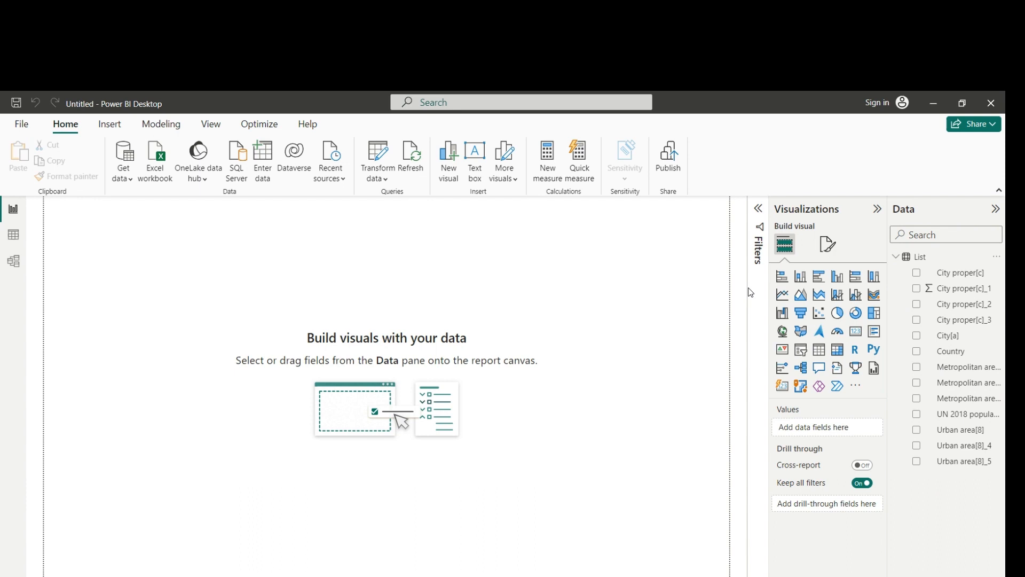
pyautogui.moveTo(819, 351)
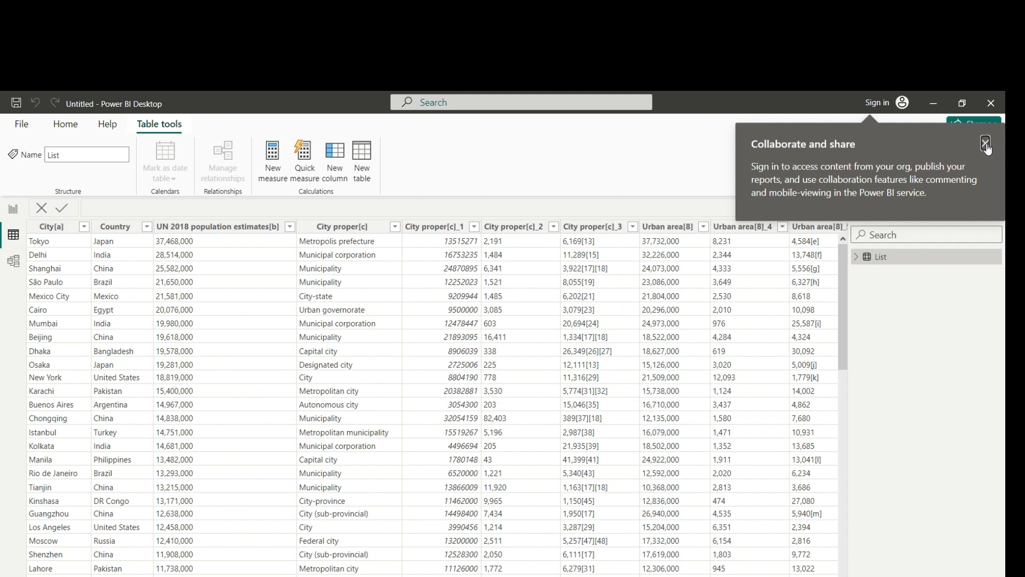
# Step: Expand the List table in the Data pane to show City[a], Country and population fields
pyautogui.click(986, 144)
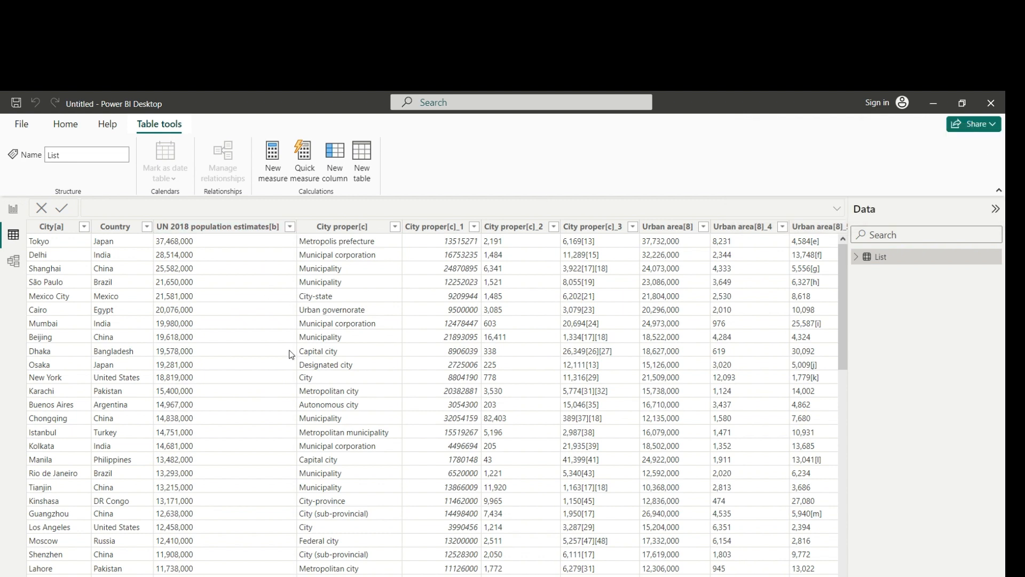
pyautogui.moveTo(124, 298)
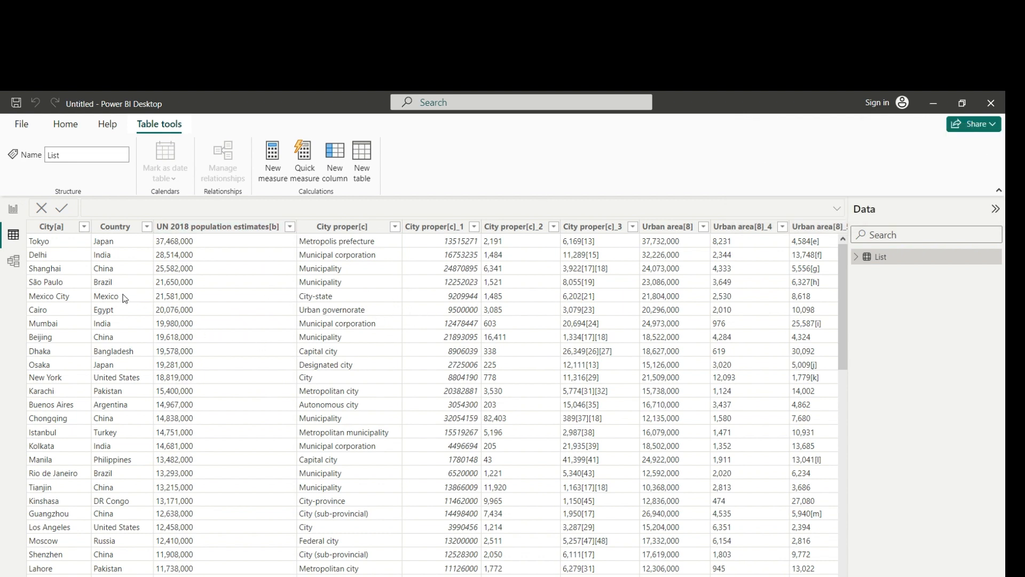
pyautogui.moveTo(504, 302)
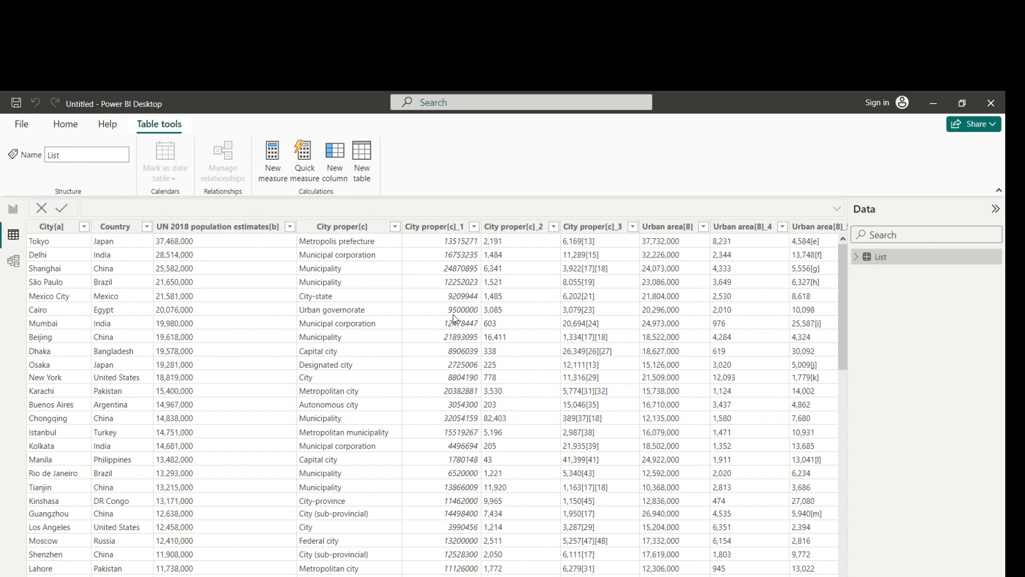
pyautogui.click(439, 226)
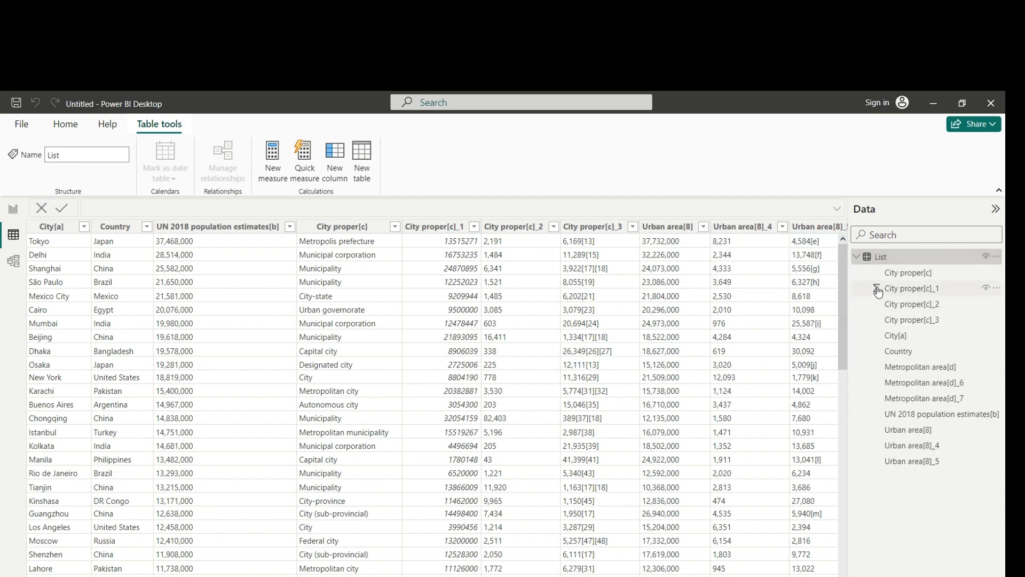
pyautogui.moveTo(879, 288)
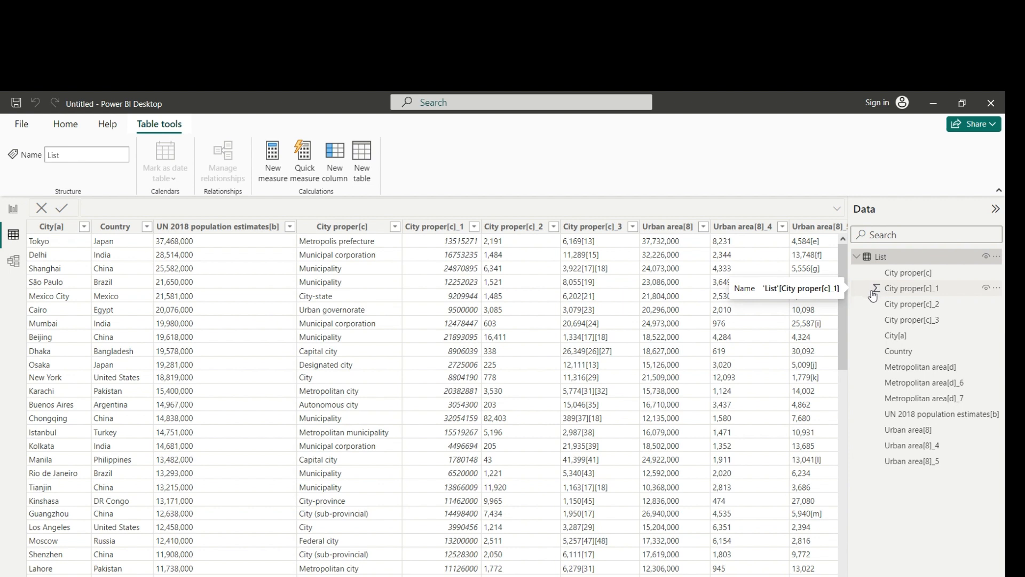
pyautogui.moveTo(875, 293)
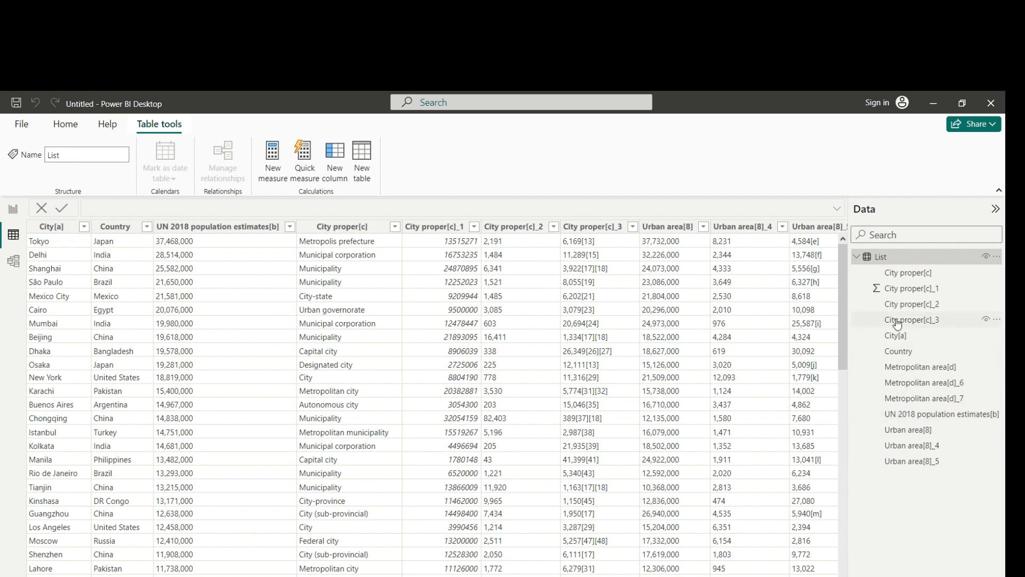
pyautogui.moveTo(913, 319)
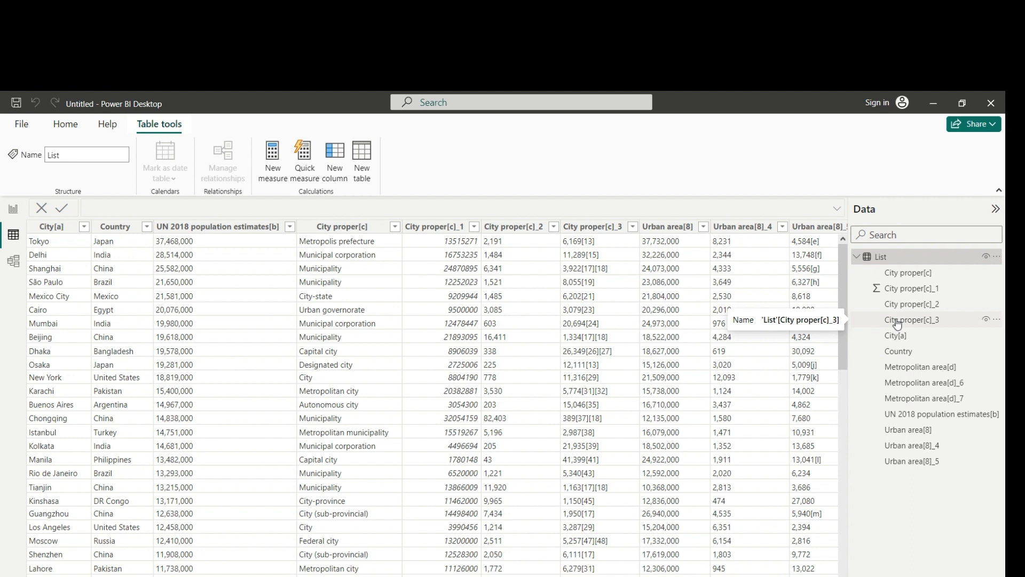
pyautogui.moveTo(814, 315)
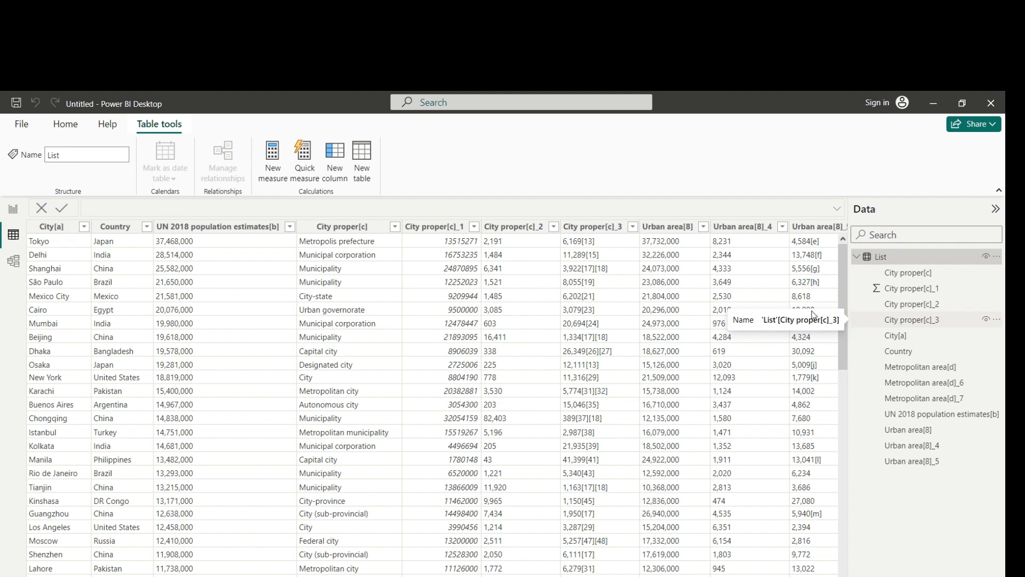
pyautogui.moveTo(12, 217)
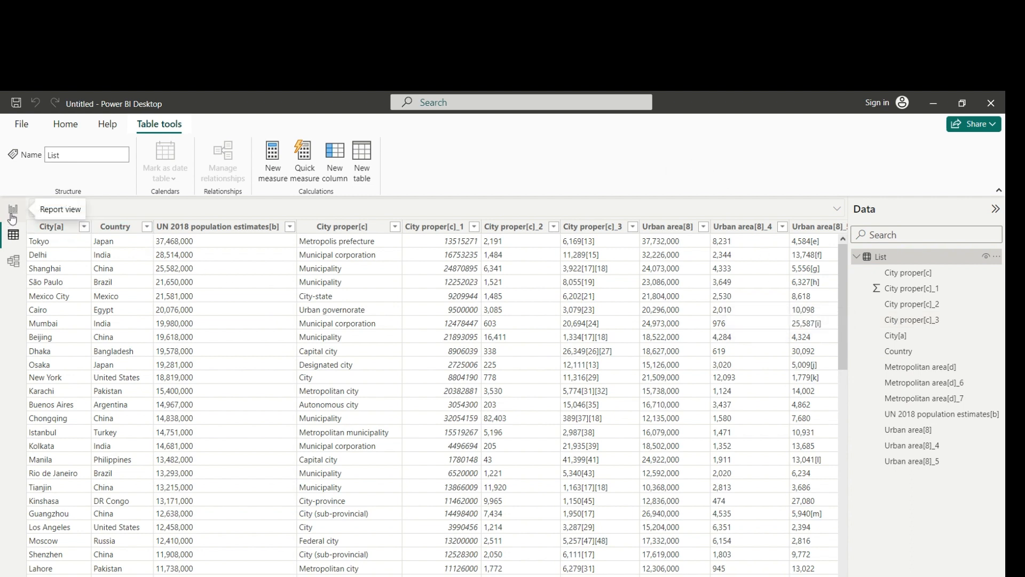
# Step: Switch to Report view and place an empty Table visual on the canvas
pyautogui.click(12, 208)
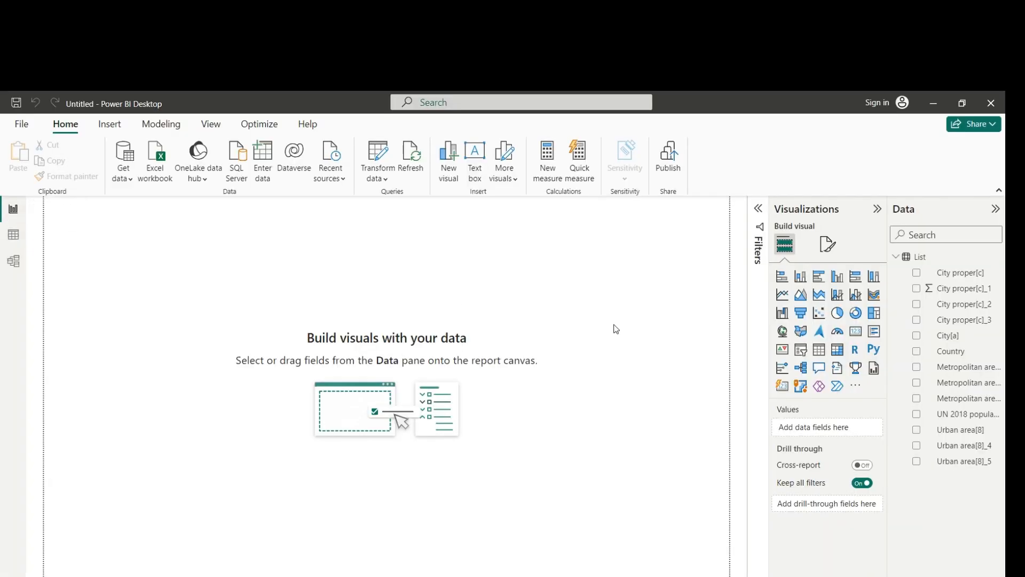
pyautogui.moveTo(819, 351)
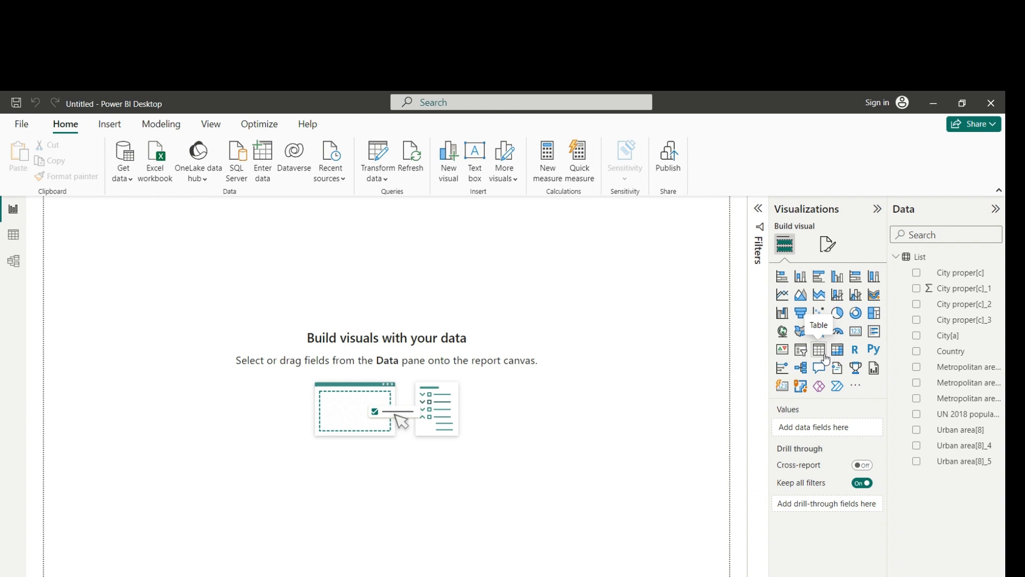
pyautogui.click(819, 349)
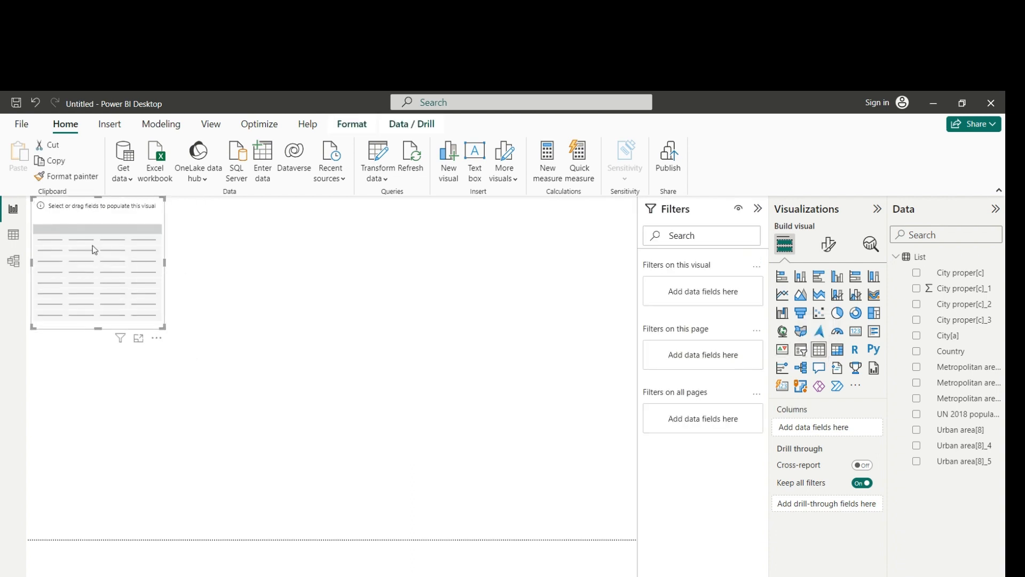
# Step: Reposition the table and add Country, City[a] and Sum of City proper[c]_1, totalling 581,910,470
pyautogui.moveTo(98, 261); pyautogui.dragTo(199, 311)
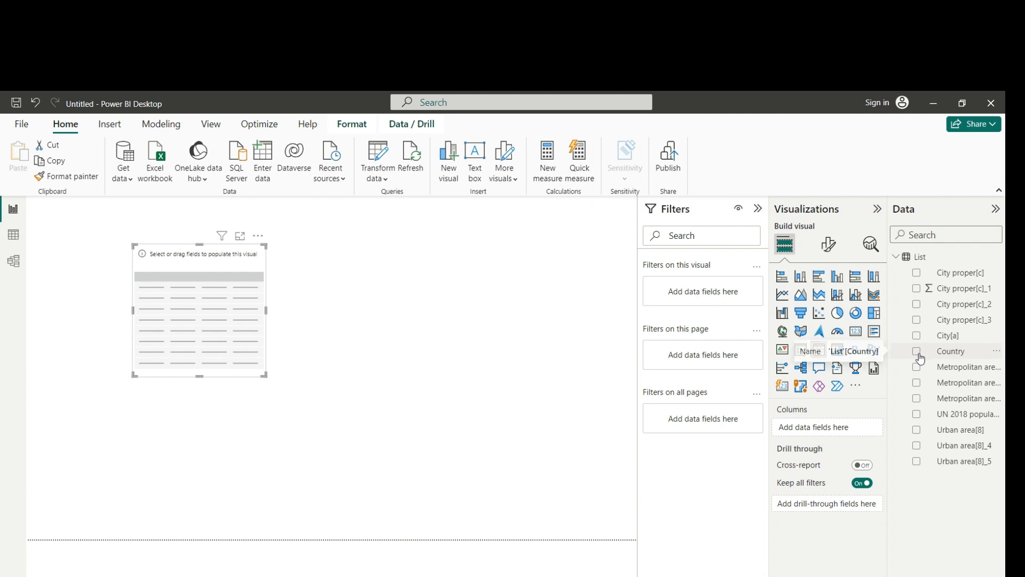
pyautogui.click(917, 351)
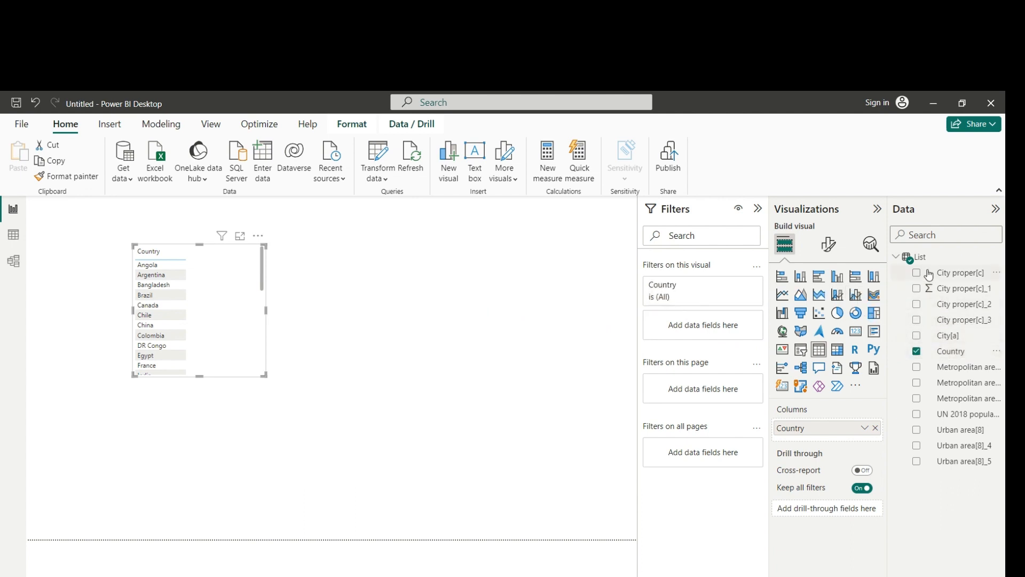
pyautogui.click(916, 336)
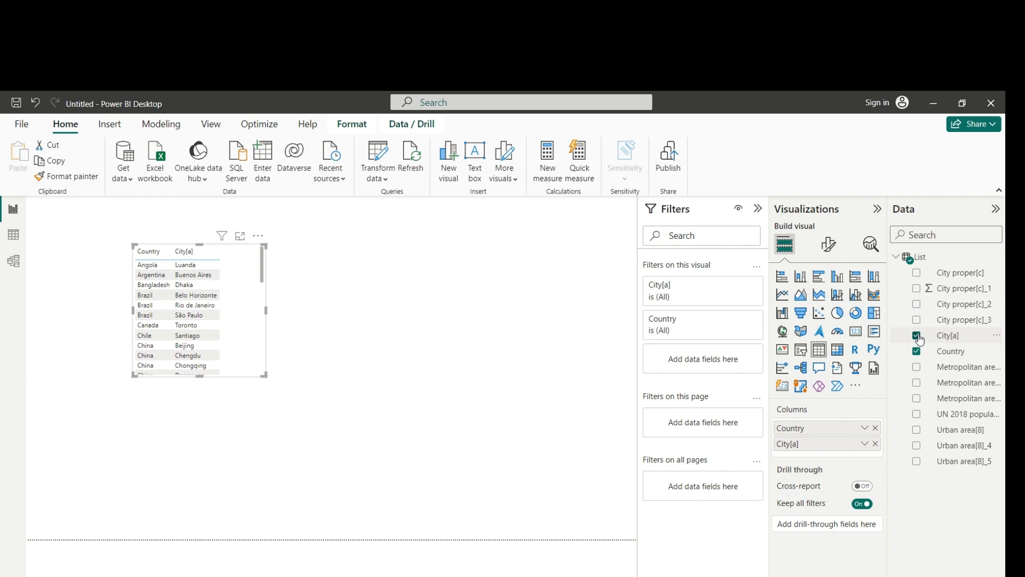
pyautogui.click(916, 335)
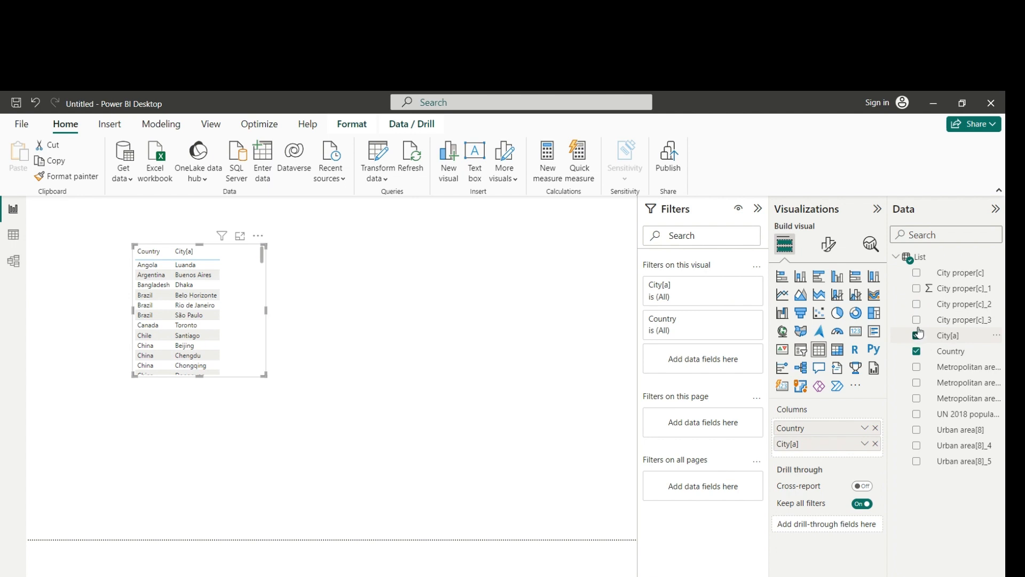
pyautogui.click(916, 288)
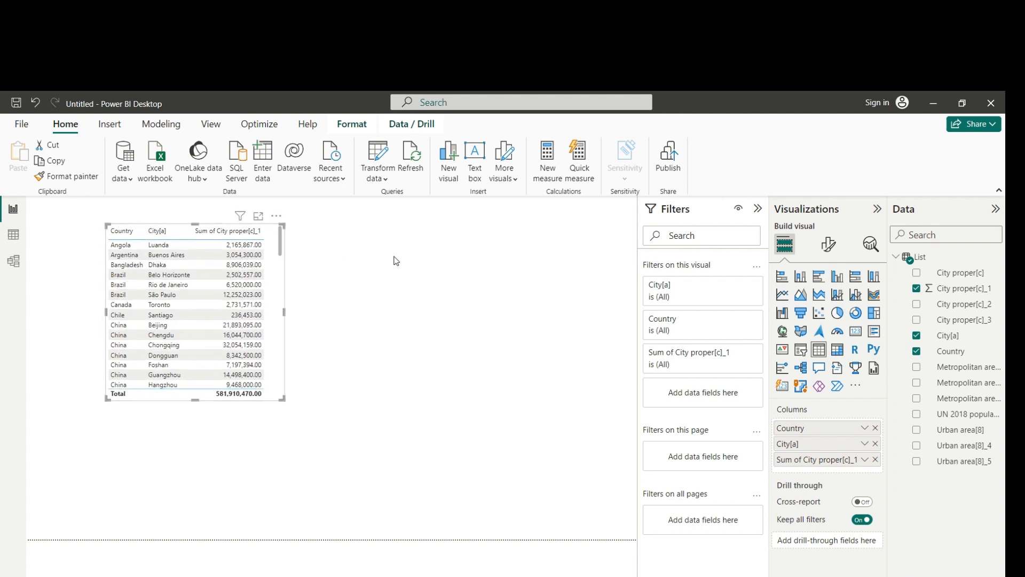
pyautogui.moveTo(404, 314)
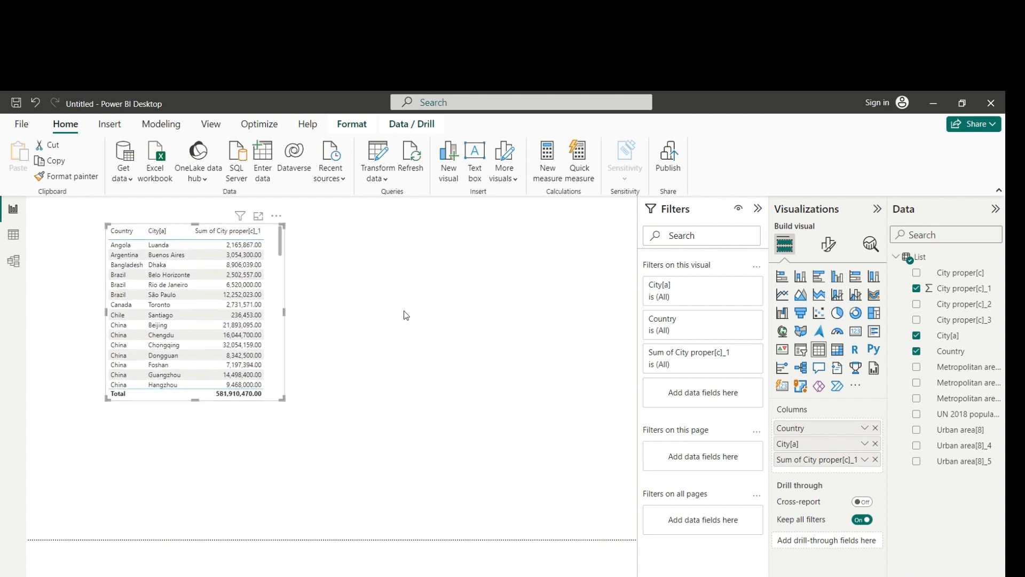
pyautogui.moveTo(383, 391)
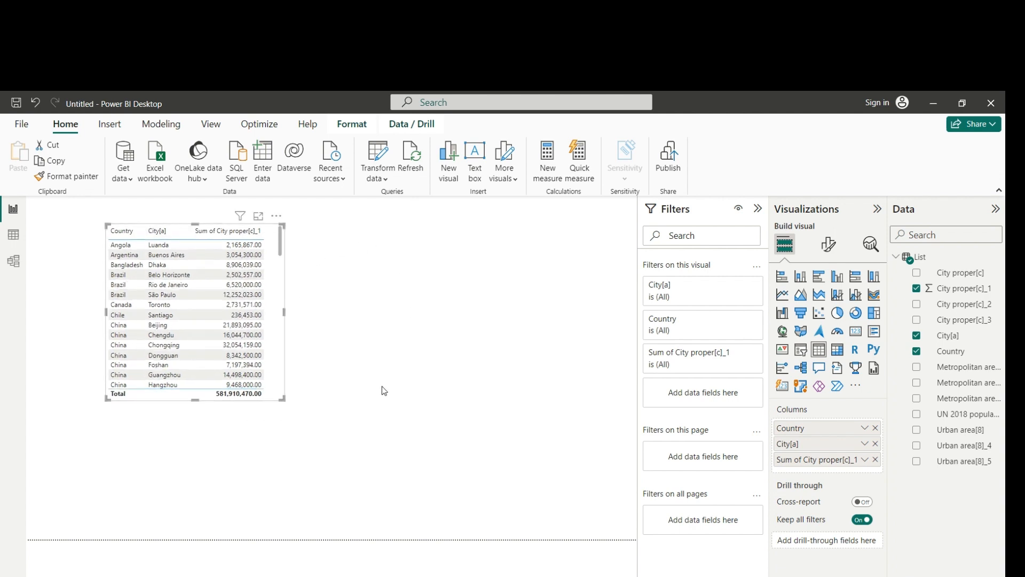
pyautogui.moveTo(401, 419)
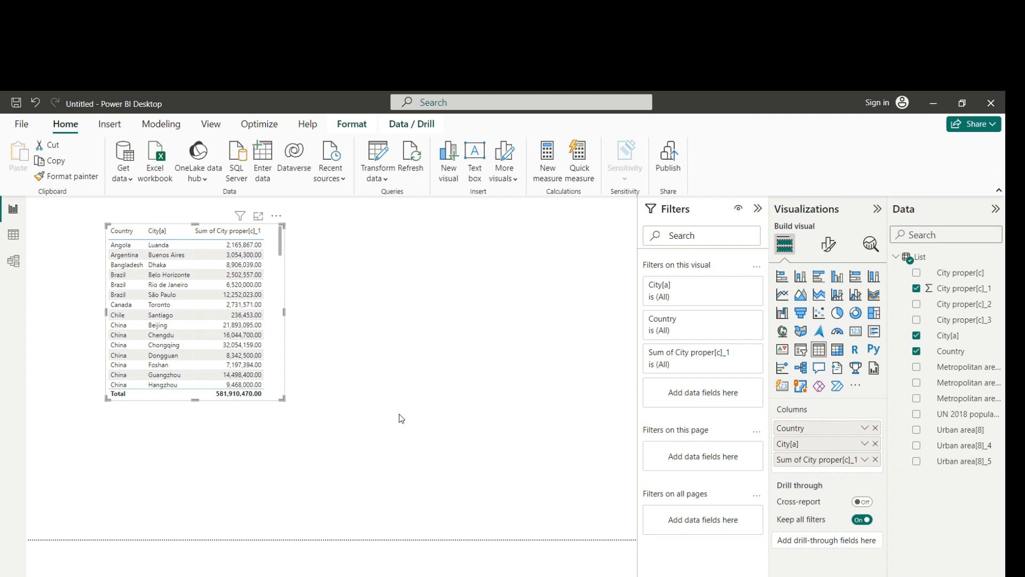
pyautogui.moveTo(362, 226)
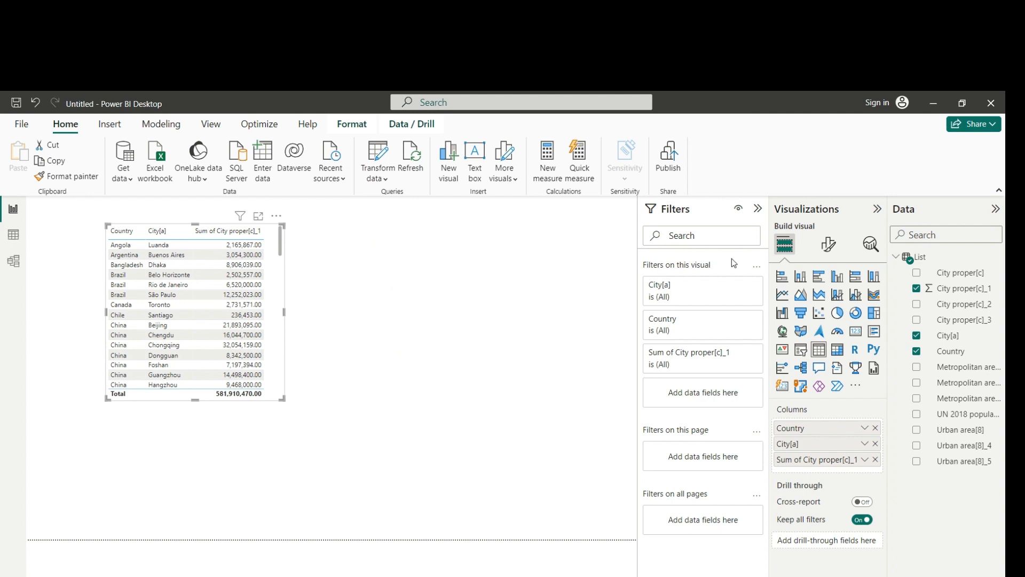
pyautogui.moveTo(605, 316)
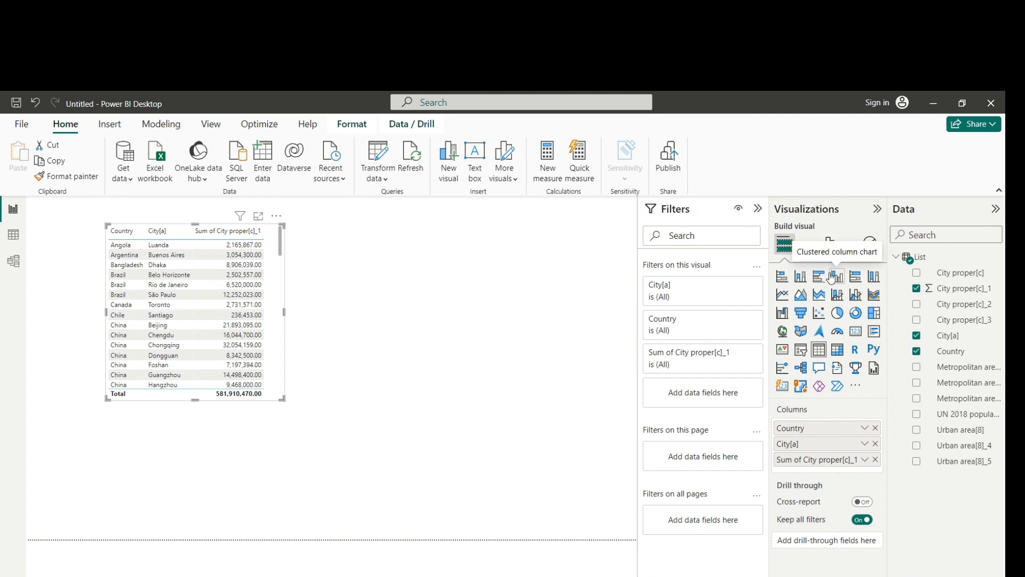
pyautogui.moveTo(802, 366)
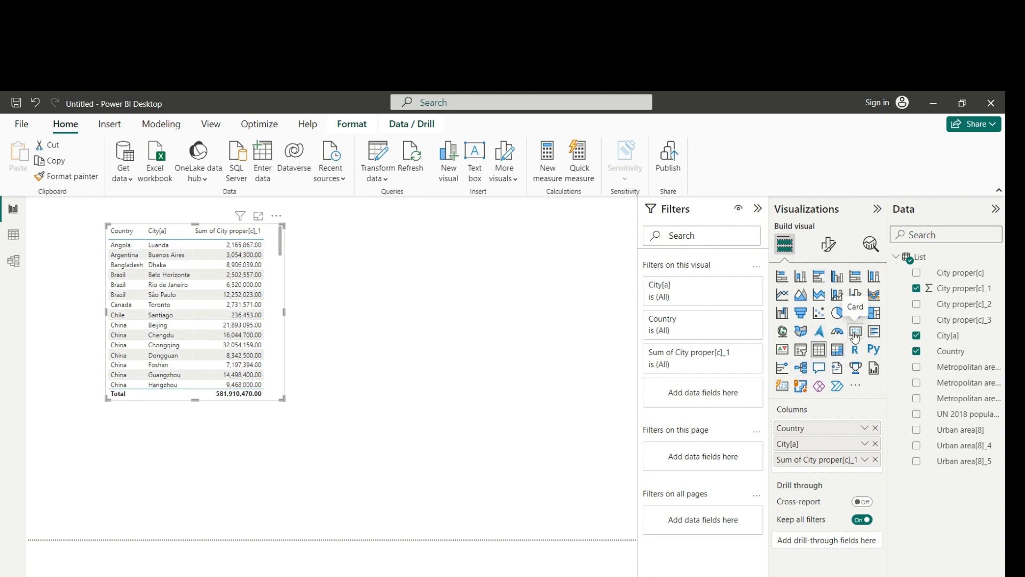
# Step: Deselect the table and add an empty Card visual beside it
pyautogui.click(855, 330)
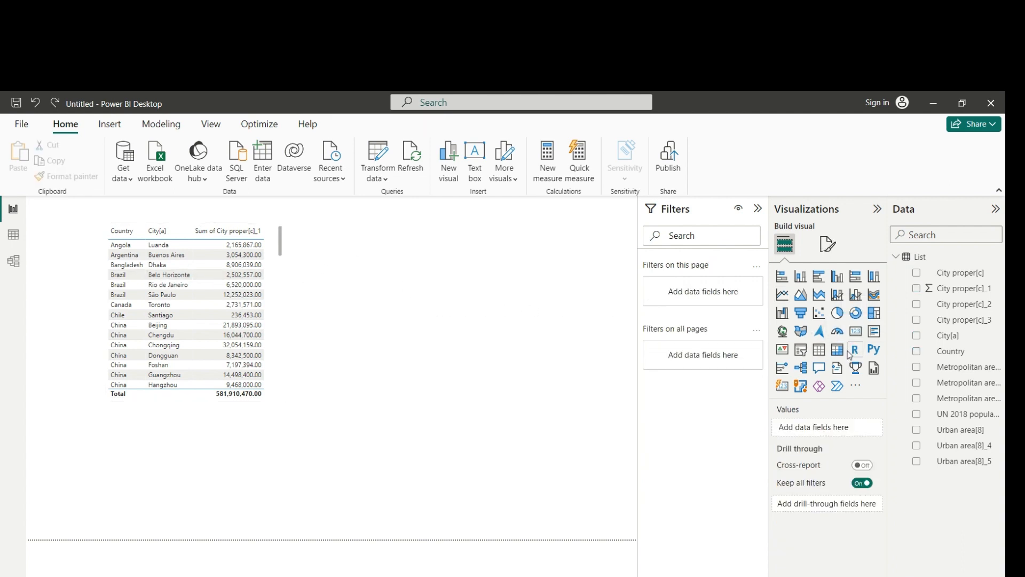
pyautogui.click(837, 330)
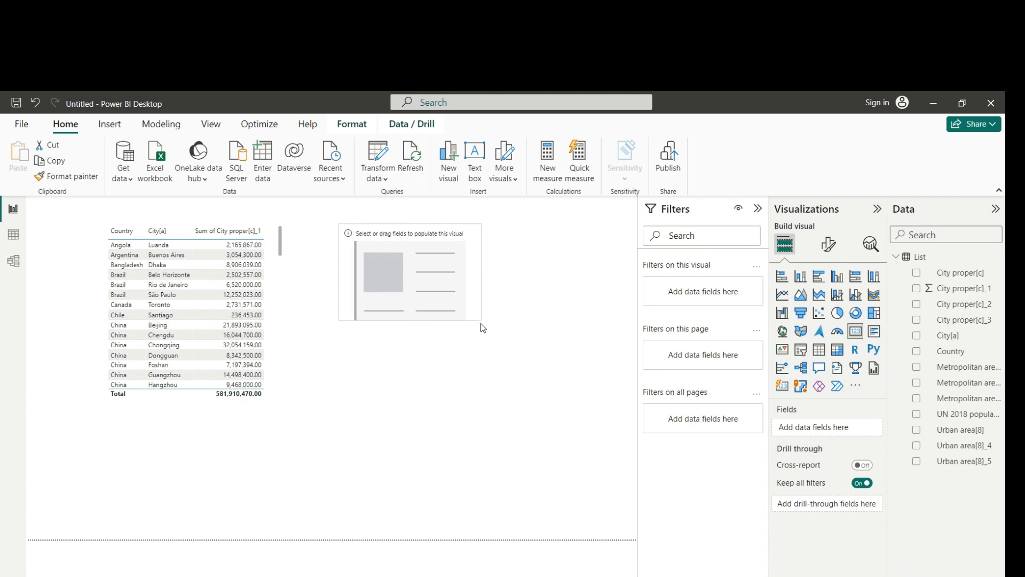
pyautogui.click(419, 271)
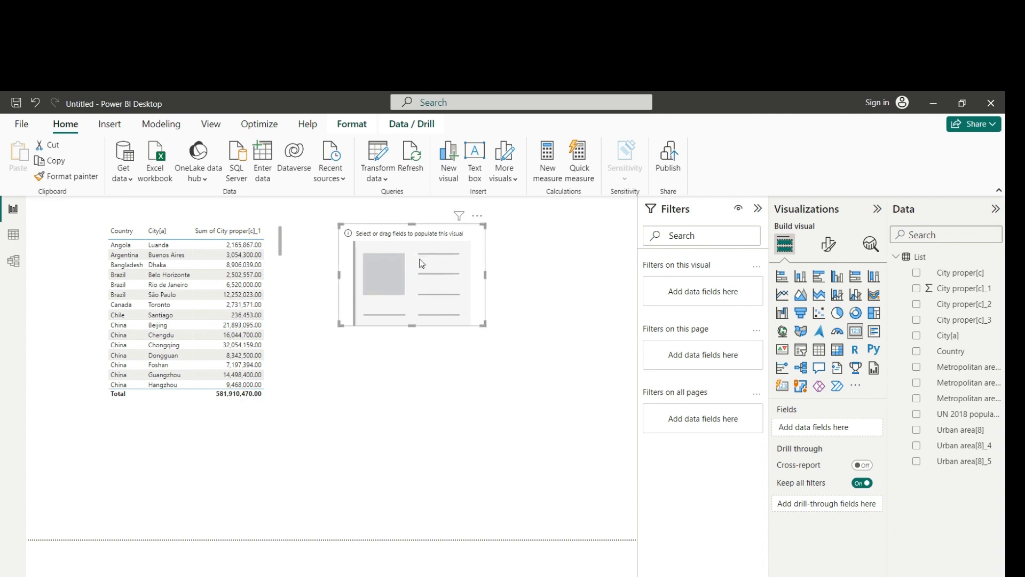
pyautogui.moveTo(383, 276)
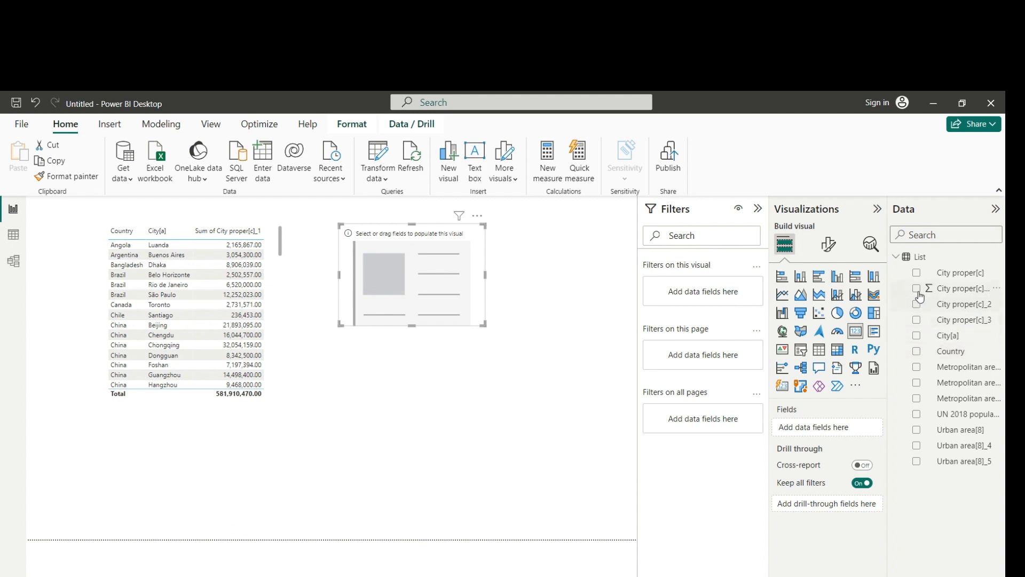
pyautogui.click(916, 288)
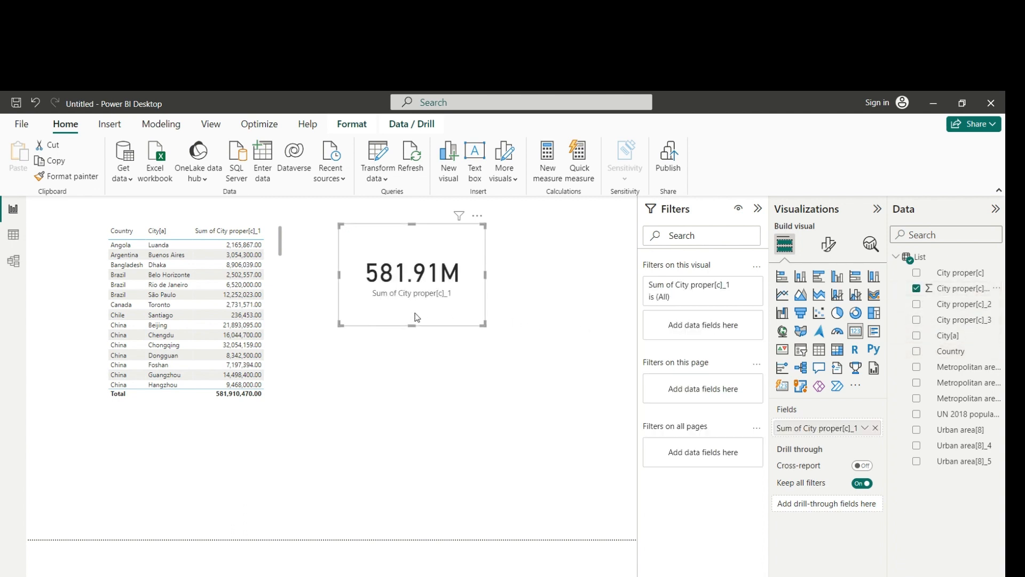
pyautogui.moveTo(407, 299)
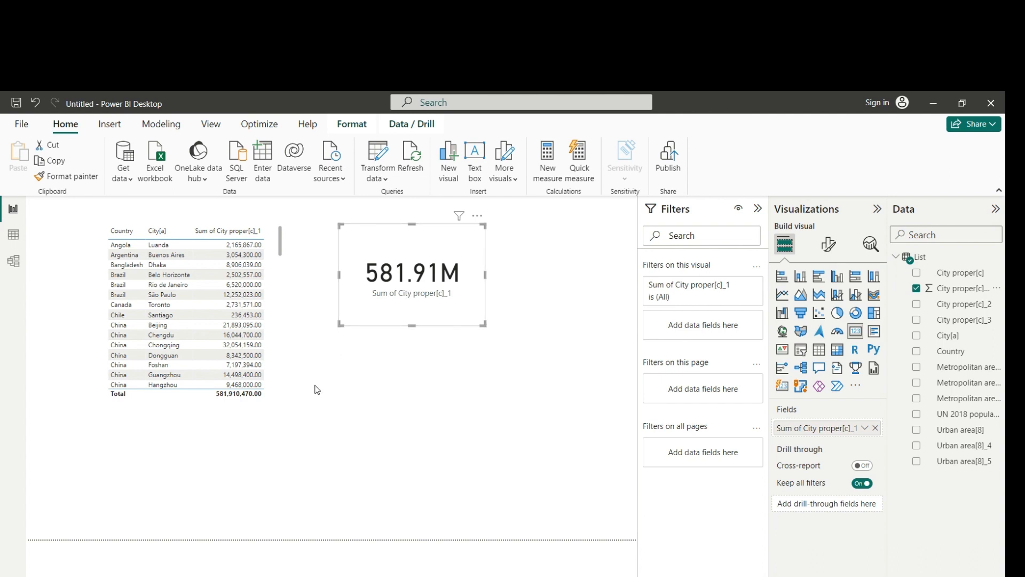
pyautogui.moveTo(399, 311)
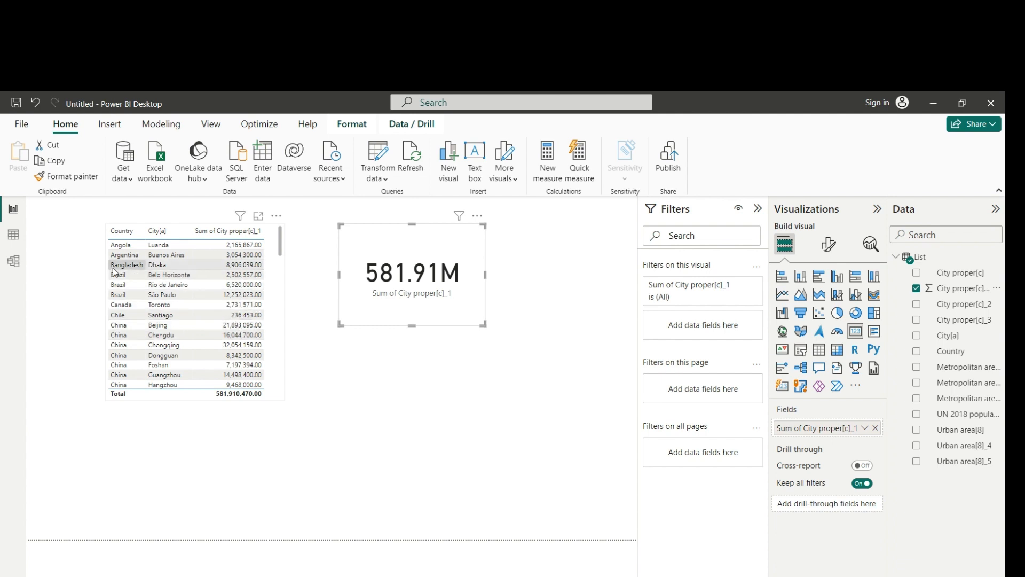
# Step: Select the Dhaka, Rio de Janeiro and Beijing rows so the population card reads 37.32M
pyautogui.click(916, 351)
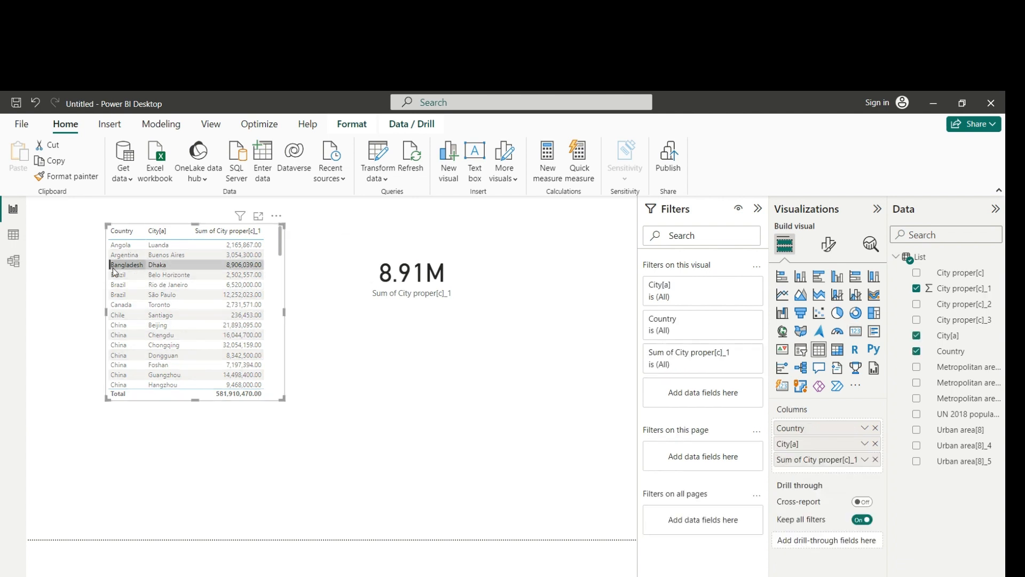
pyautogui.click(411, 273)
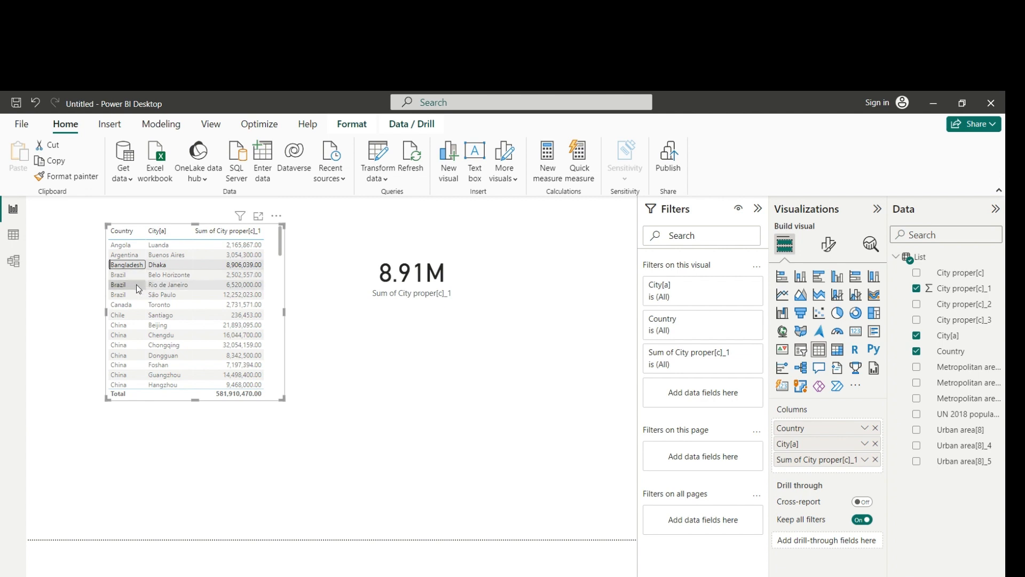
pyautogui.click(161, 295)
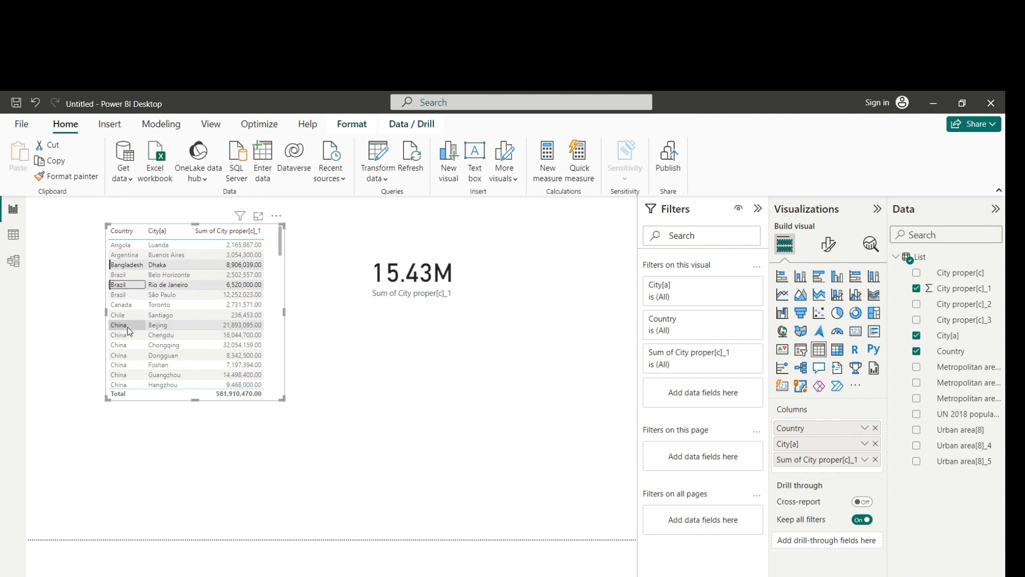
pyautogui.click(128, 324)
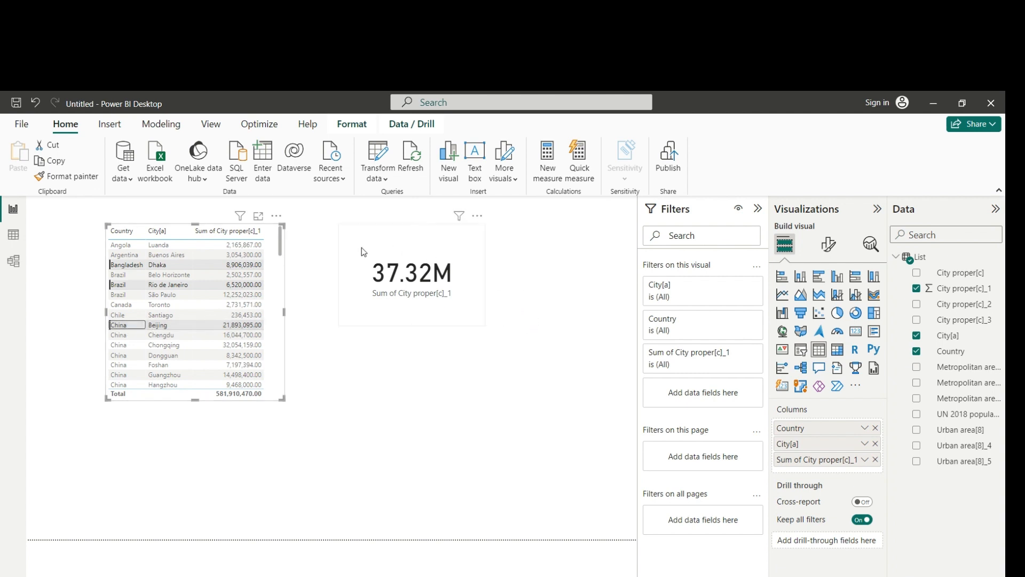
pyautogui.moveTo(413, 285)
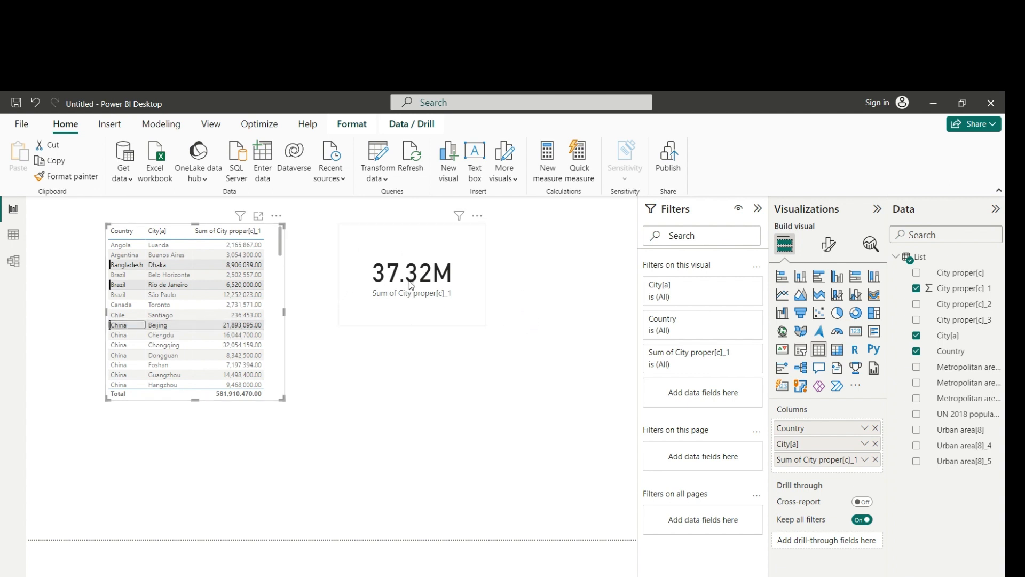
pyautogui.click(411, 273)
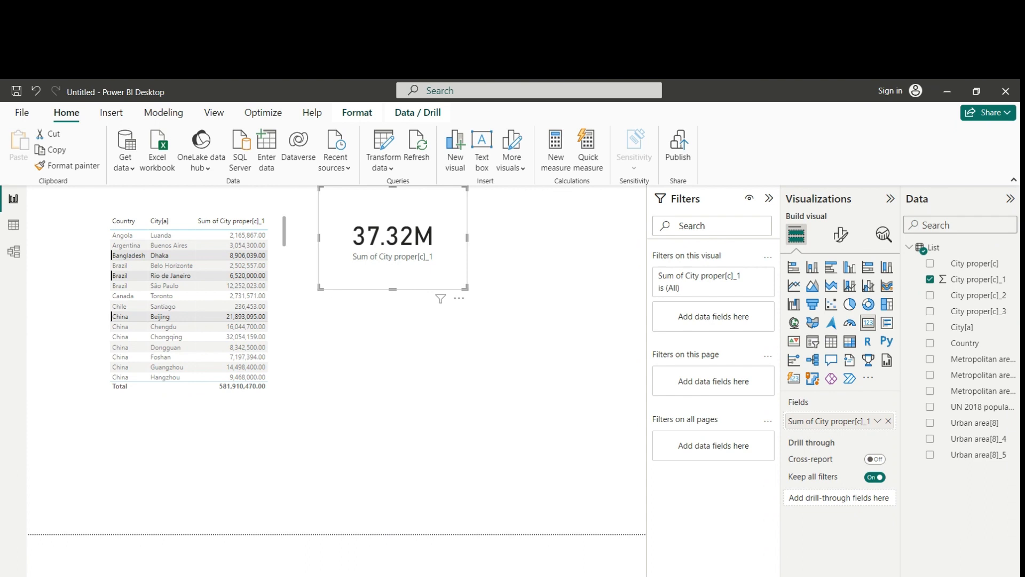
pyautogui.moveTo(229, 472)
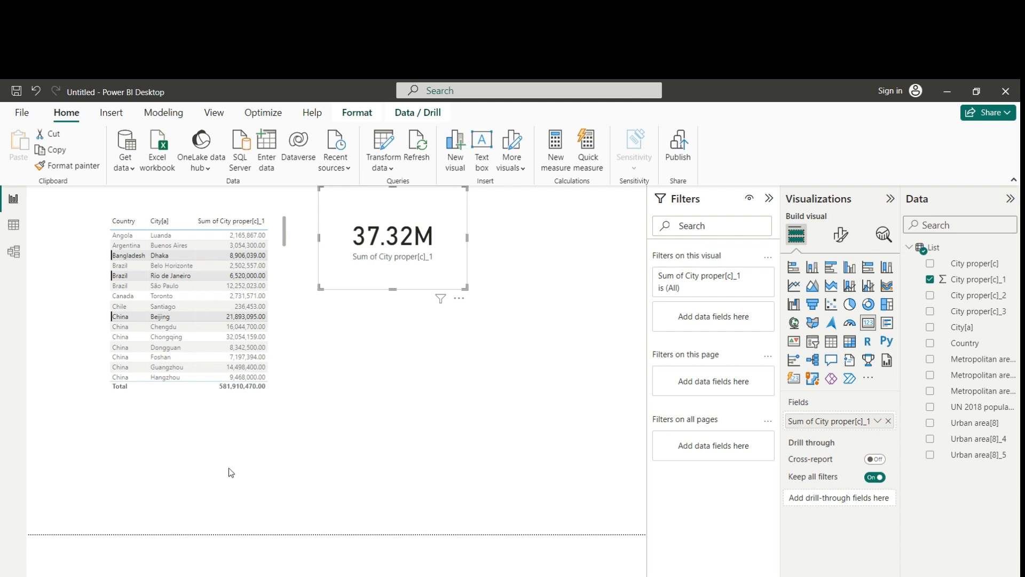
pyautogui.moveTo(813, 268)
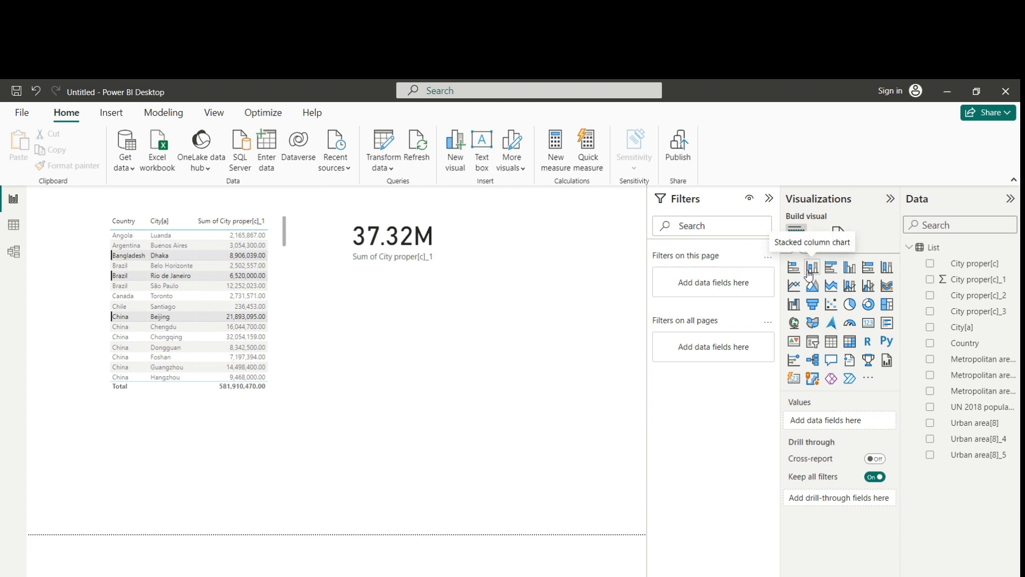
# Step: Add a stacked column chart with City proper[c]_1 on the Y-axis by City proper[c] type, hiding the Filters pane
pyautogui.click(811, 267)
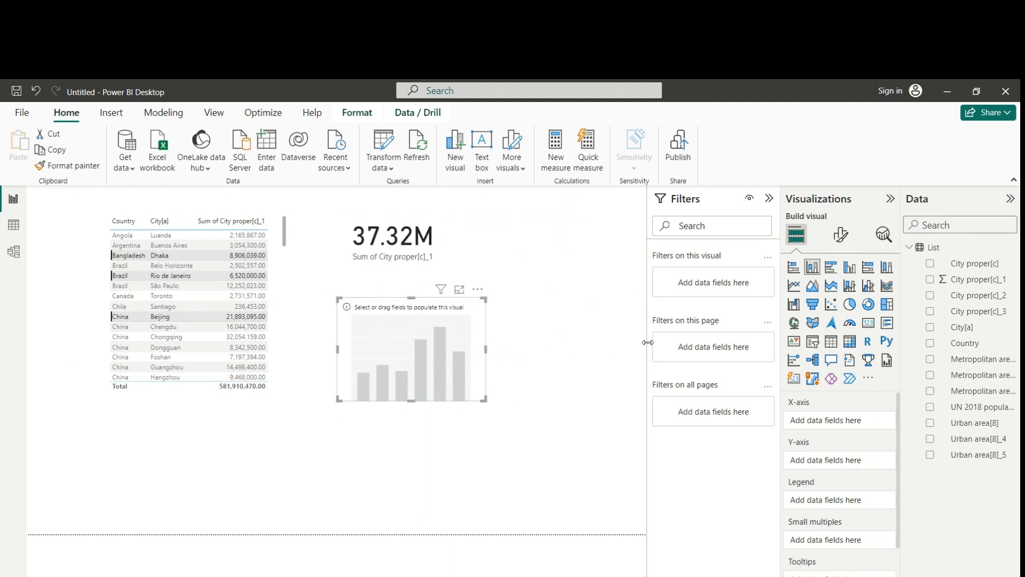
pyautogui.click(770, 199)
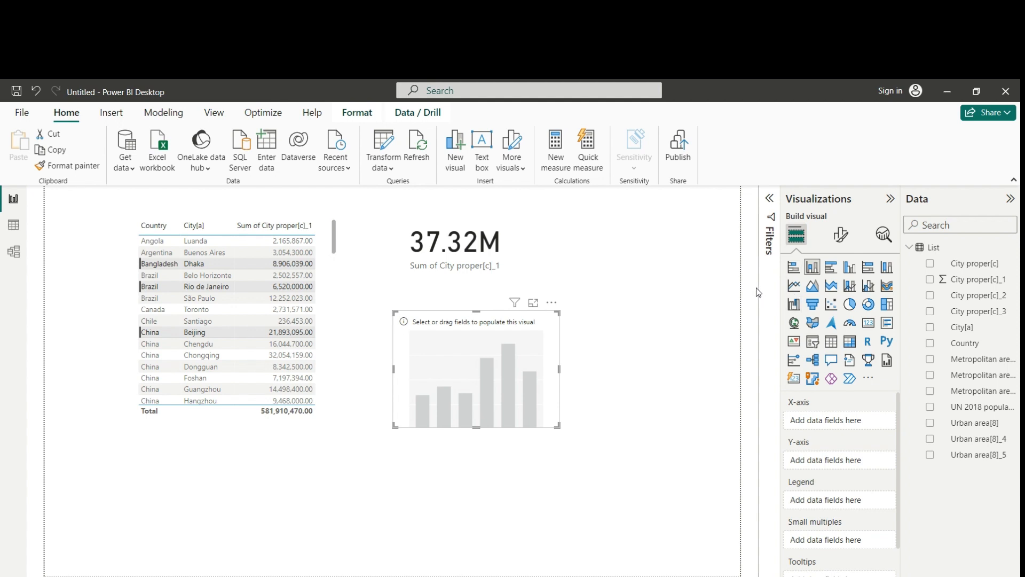
pyautogui.moveTo(802, 412)
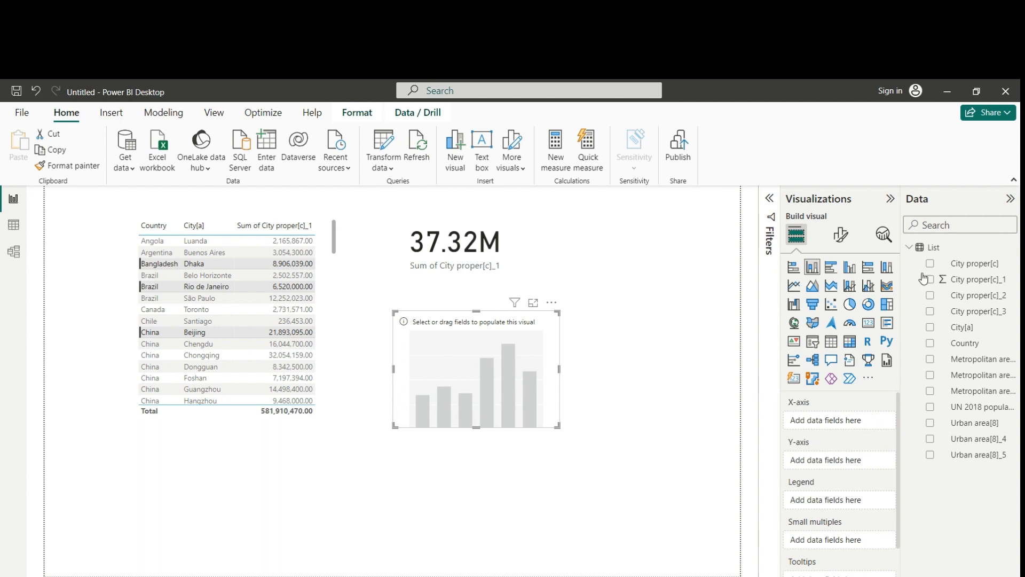
pyautogui.click(929, 278)
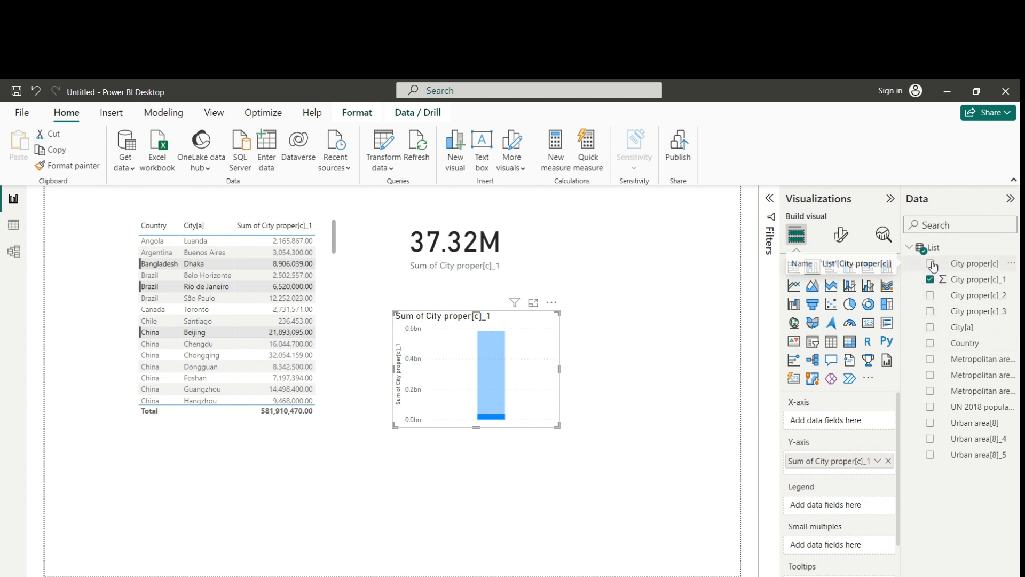
pyautogui.click(931, 263)
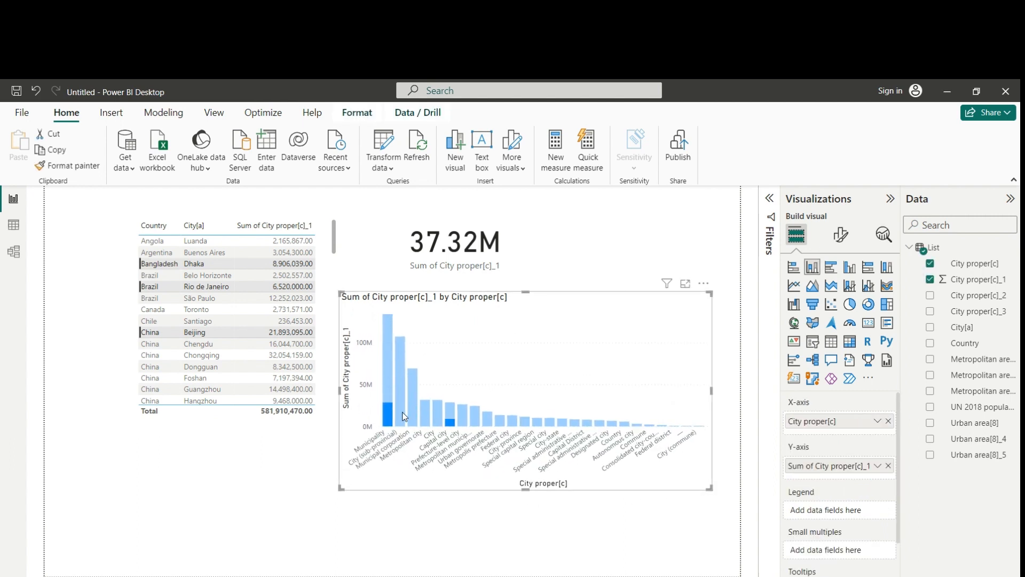
# Step: Select City (sub-provincial) and further city-type chart columns so the card reads 270.42M
pyautogui.click(391, 392)
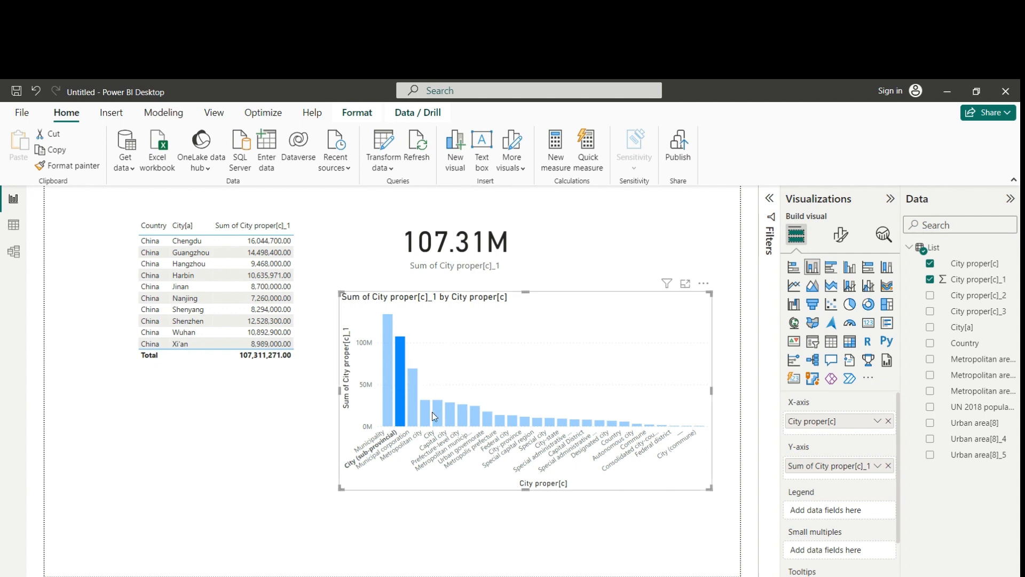
pyautogui.moveTo(388, 375)
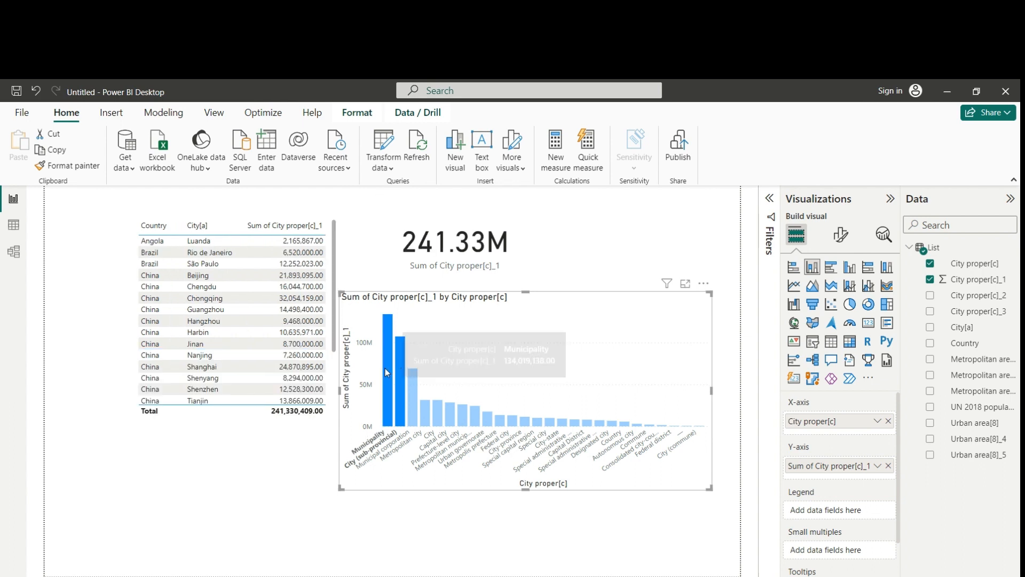
pyautogui.moveTo(422, 281)
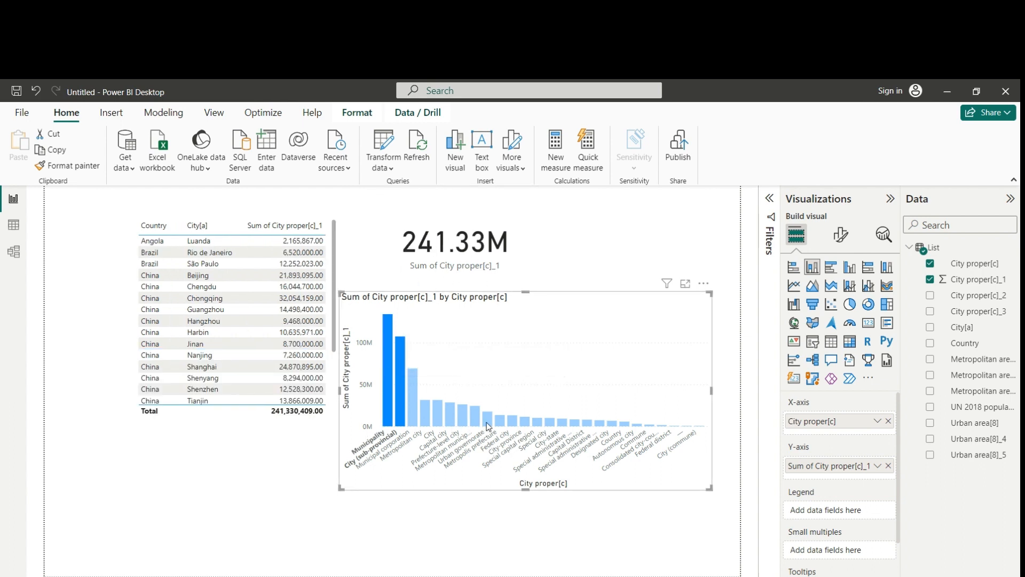
pyautogui.click(486, 418)
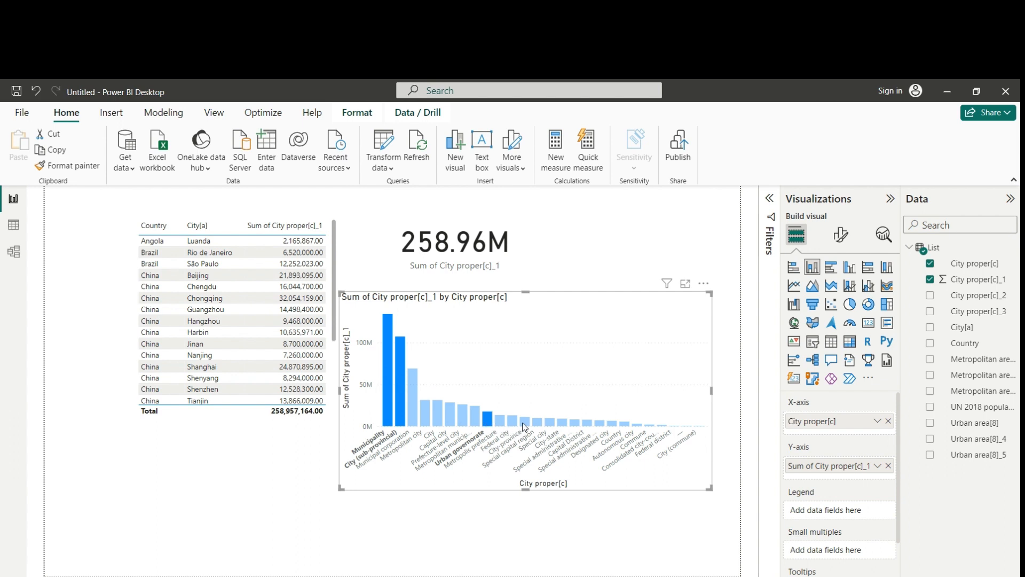
pyautogui.click(523, 422)
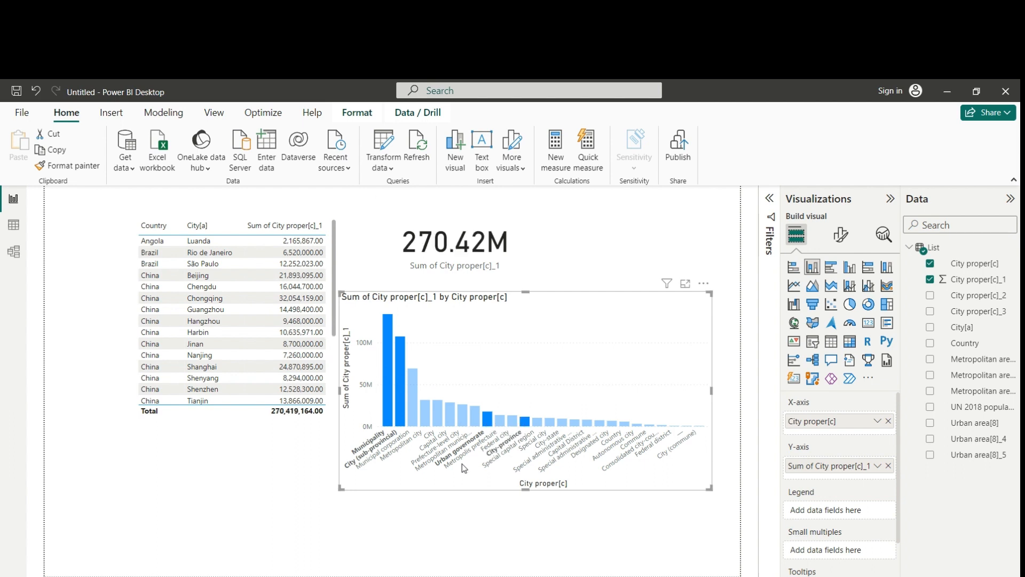
pyautogui.moveTo(462, 468)
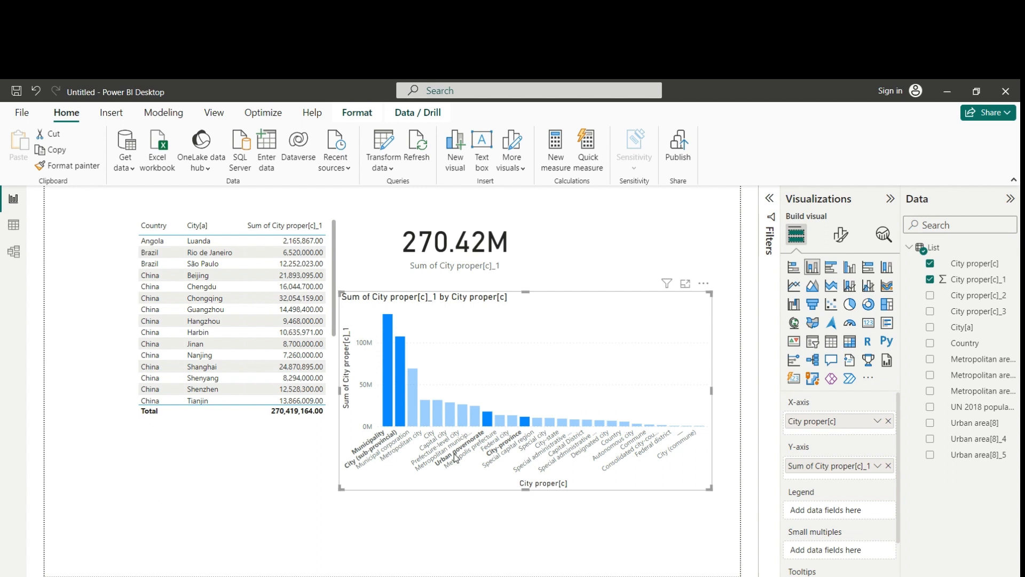
pyautogui.moveTo(366, 301)
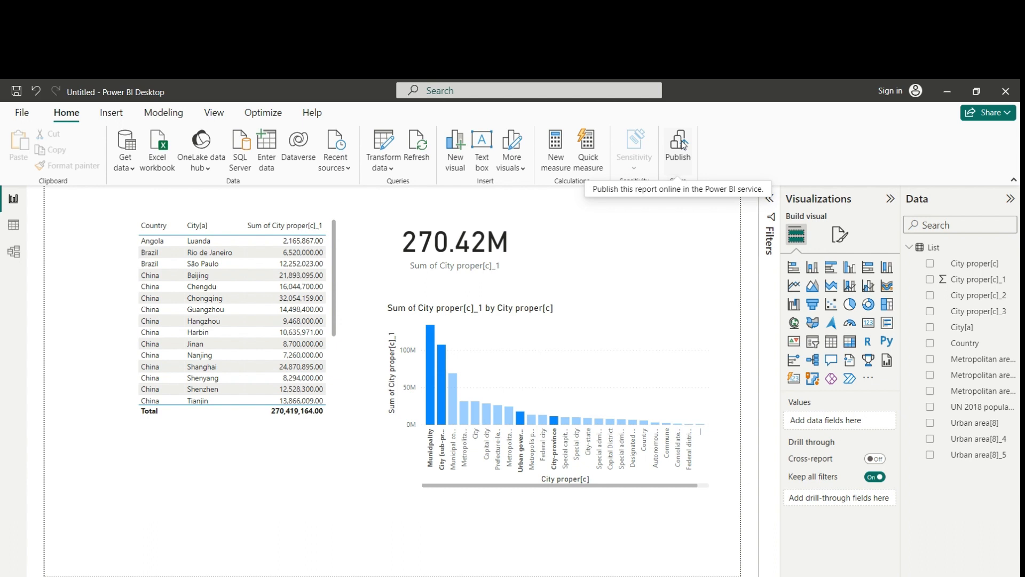
pyautogui.moveTo(132, 358)
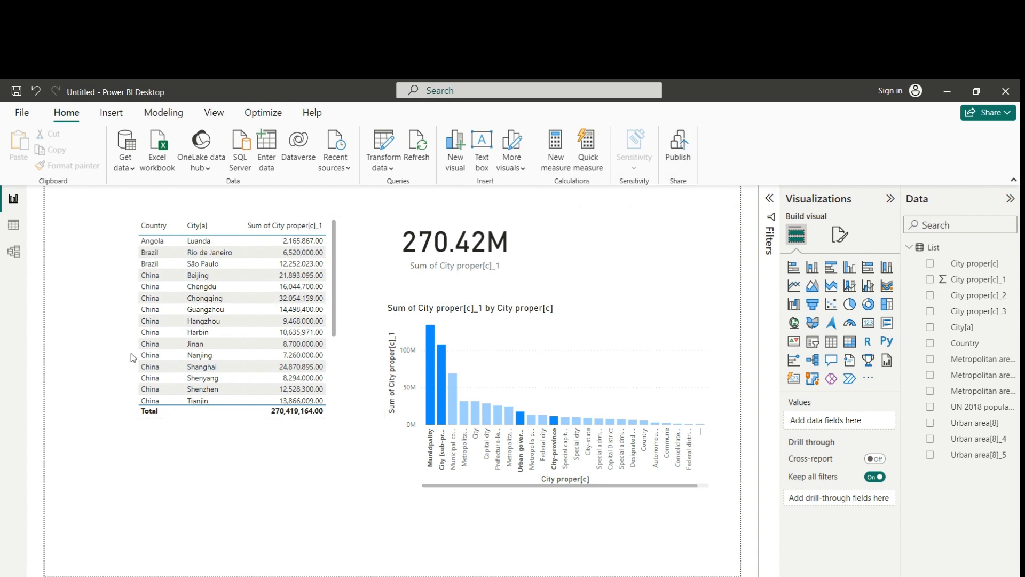